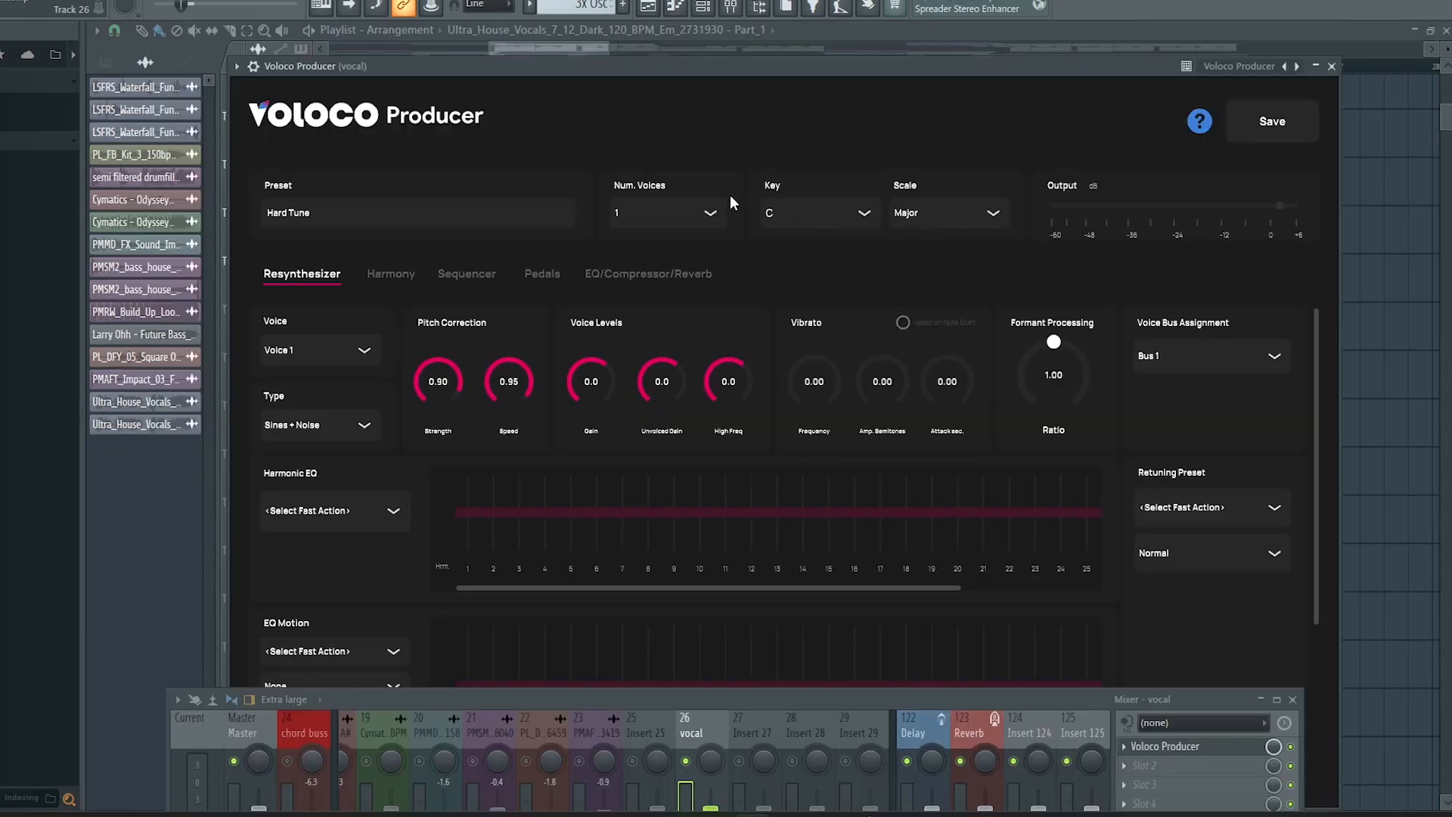
- Browse the Sequencer page, then bring up the preset browser showing the Voloco starter presets
{"action": "left_click", "coordinate": [466, 273]}
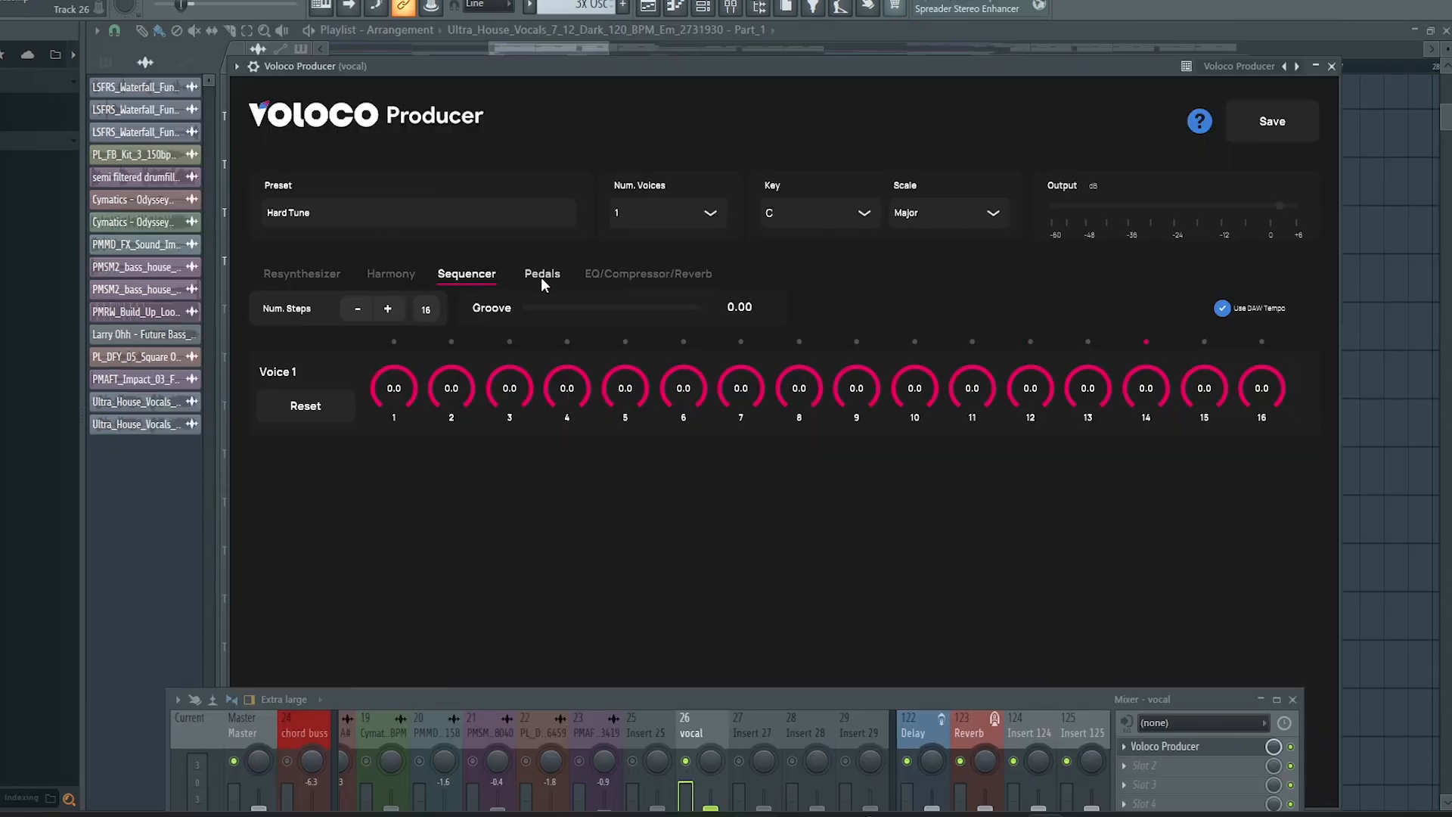
{"action": "left_click", "coordinate": [301, 273]}
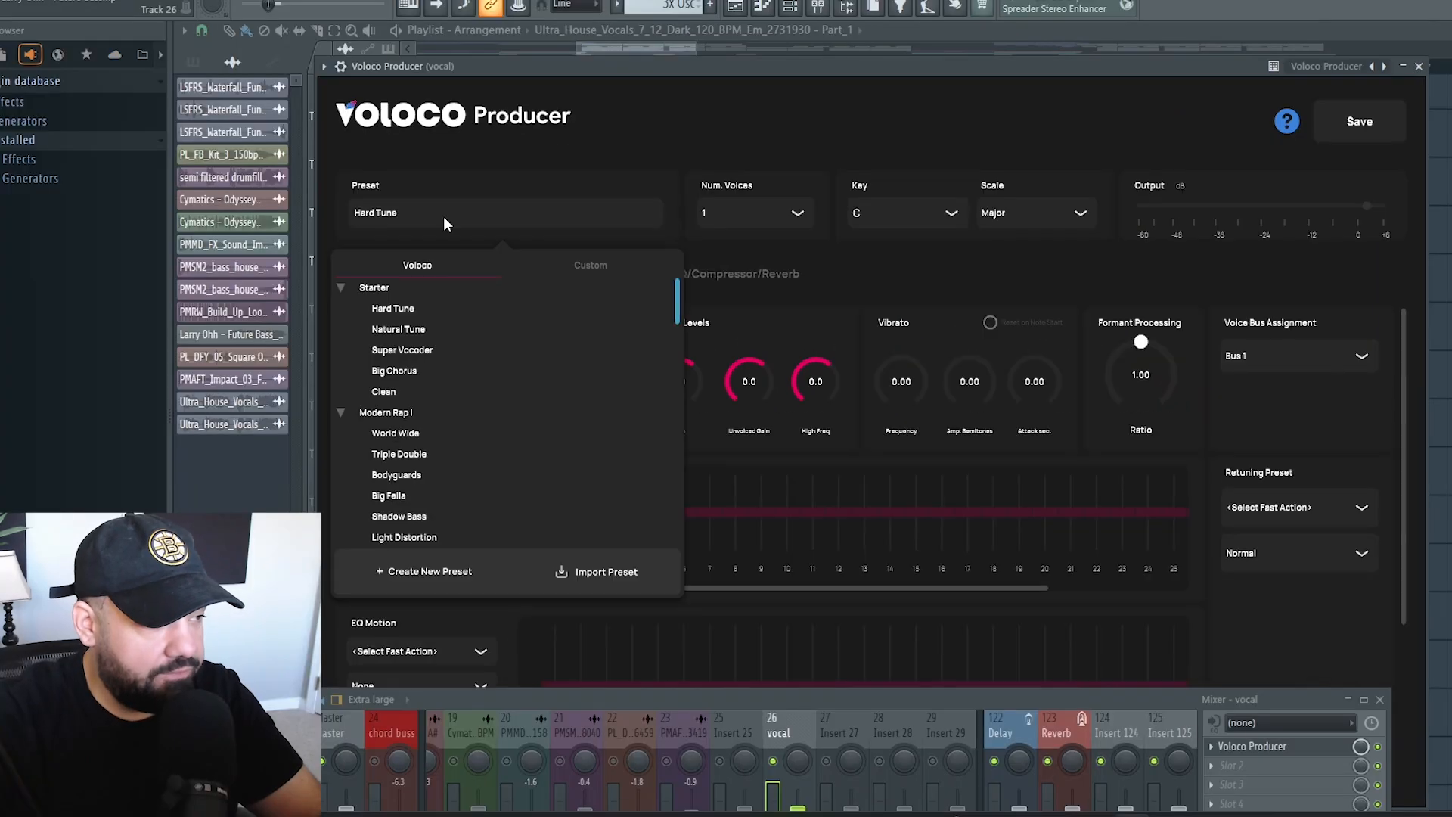
- Load the Natural Tune preset as a single voice in A minor
{"action": "left_click", "coordinate": [590, 265]}
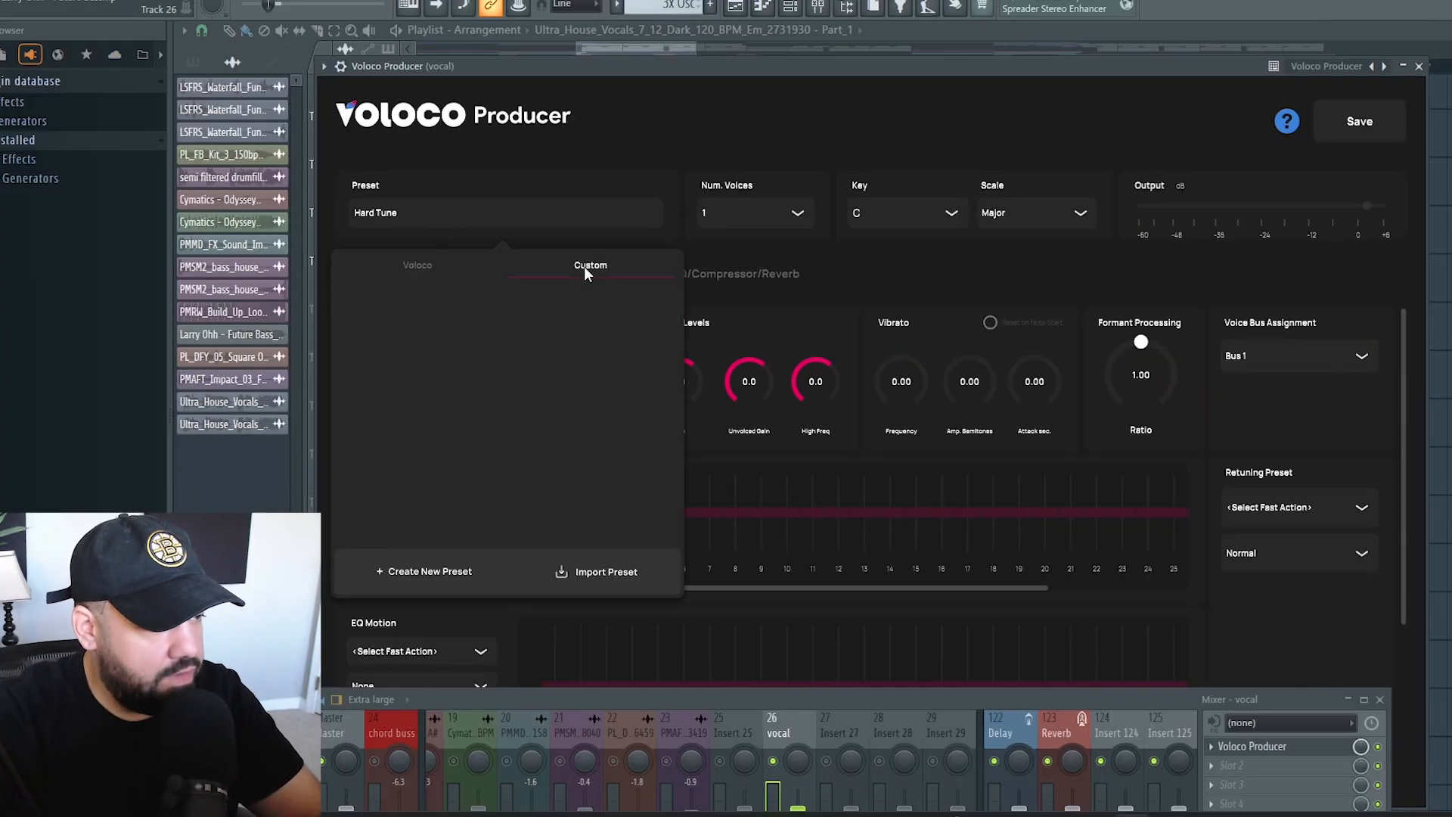
{"action": "left_click", "coordinate": [796, 212]}
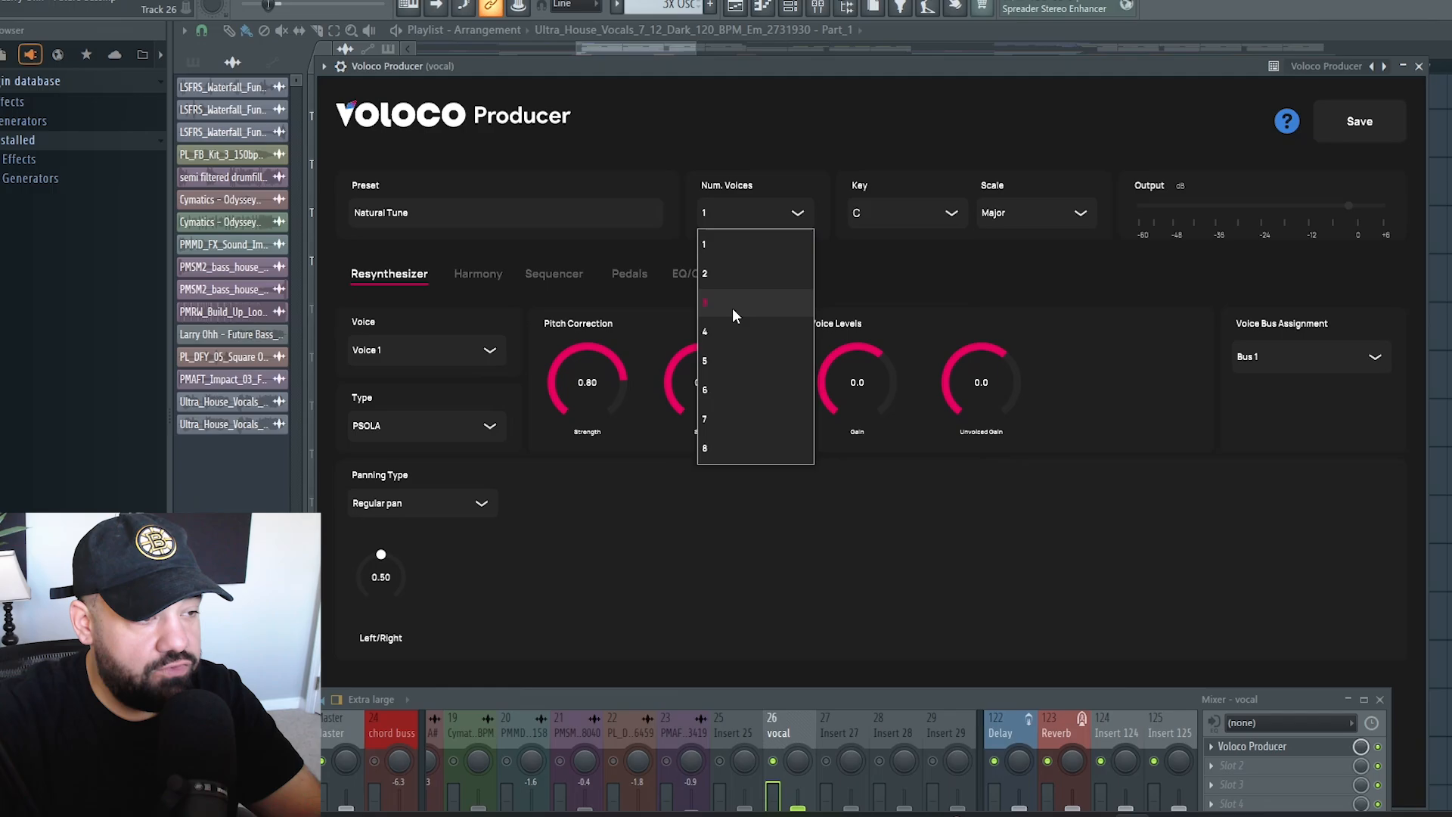
{"action": "left_click", "coordinate": [705, 244]}
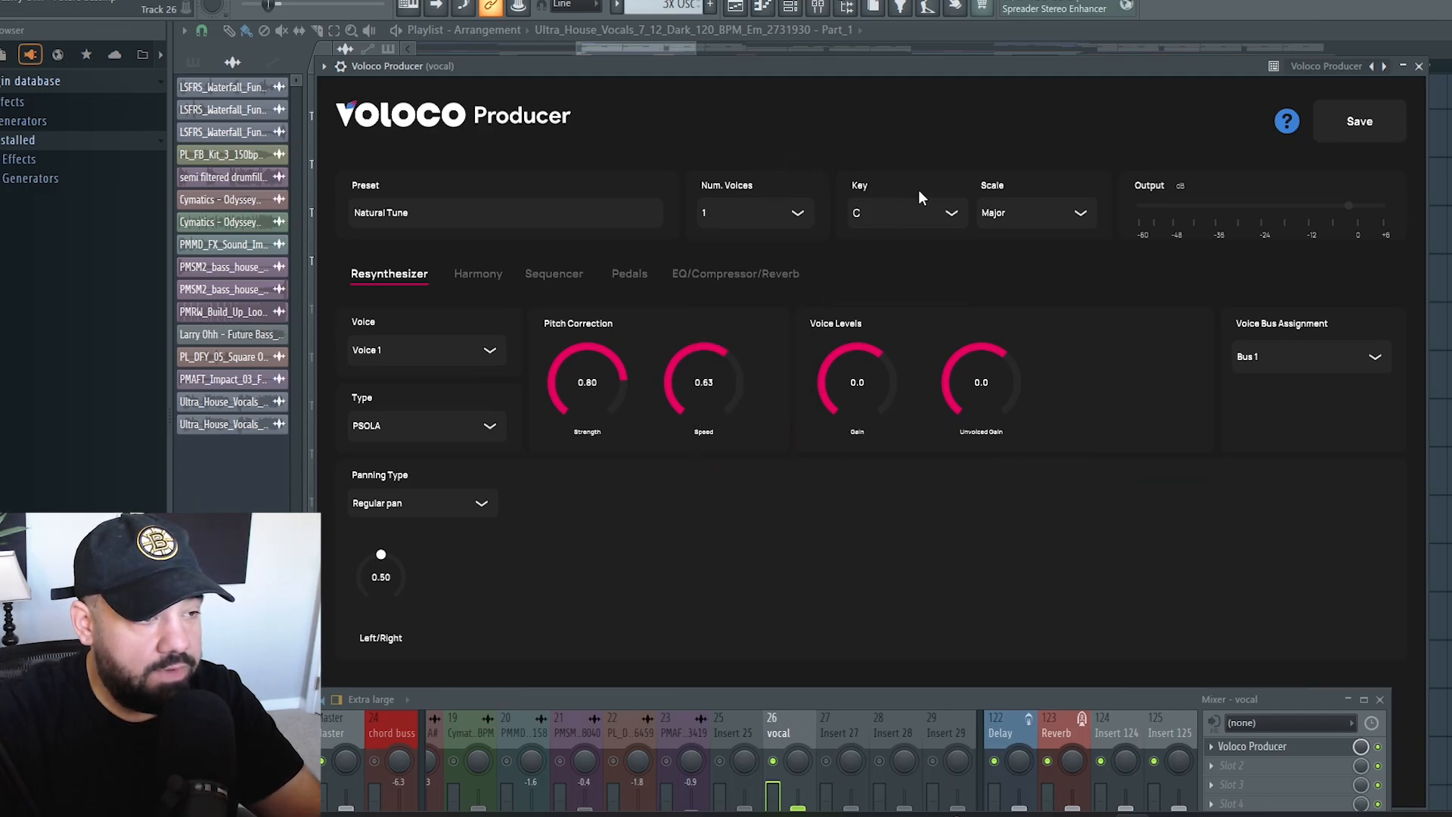
{"action": "left_click", "coordinate": [903, 212]}
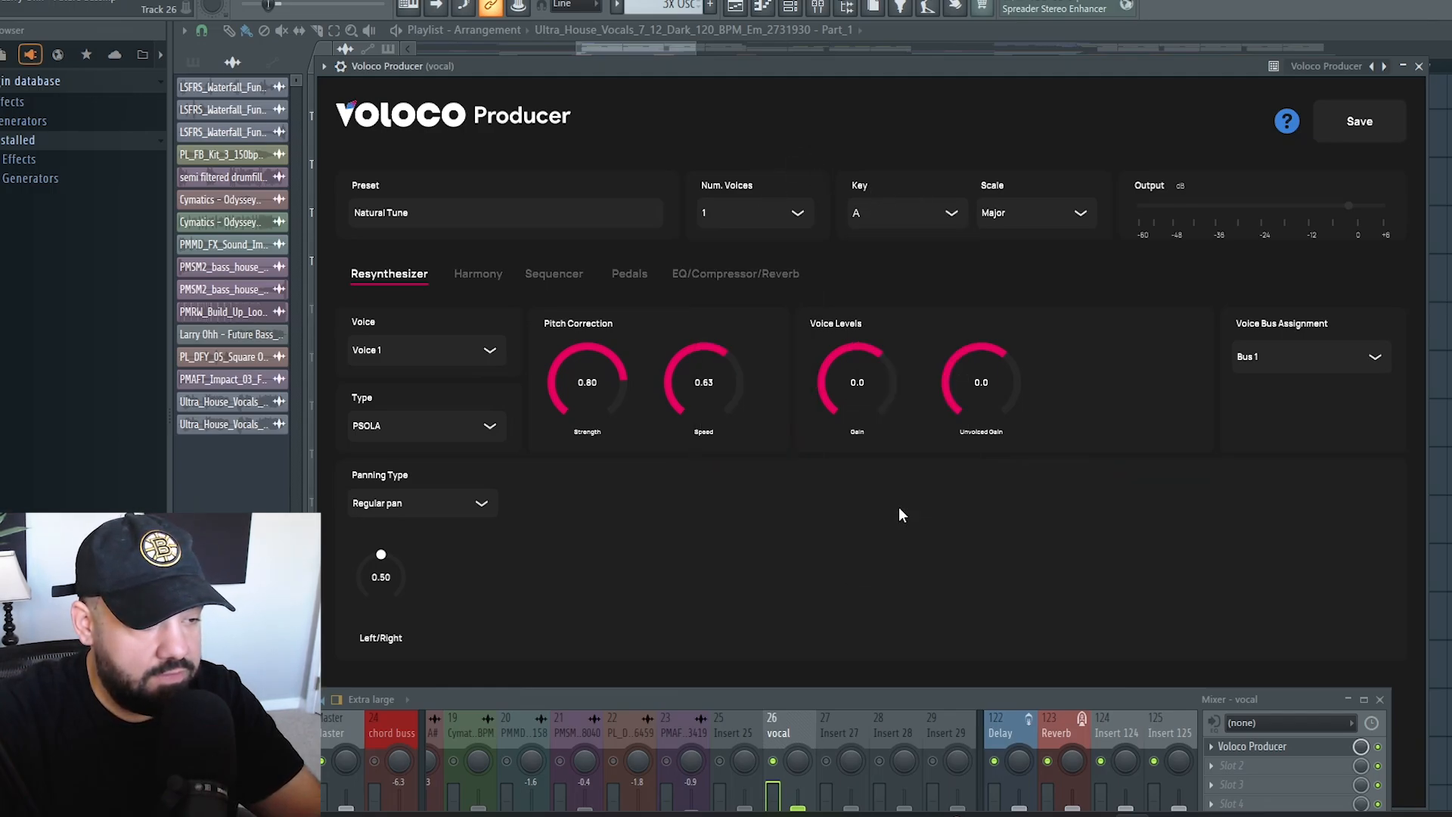
{"action": "left_click", "coordinate": [503, 212]}
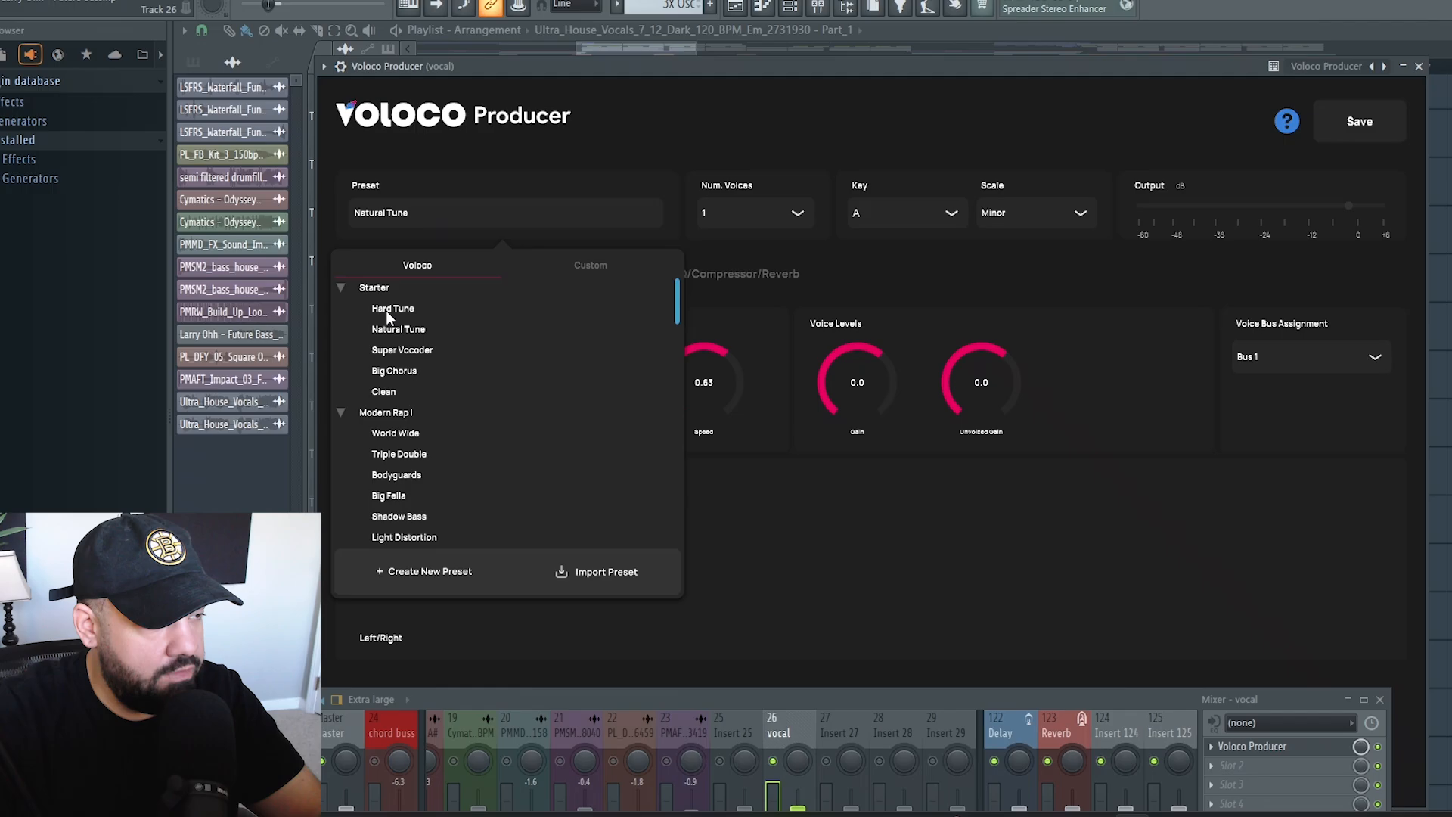
{"action": "mouse_move", "coordinate": [416, 366]}
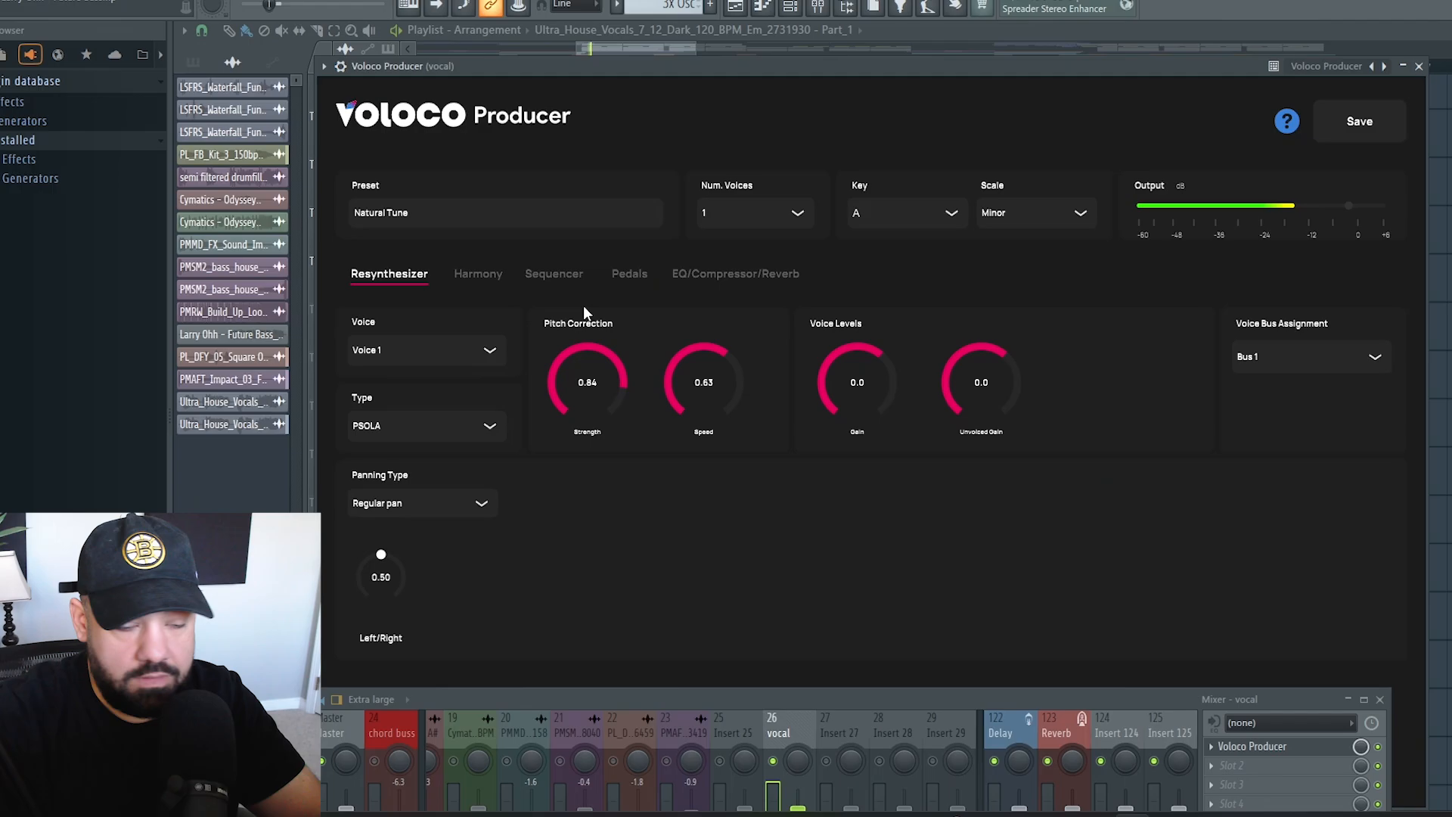
- Raise pitch correction strength to 0.92 and speed to 0.87
{"action": "left_click_drag", "start_coordinate": [586, 381], "coordinate": [586, 366]}
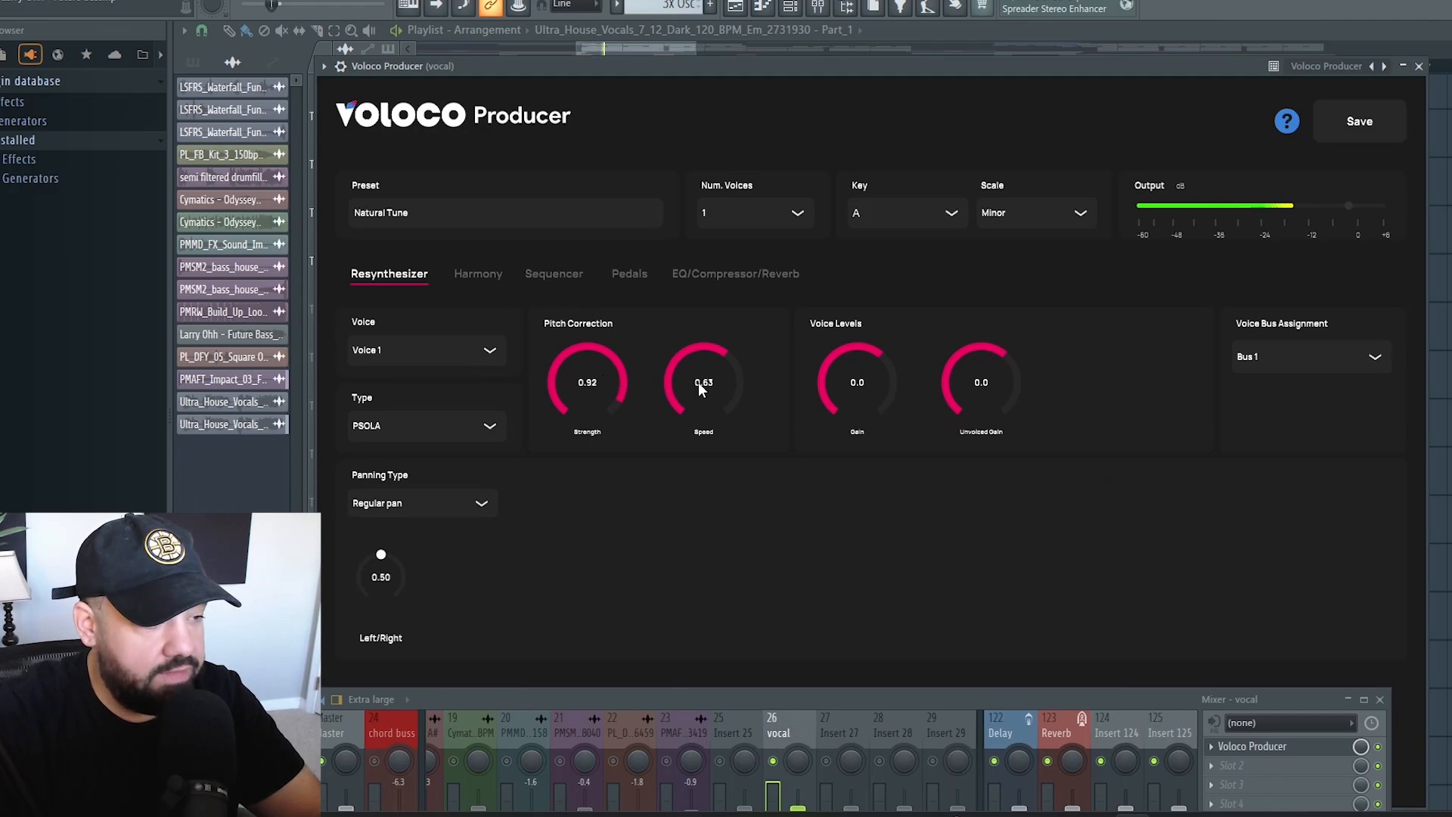
{"action": "left_click_drag", "start_coordinate": [703, 381], "coordinate": [723, 352]}
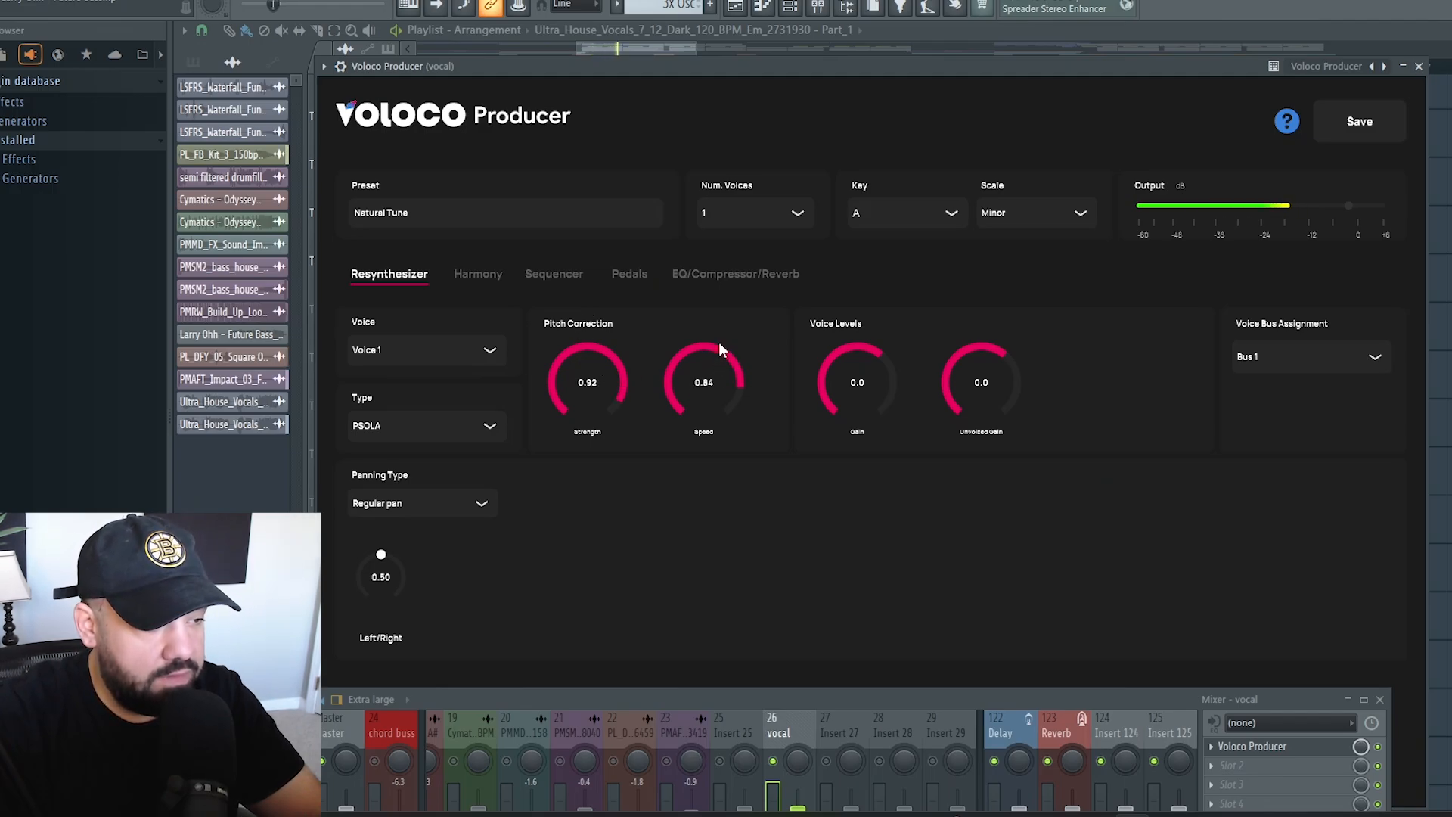
{"action": "left_click_drag", "start_coordinate": [702, 381], "coordinate": [713, 366]}
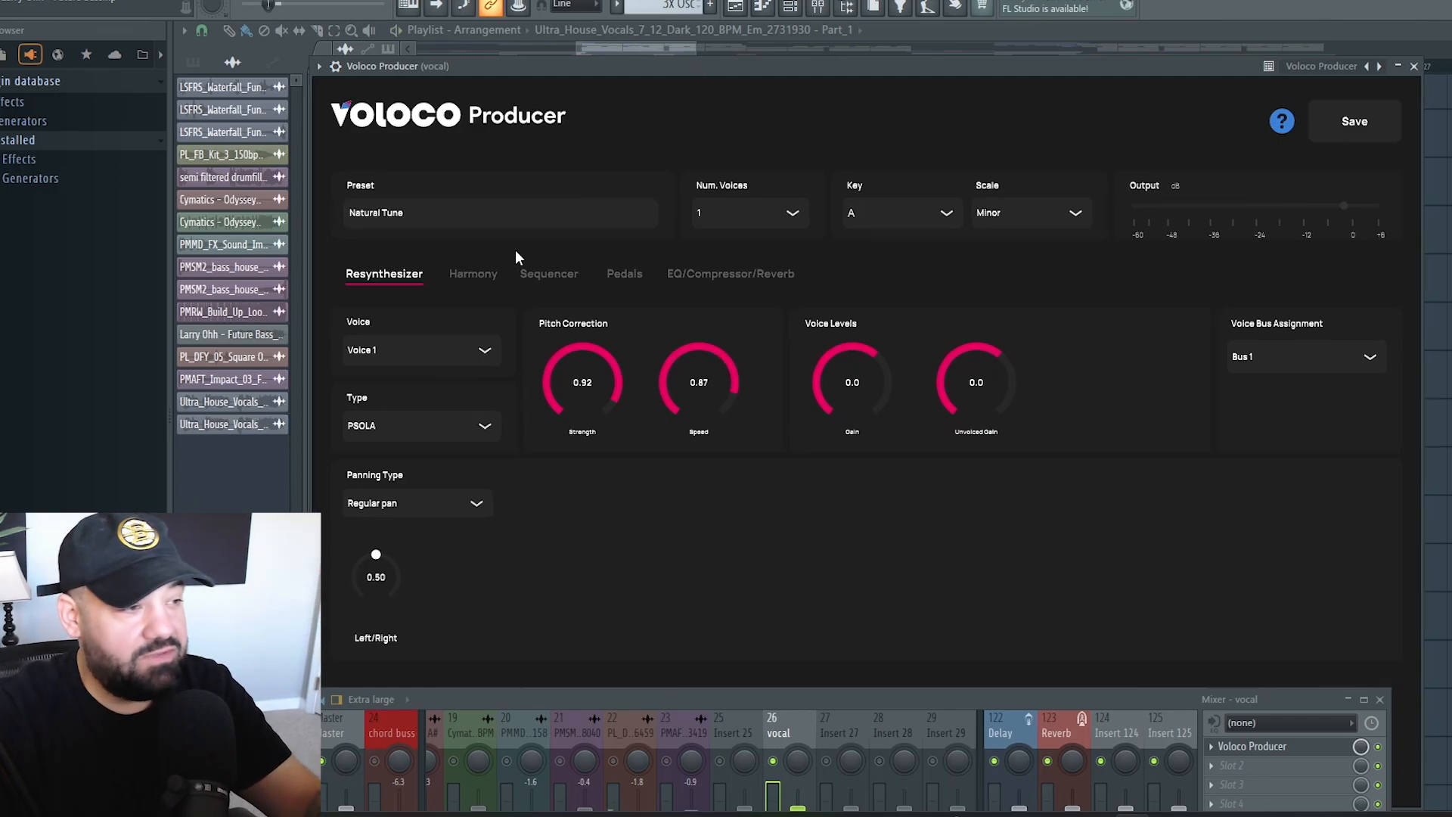
- Review the Rap compression, scoop-and-brightness EQ and small-club reverb settings, then the disabled pedal effects
{"action": "left_click", "coordinate": [729, 273]}
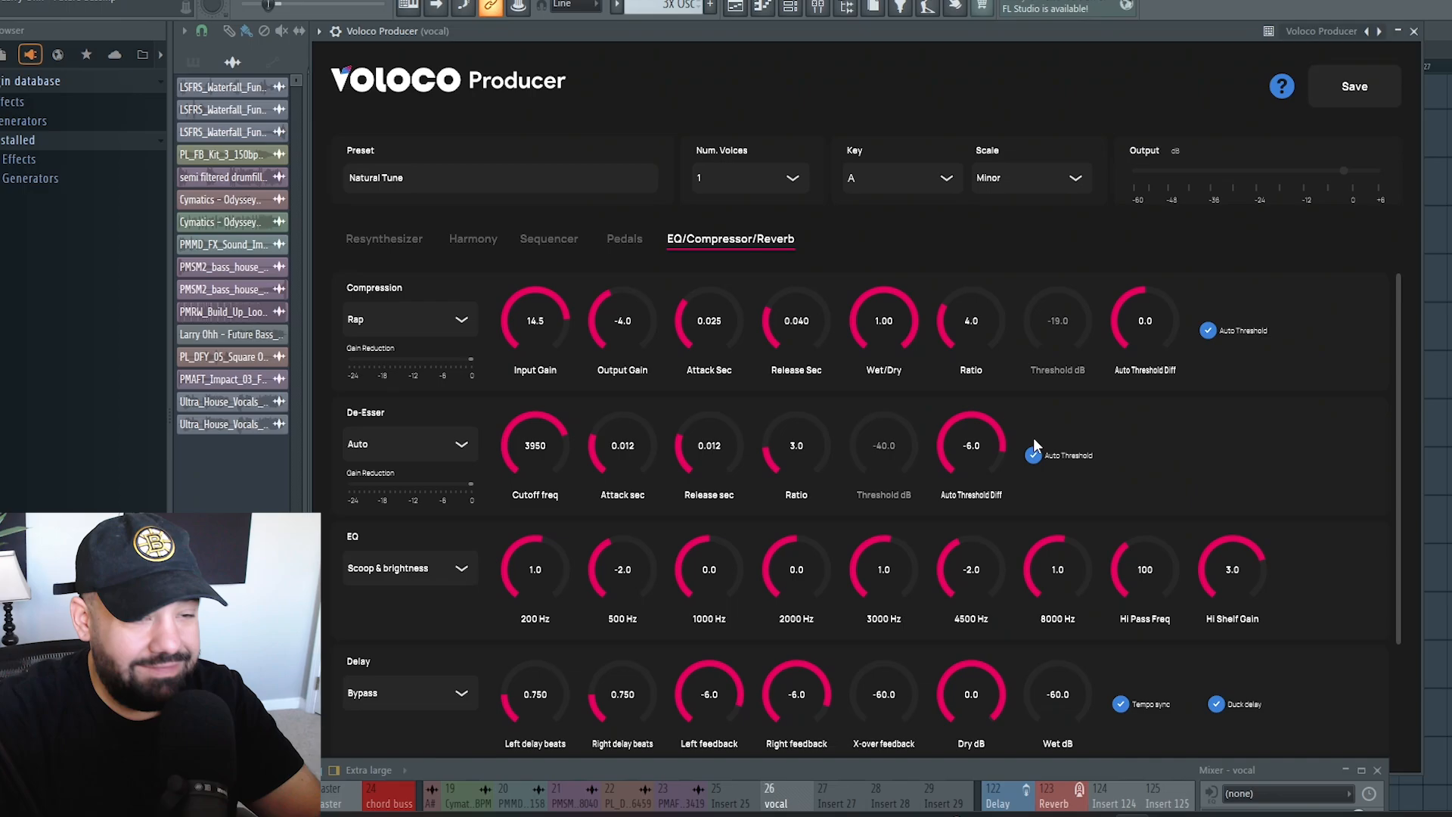
{"action": "scroll", "scroll_direction": "down", "scroll_amount": 3}
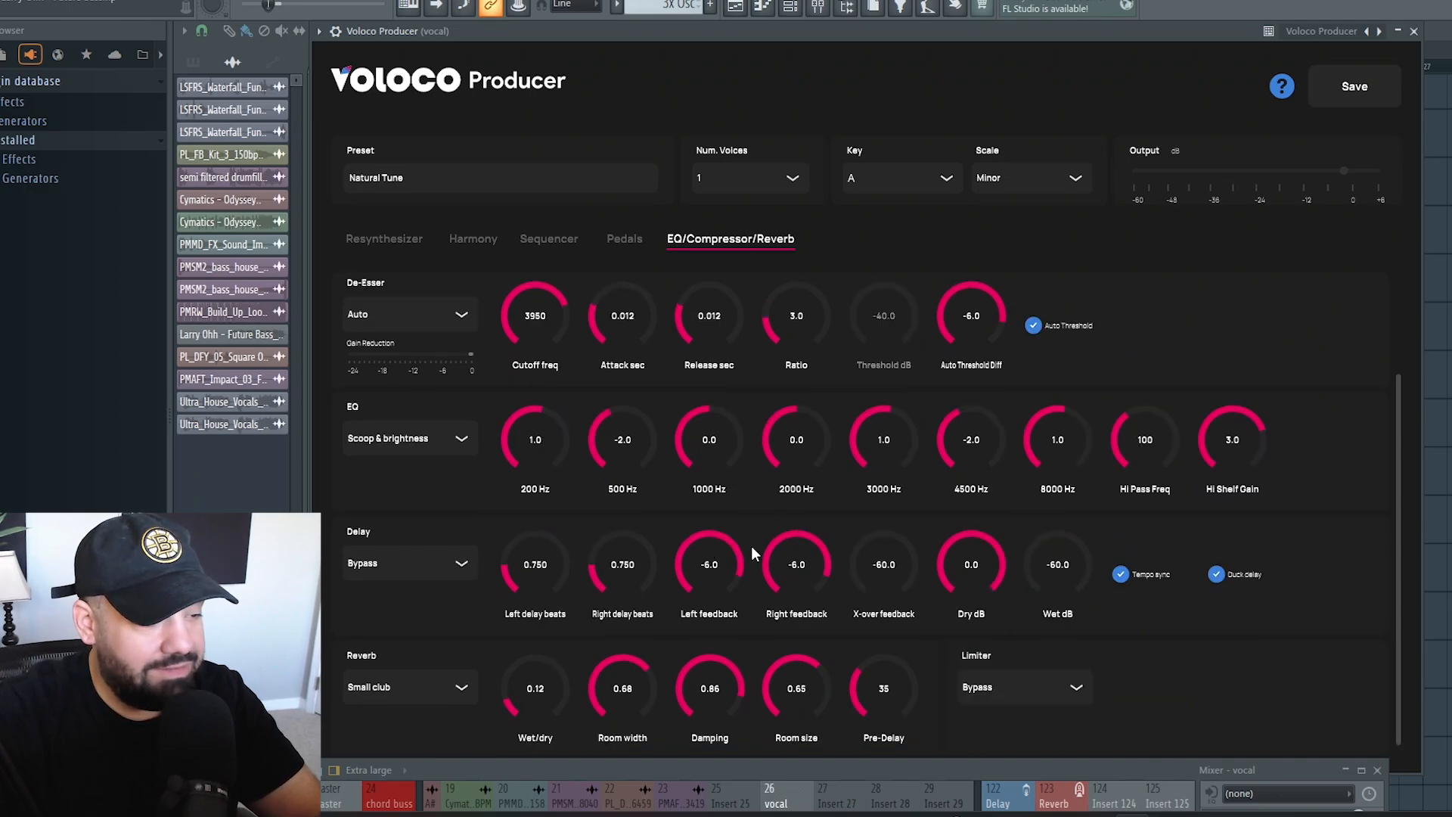
{"action": "left_click", "coordinate": [624, 238]}
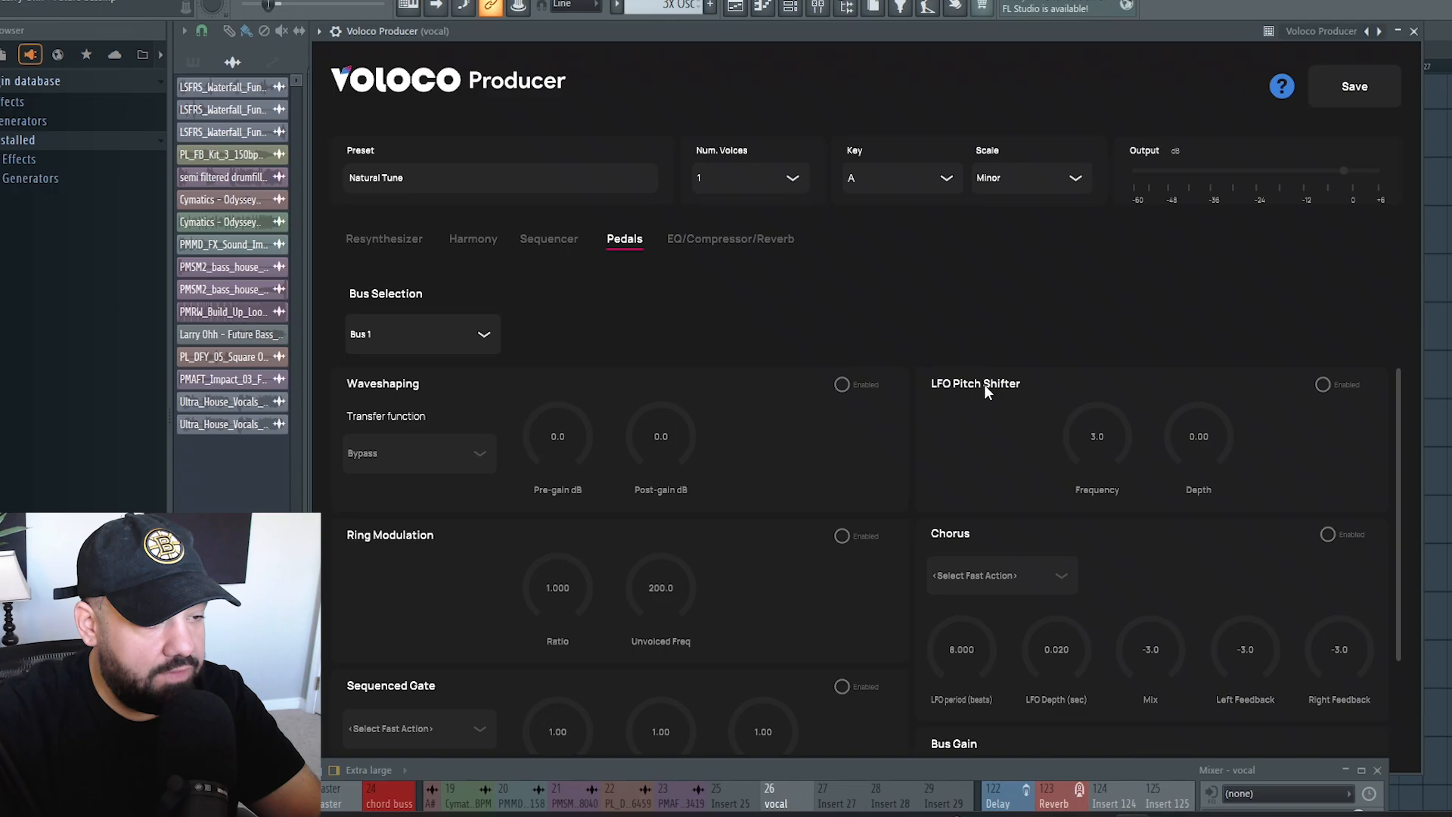
- Enable the LFO pitch shifter at frequency 3.4 and a chorus with a 32-beat LFO period, bus gain -4.0
{"action": "scroll", "scroll_direction": "down", "scroll_amount": 3}
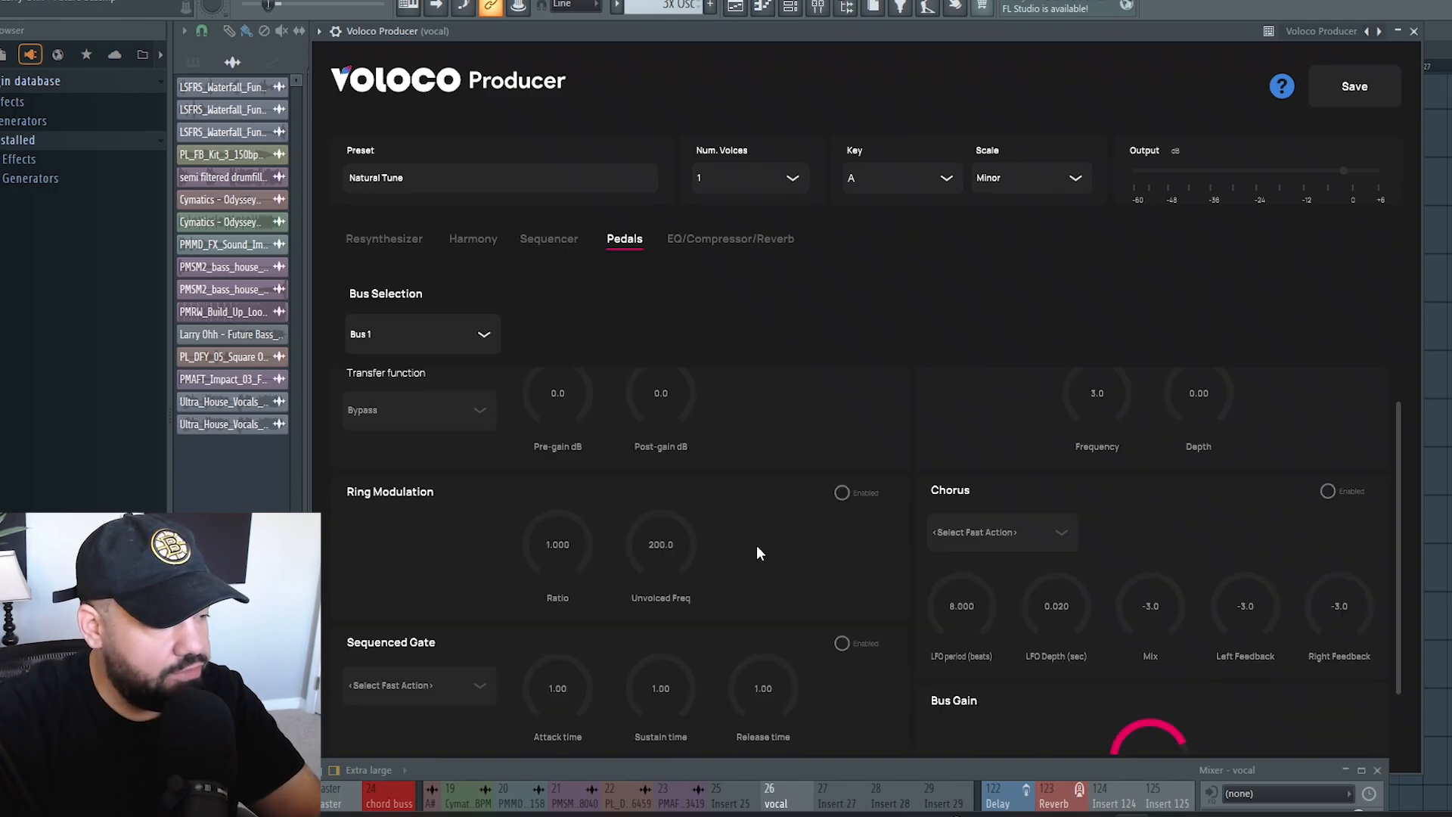
{"action": "scroll", "scroll_direction": "down", "scroll_amount": 3}
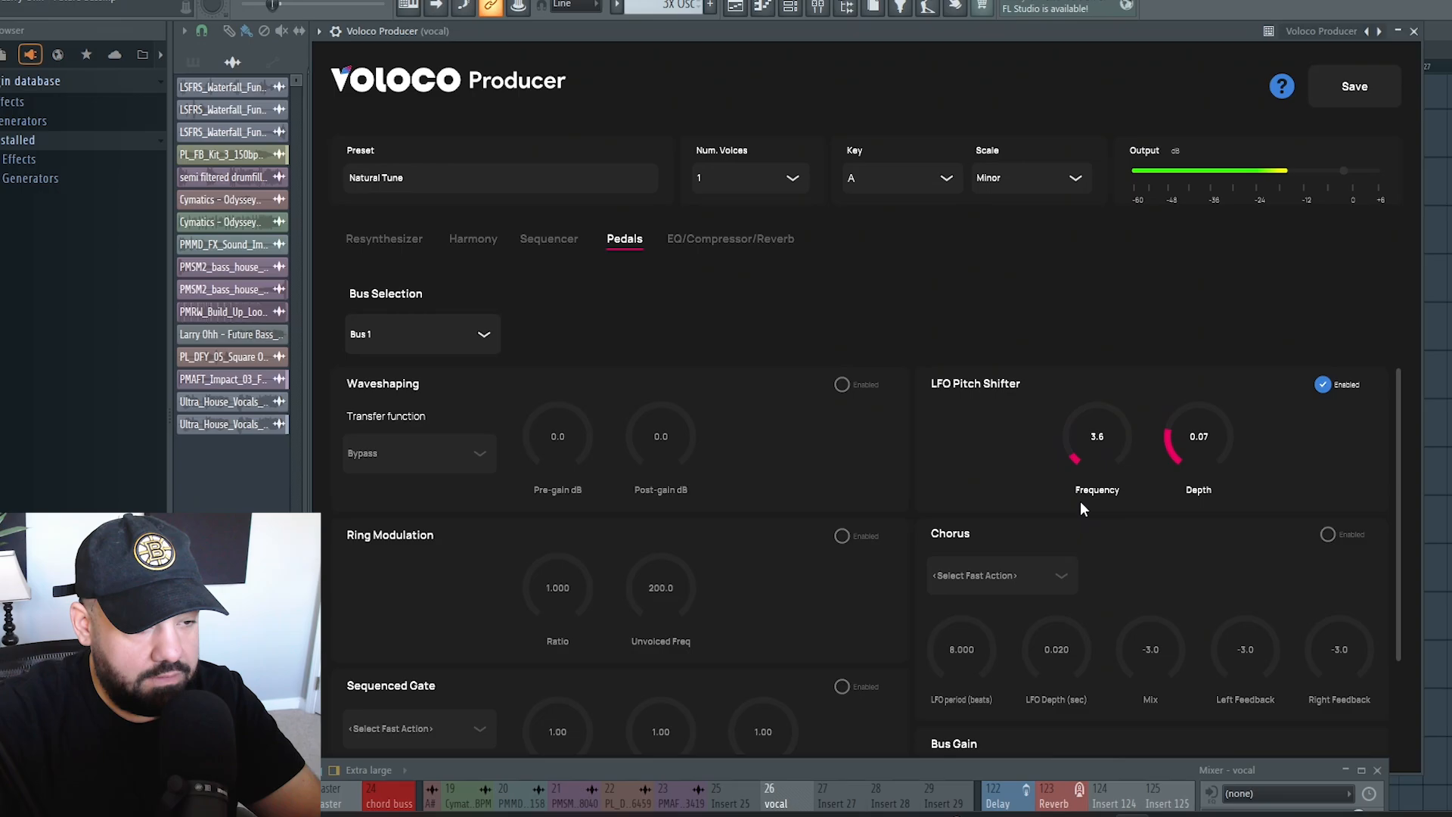
{"action": "left_click_drag", "start_coordinate": [1097, 436], "coordinate": [1097, 453]}
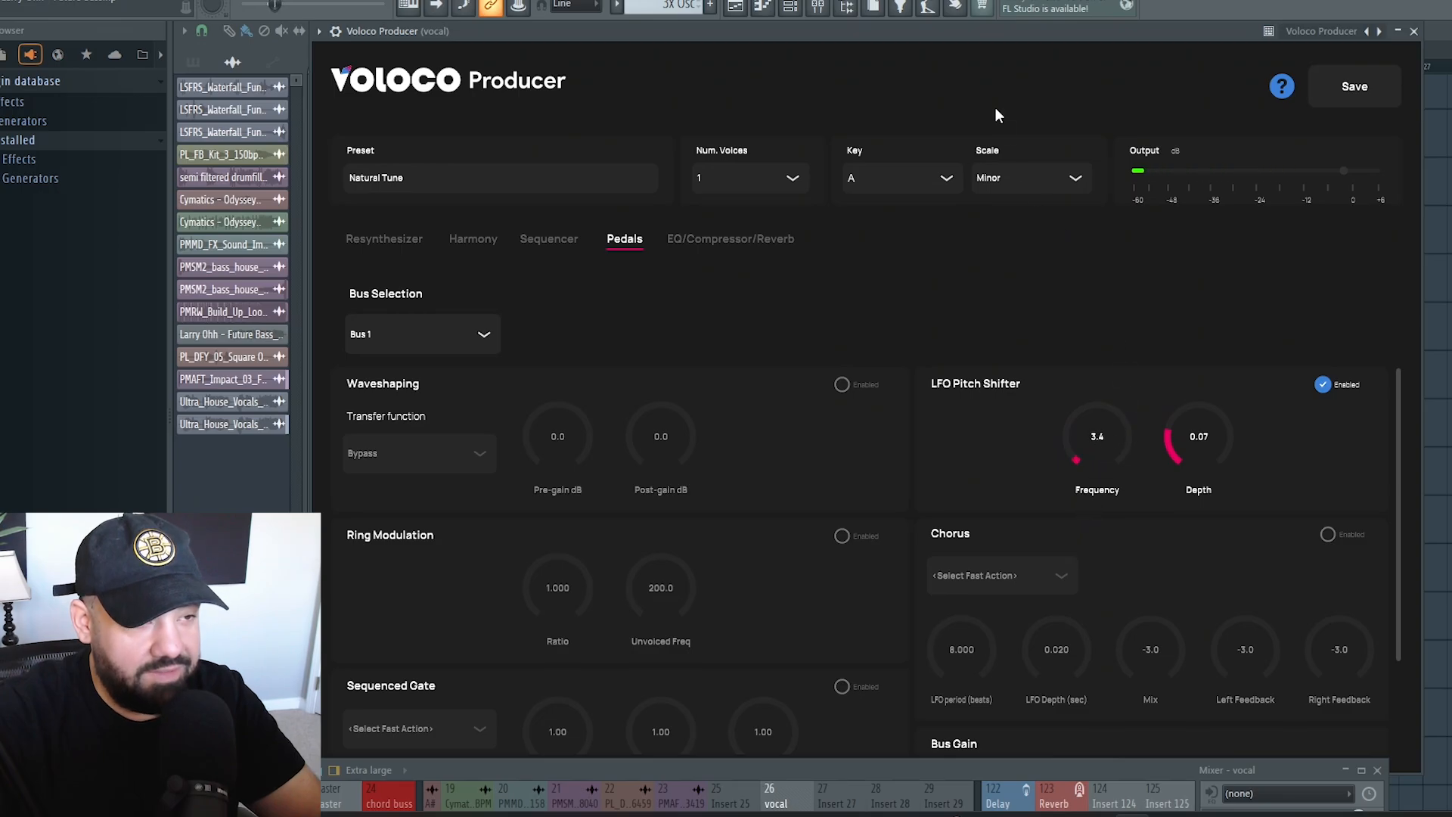
{"action": "mouse_move", "coordinate": [1098, 457]}
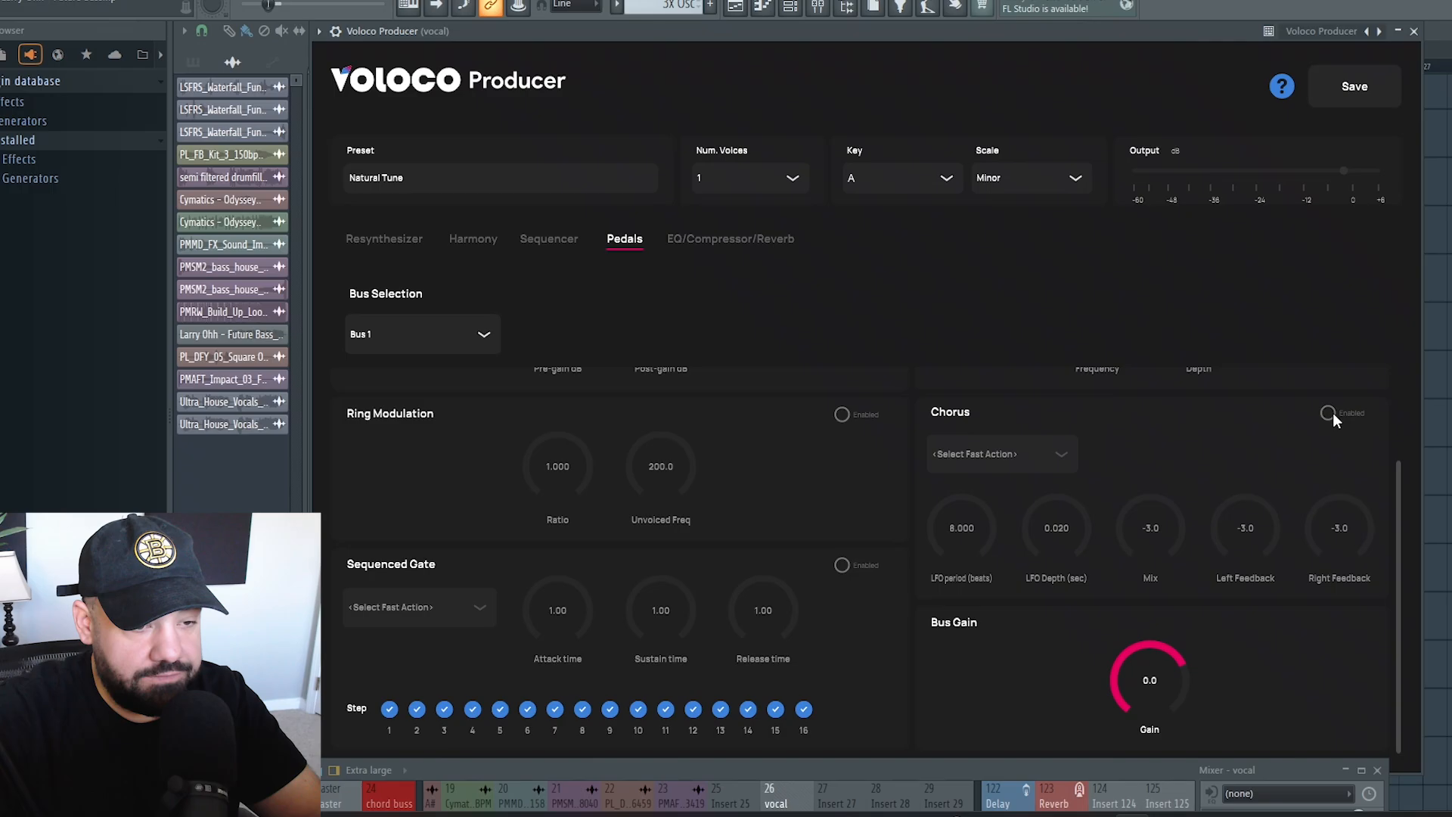
{"action": "left_click", "coordinate": [1327, 412]}
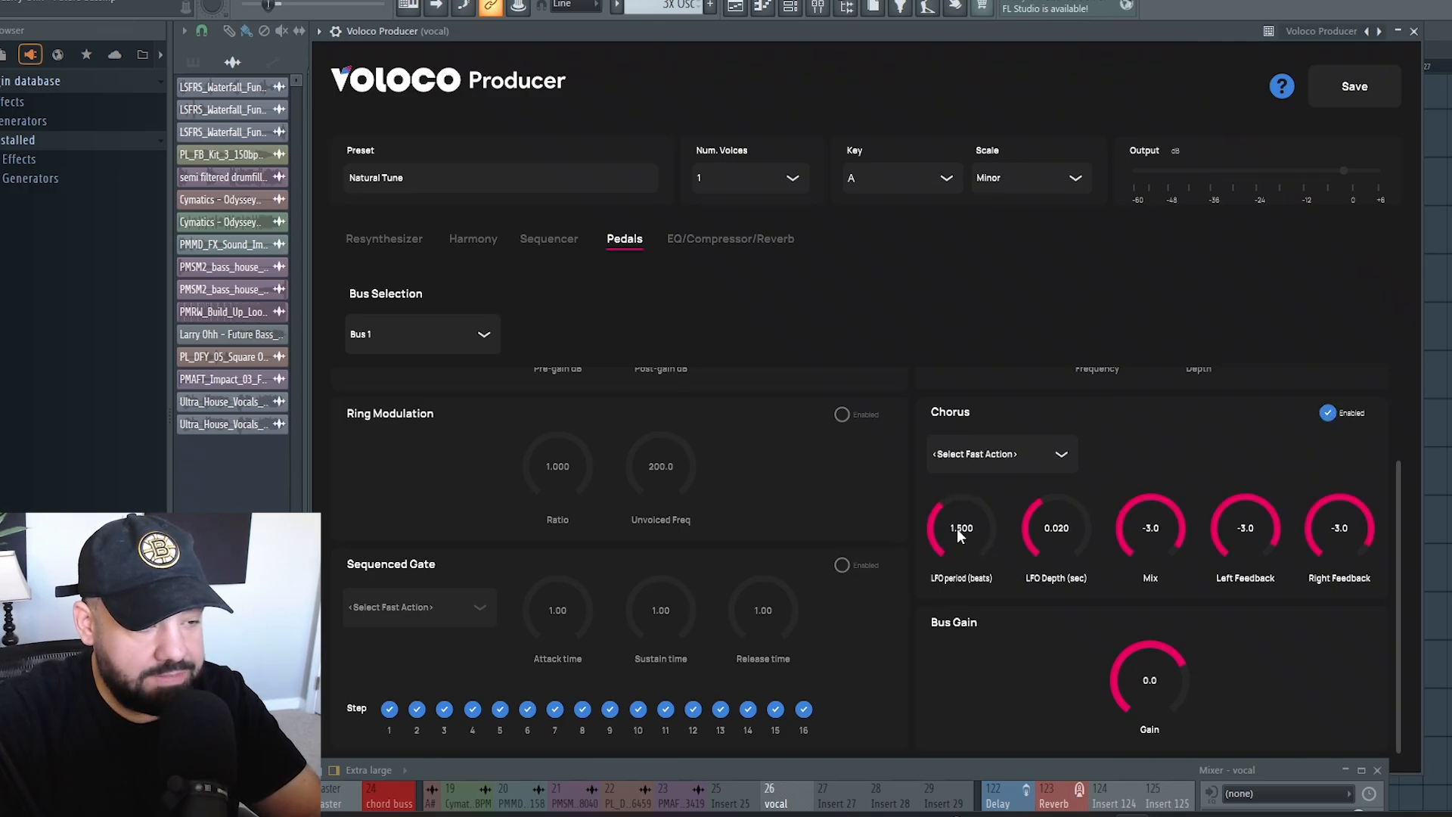
{"action": "left_click_drag", "start_coordinate": [960, 527], "coordinate": [960, 505]}
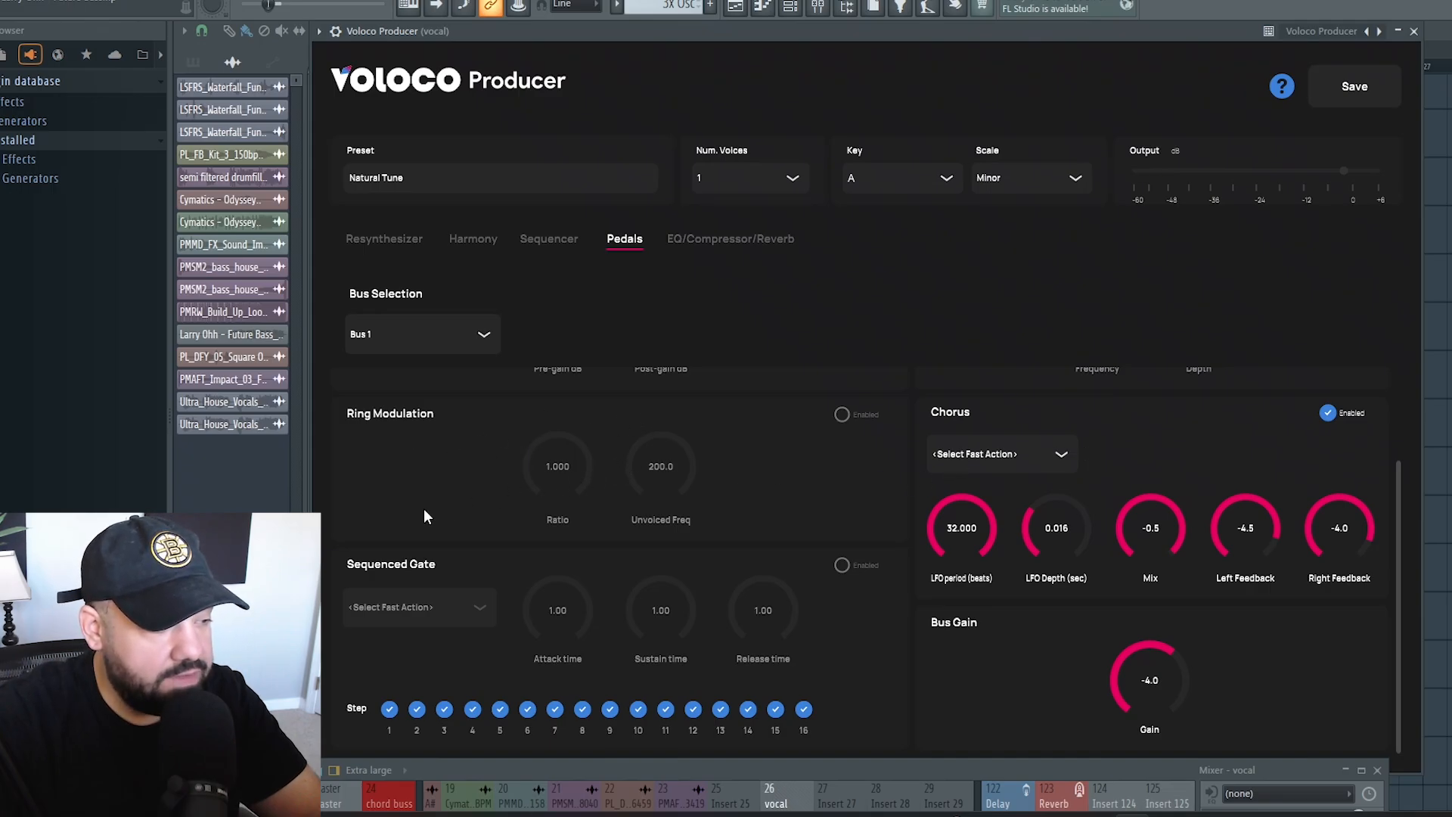
- Show the 16-step sequencer for Voice 1, all steps at 0.0 with groove 0.08
{"action": "left_click", "coordinate": [548, 238]}
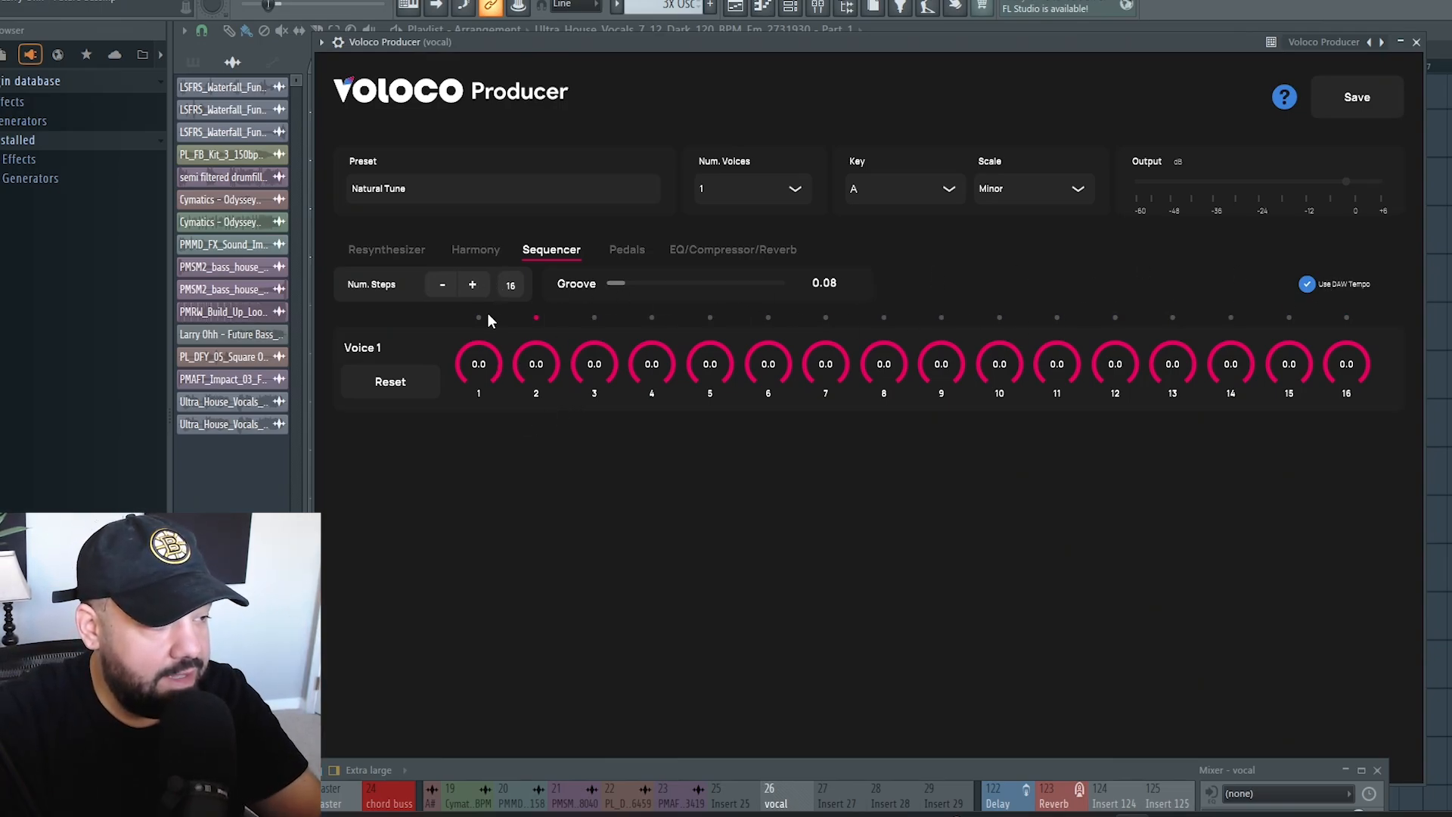
- From the Harmony page's fast actions, apply Triads to make a three-voice harmony
{"action": "left_click", "coordinate": [475, 249]}
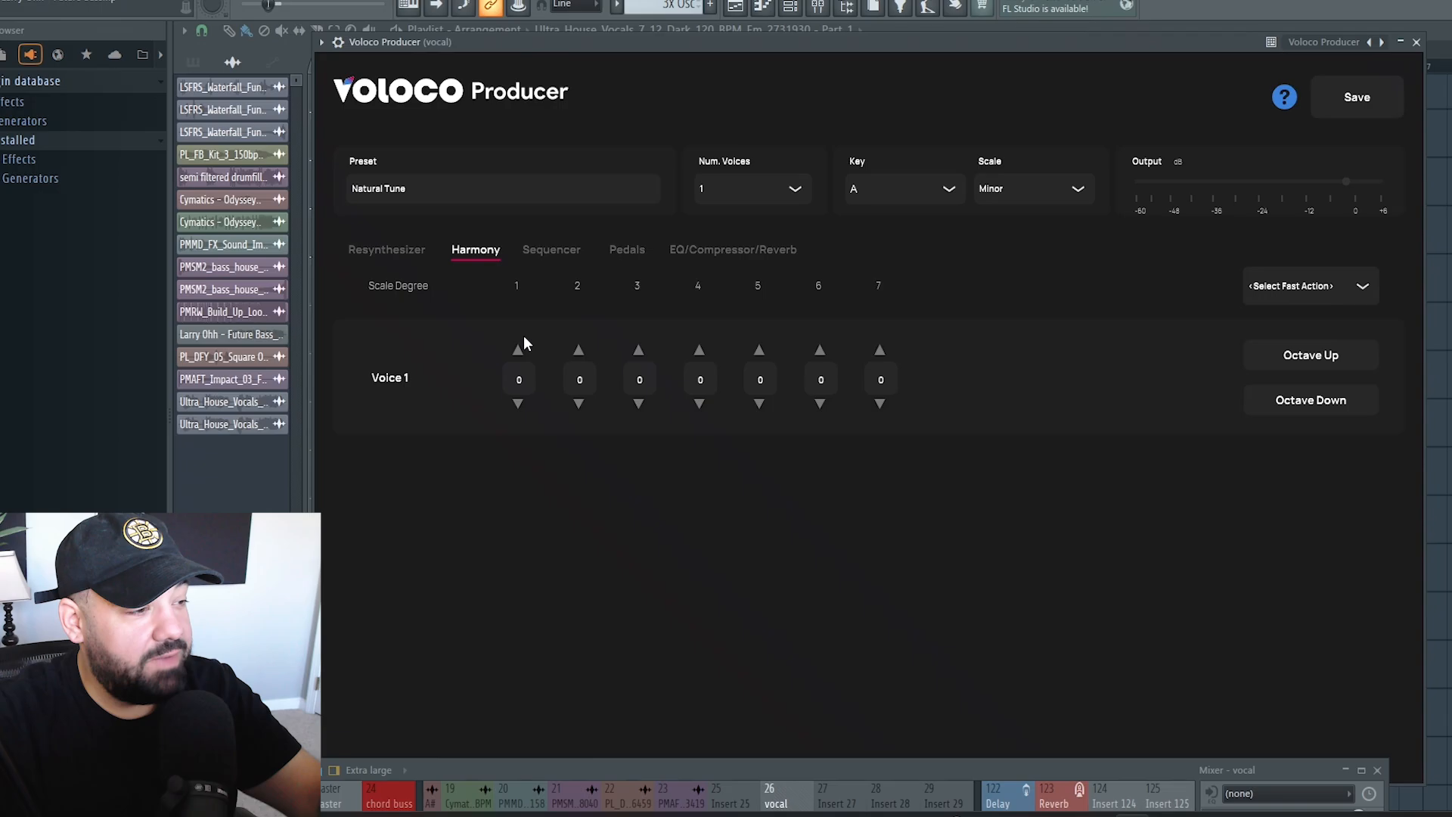
{"action": "left_click", "coordinate": [1308, 285]}
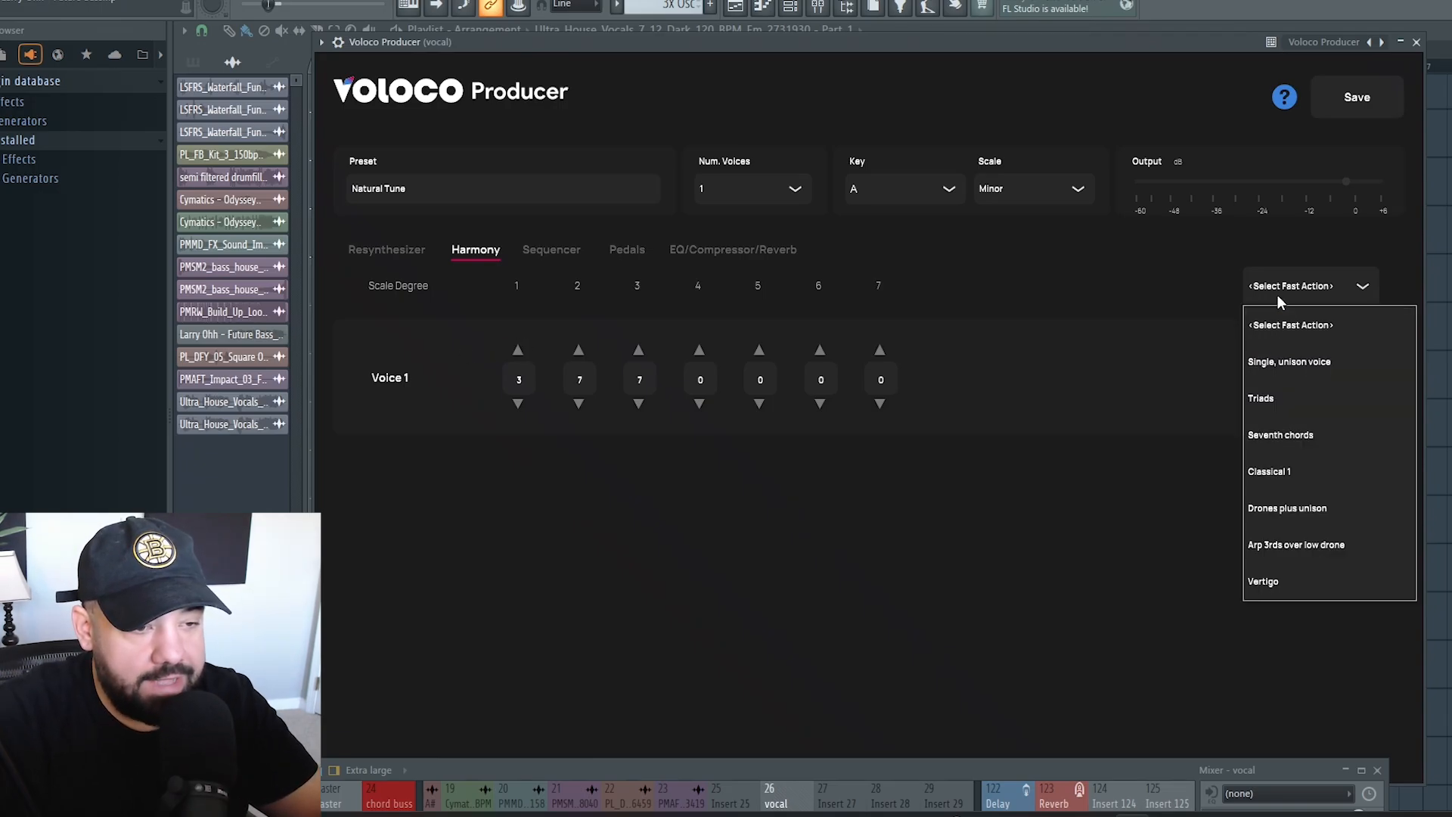
{"action": "mouse_move", "coordinate": [1290, 324]}
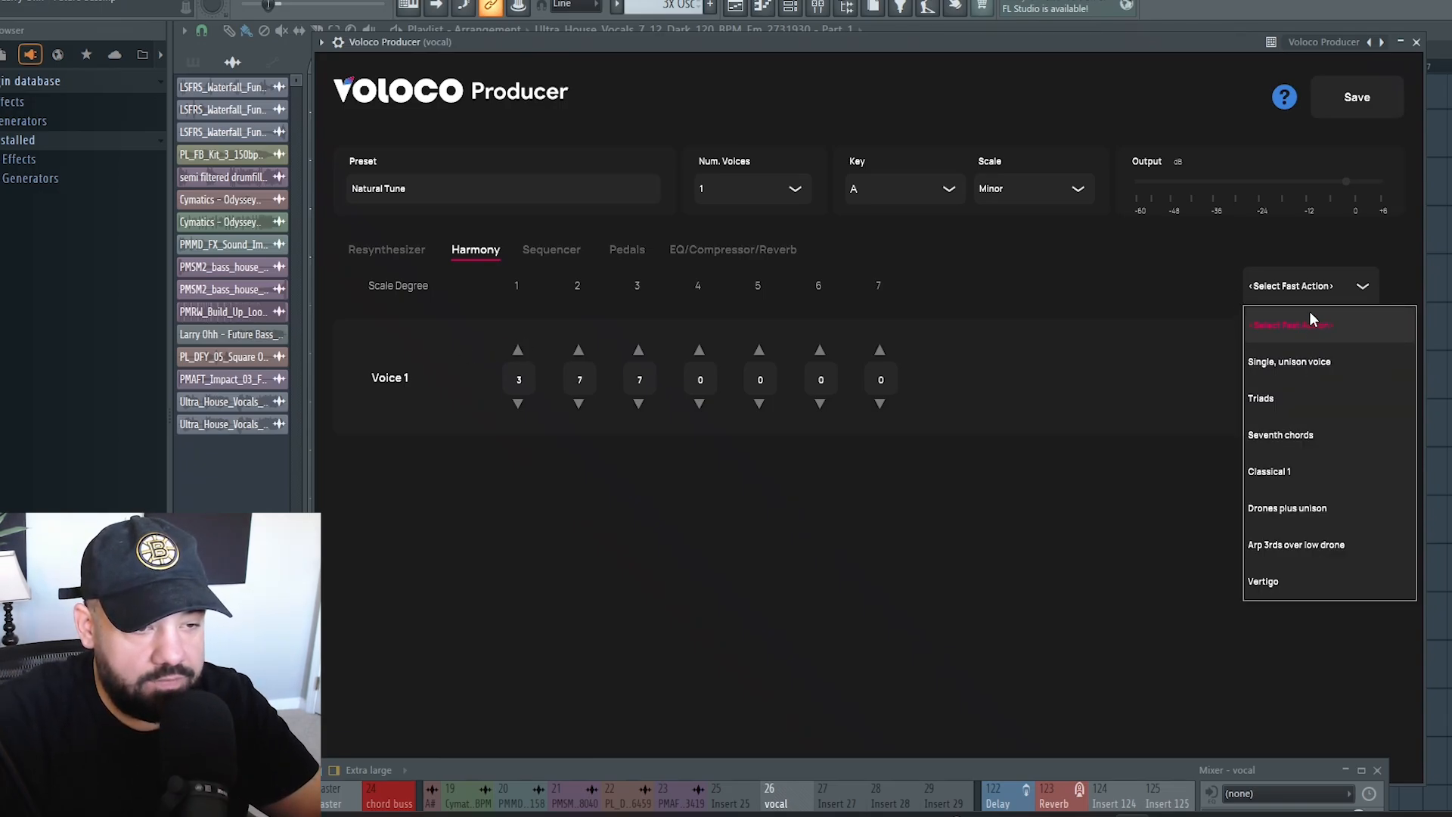
{"action": "mouse_move", "coordinate": [1281, 434]}
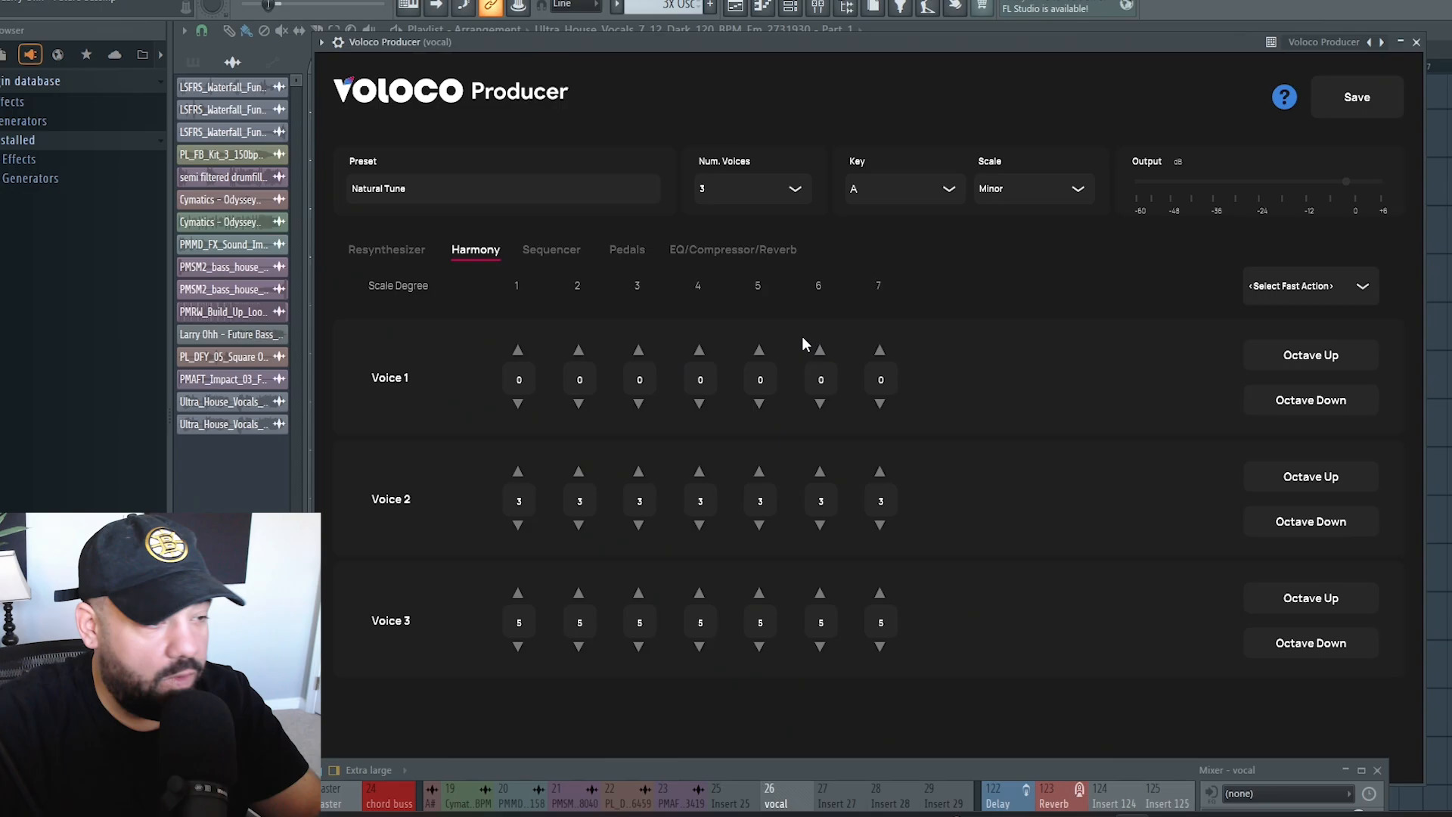
{"action": "mouse_move", "coordinate": [519, 500]}
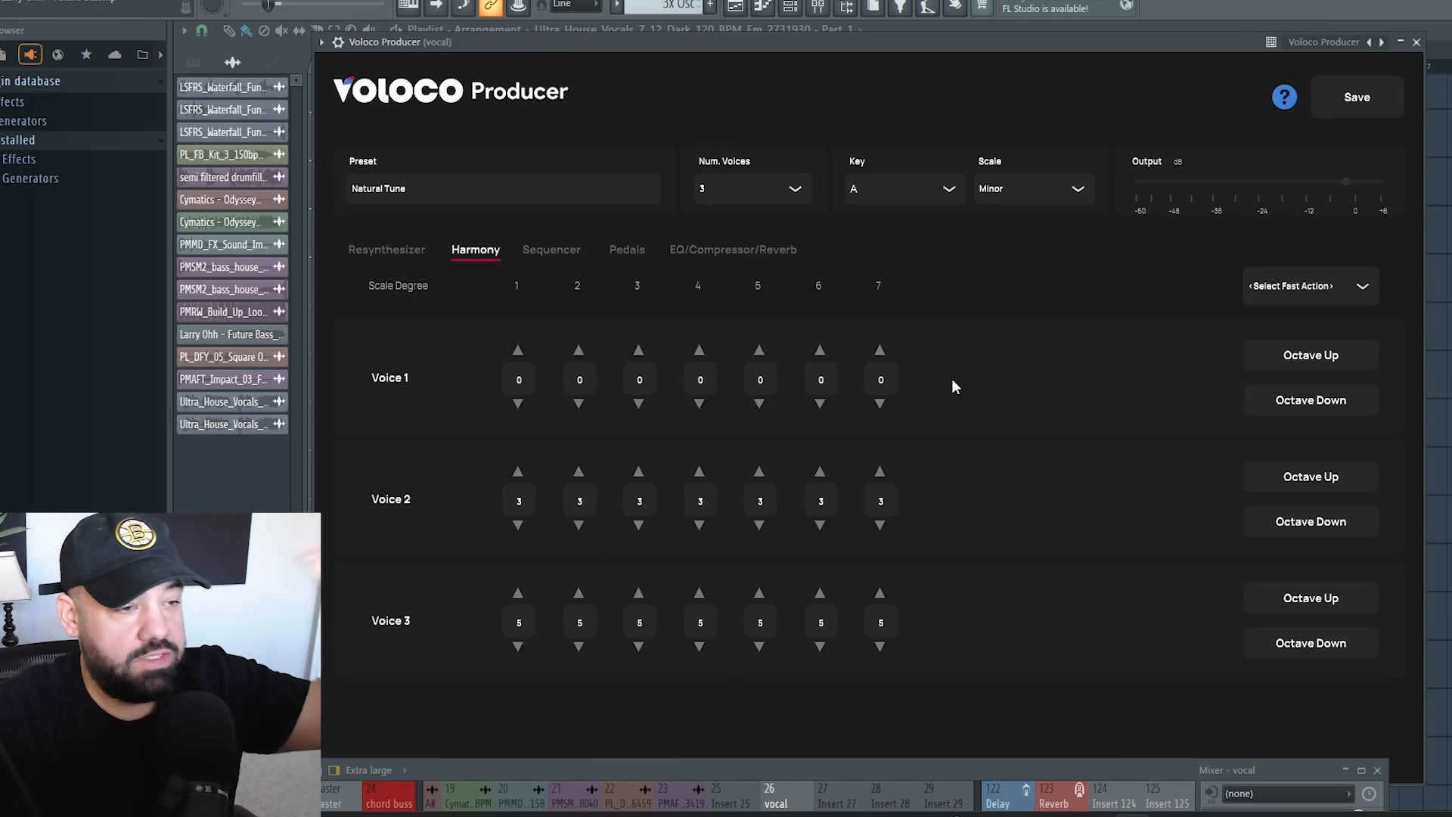
{"action": "mouse_move", "coordinate": [1119, 371]}
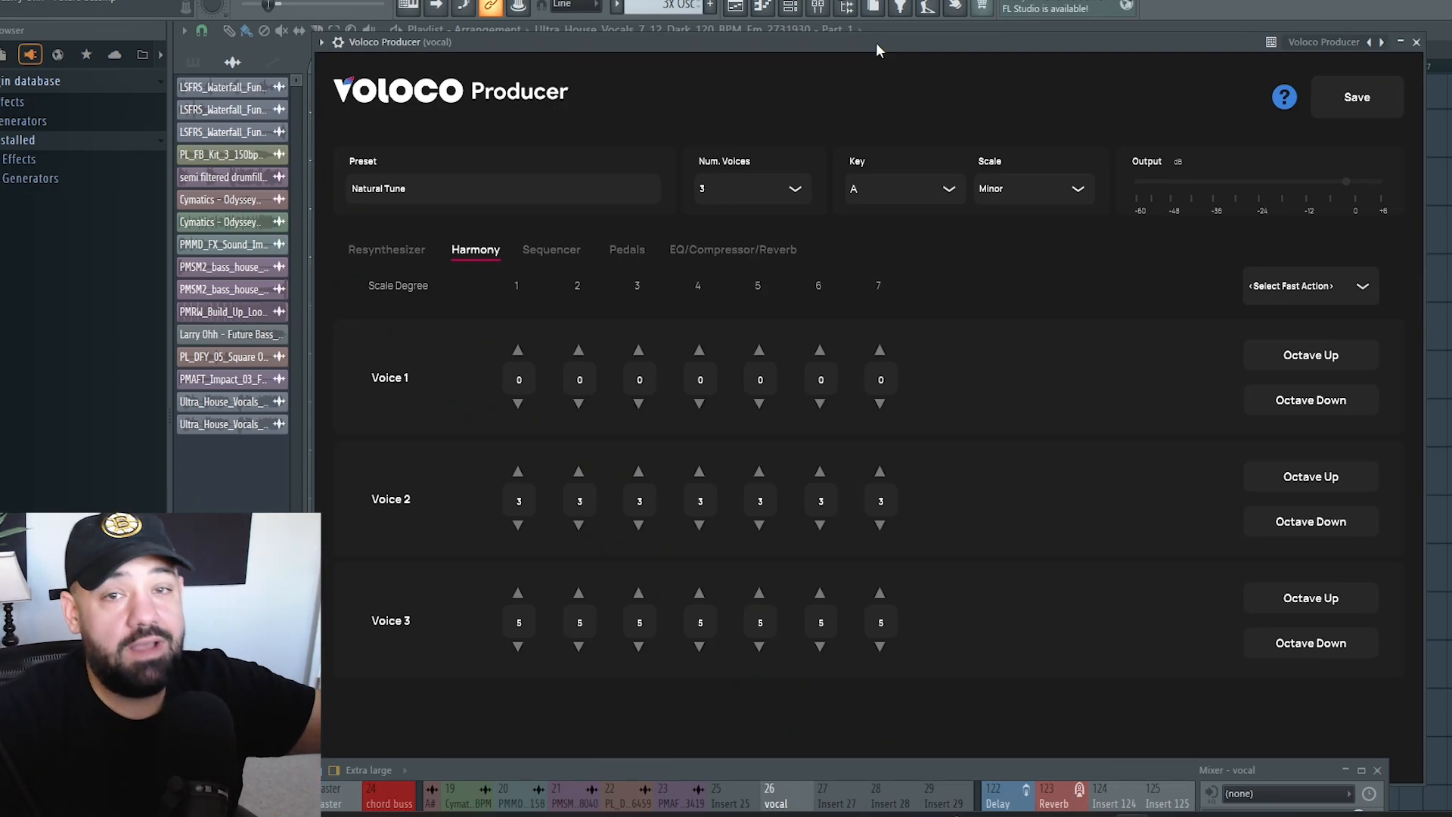
- Set Voice 1's resynthesis type to Vocoder and add vibrato at frequency 0.02, amp 0.14
{"action": "left_click", "coordinate": [386, 249]}
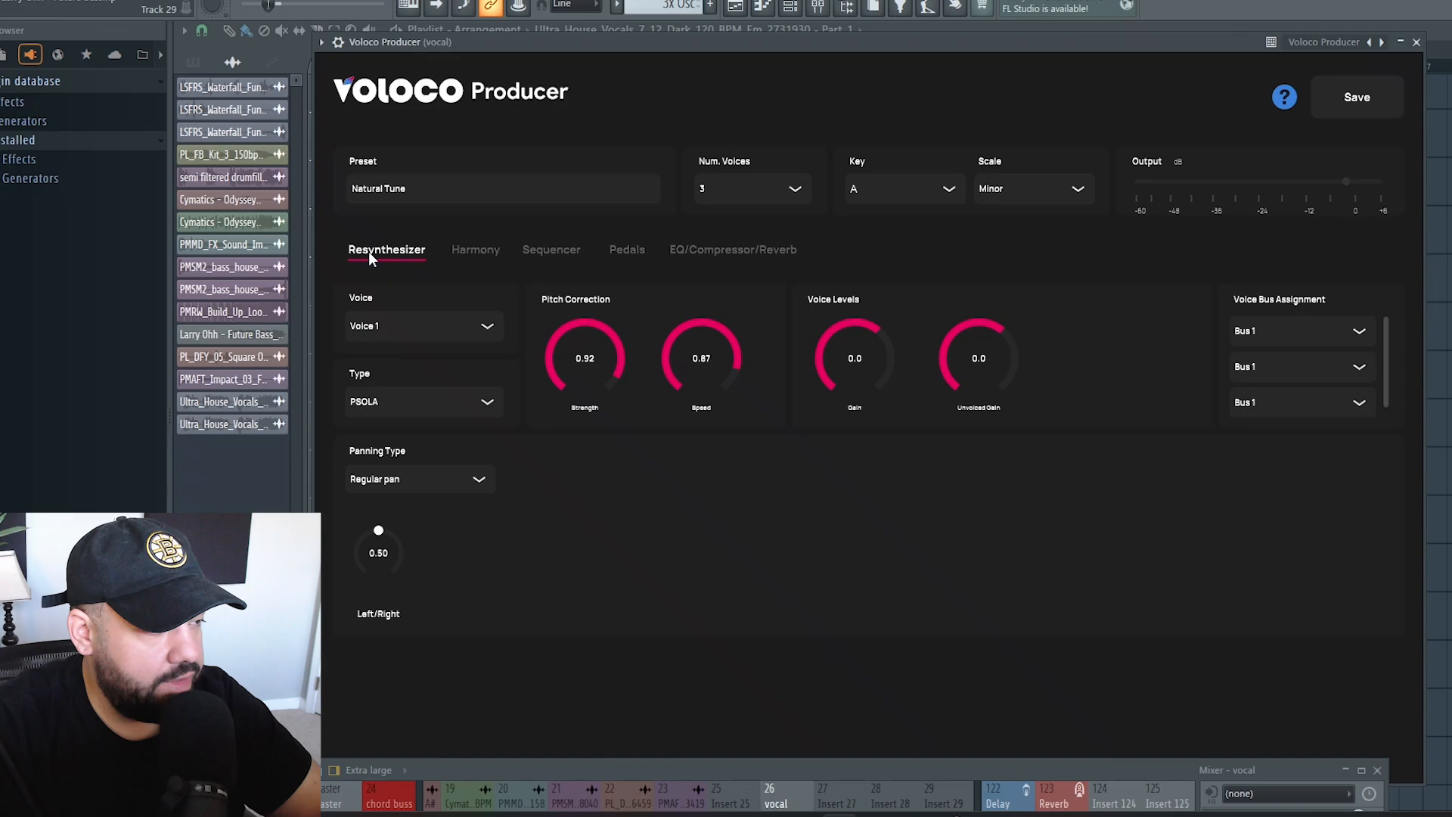
{"action": "left_click", "coordinate": [422, 401]}
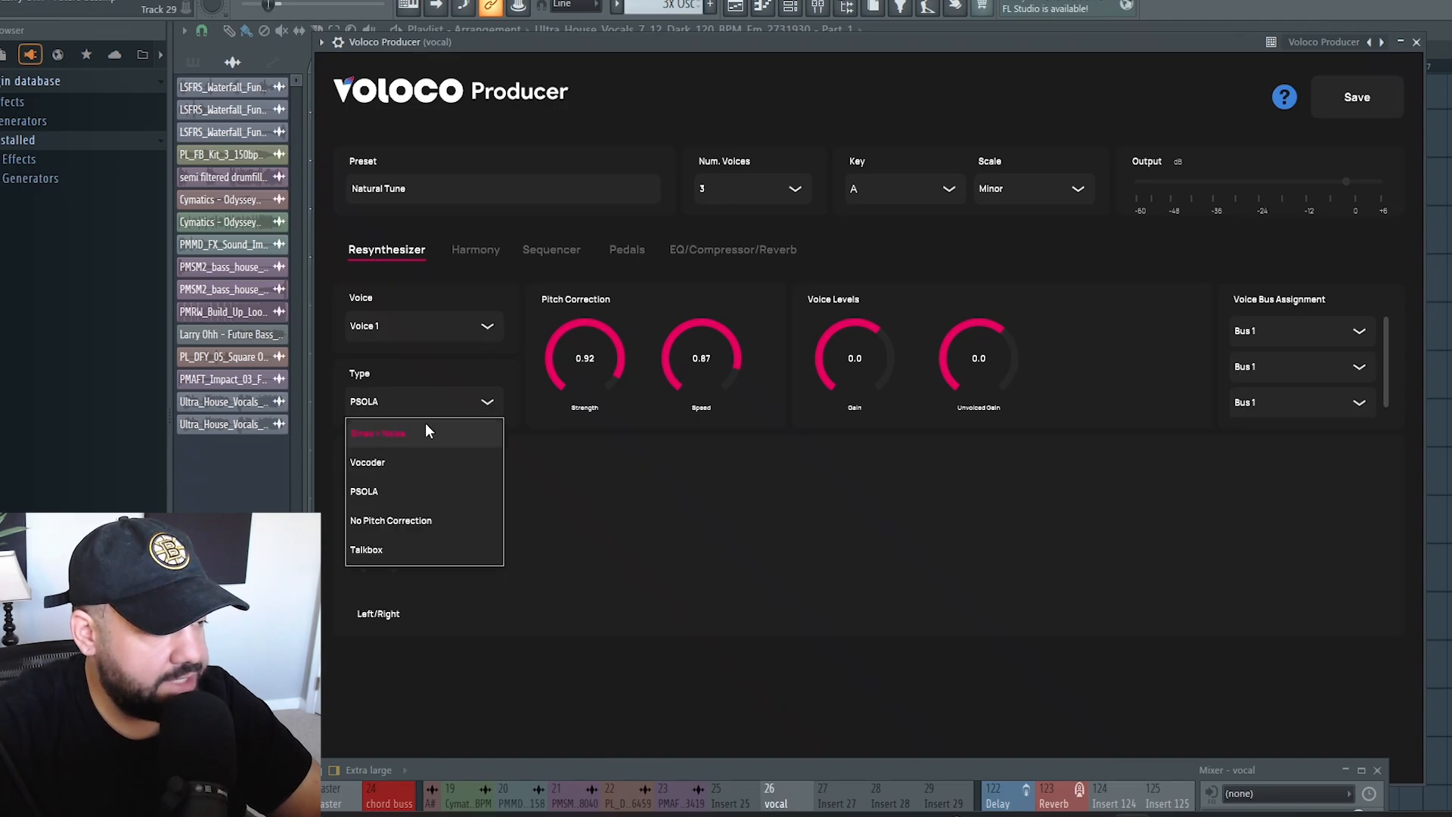
{"action": "mouse_move", "coordinate": [360, 412]}
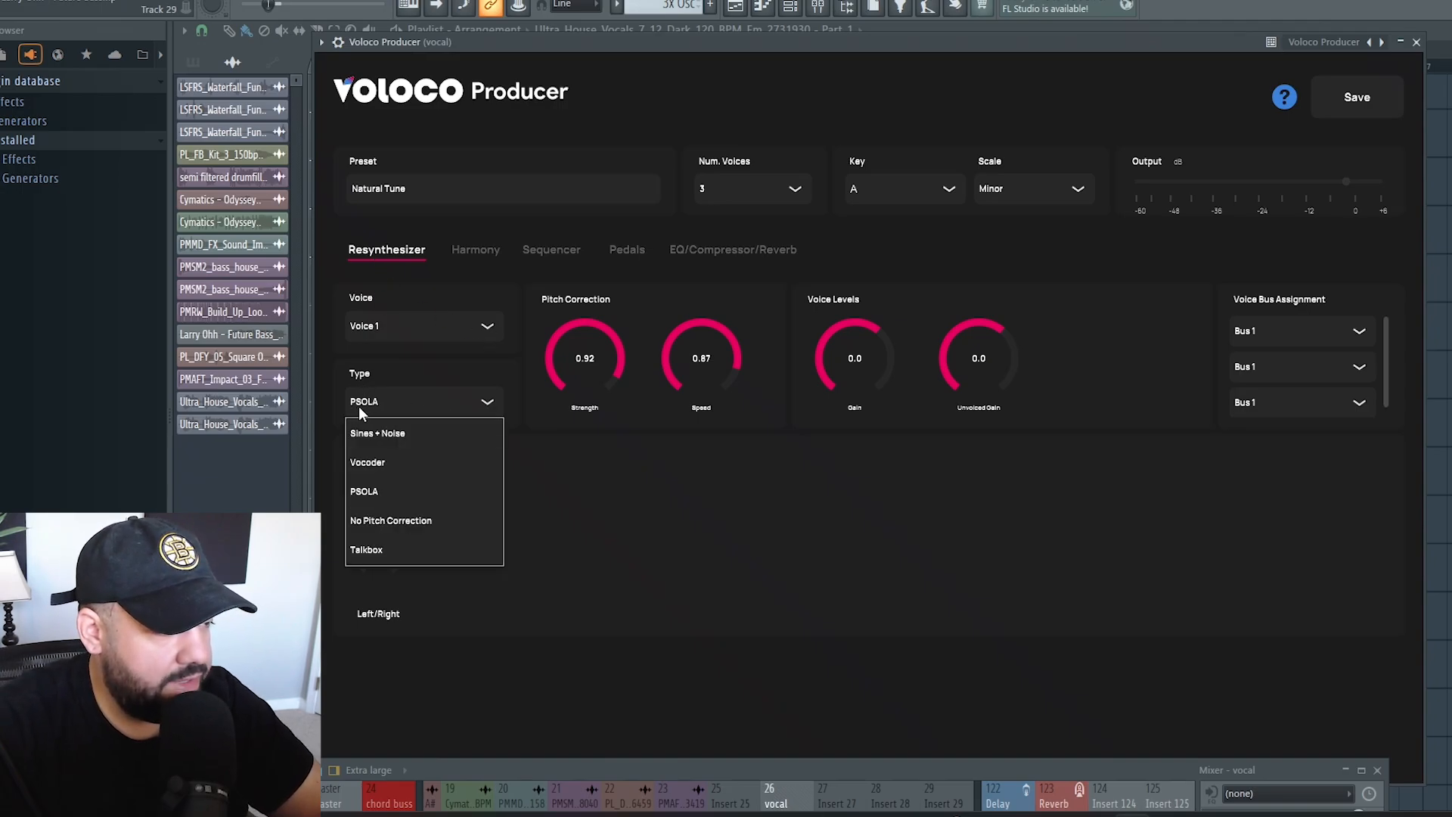
{"action": "left_click", "coordinate": [376, 432]}
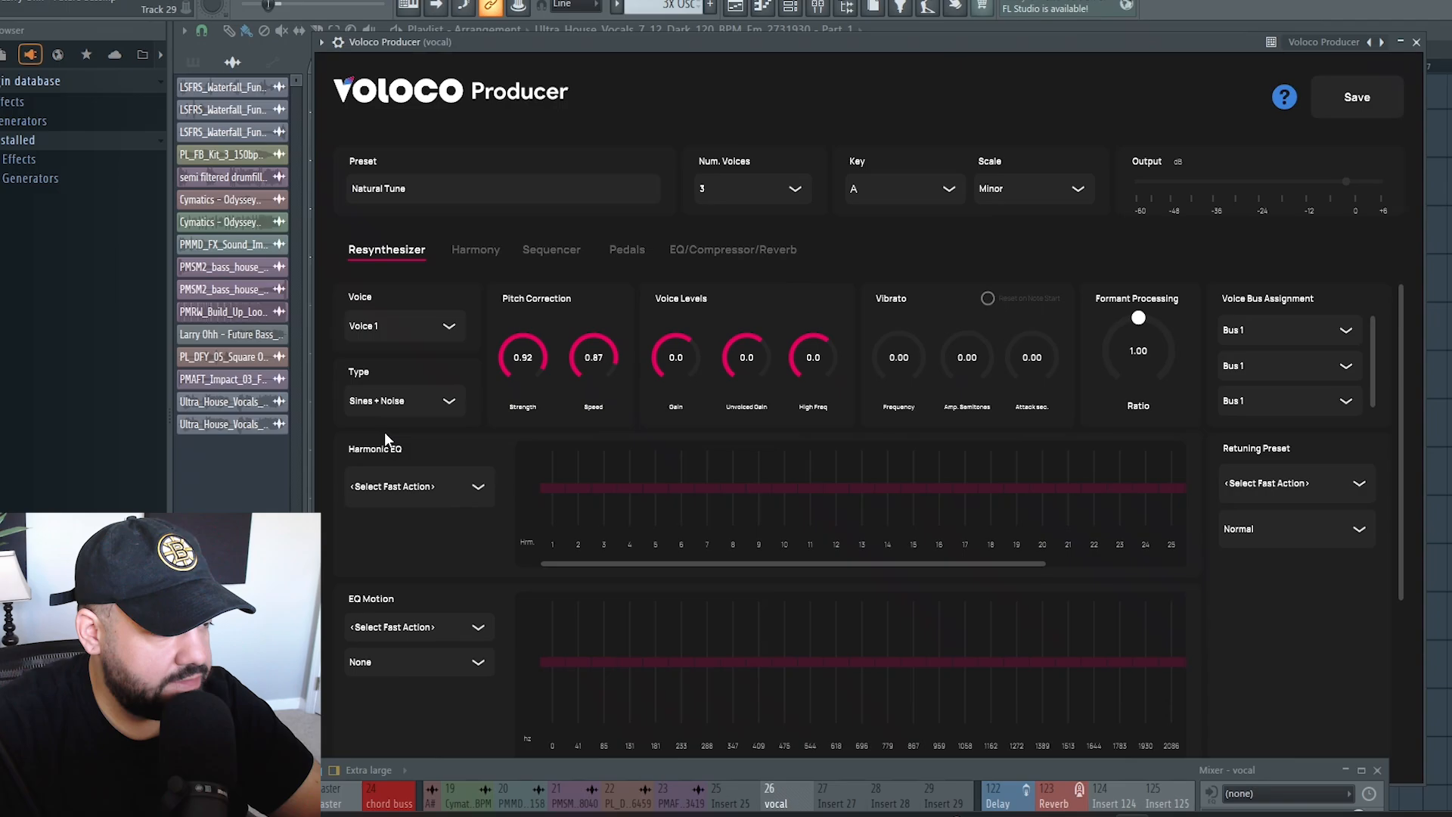
{"action": "scroll", "scroll_direction": "down", "scroll_amount": 3}
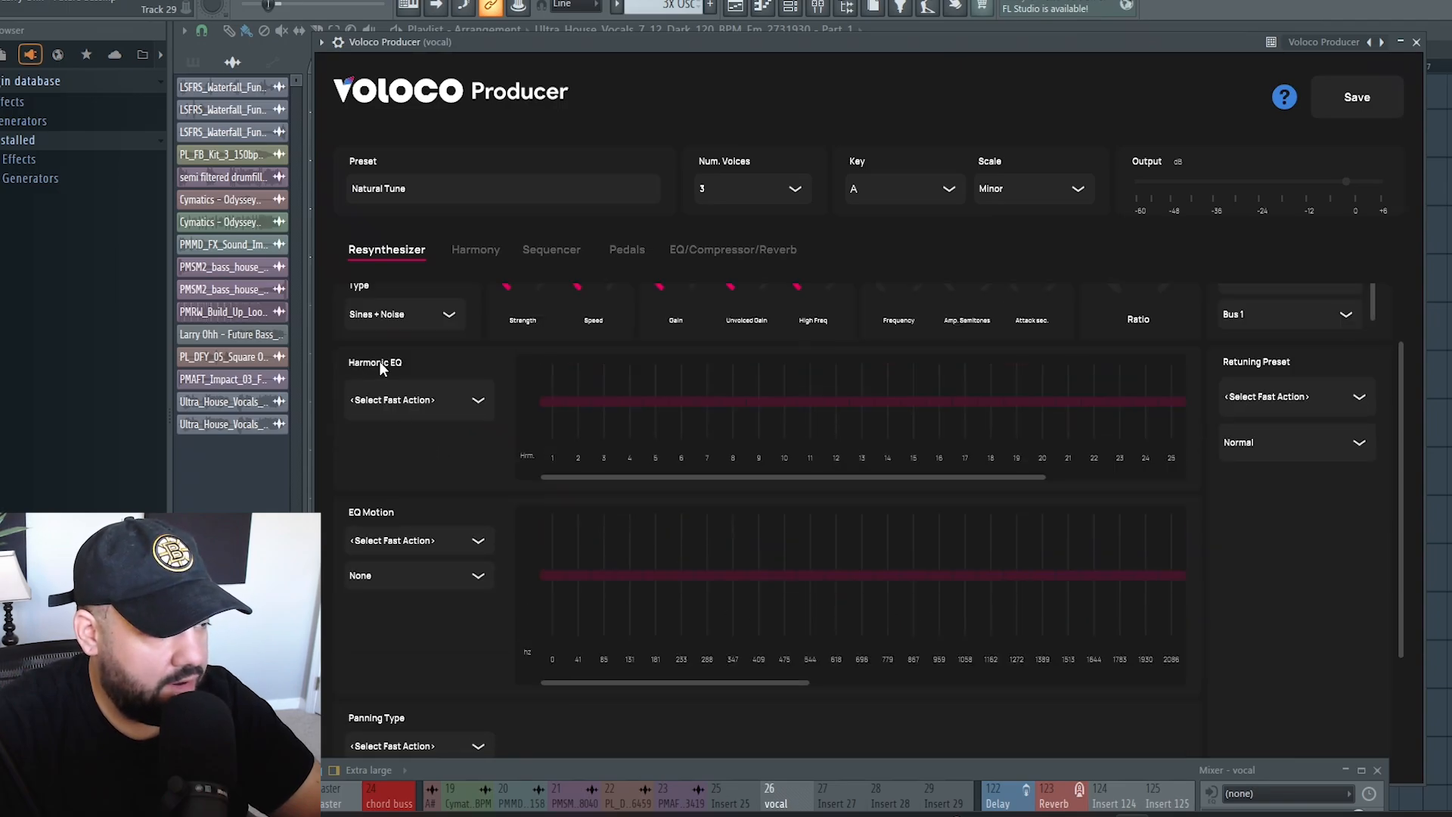
{"action": "mouse_move", "coordinate": [418, 502]}
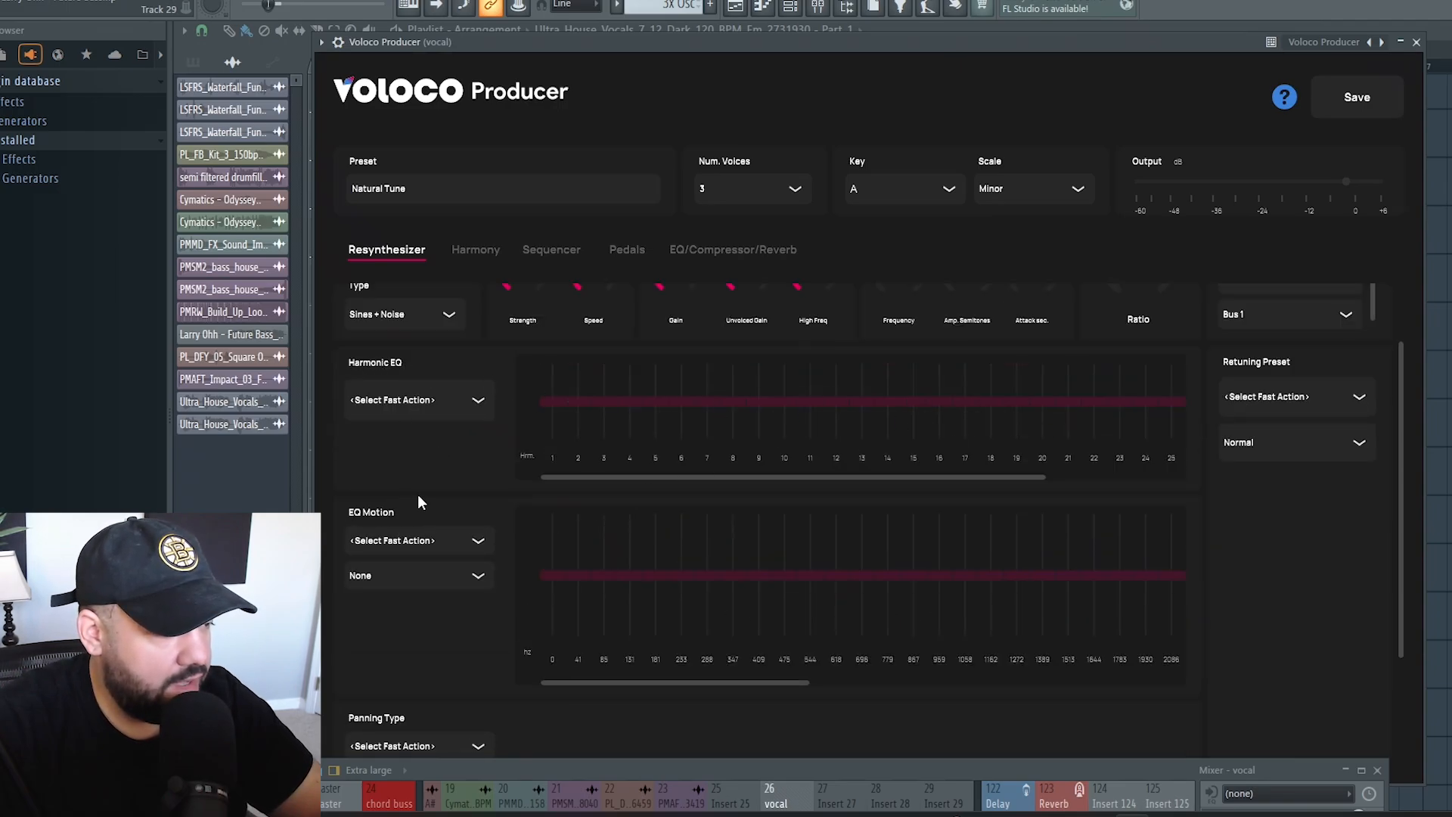
{"action": "scroll", "scroll_direction": "down", "scroll_amount": 3}
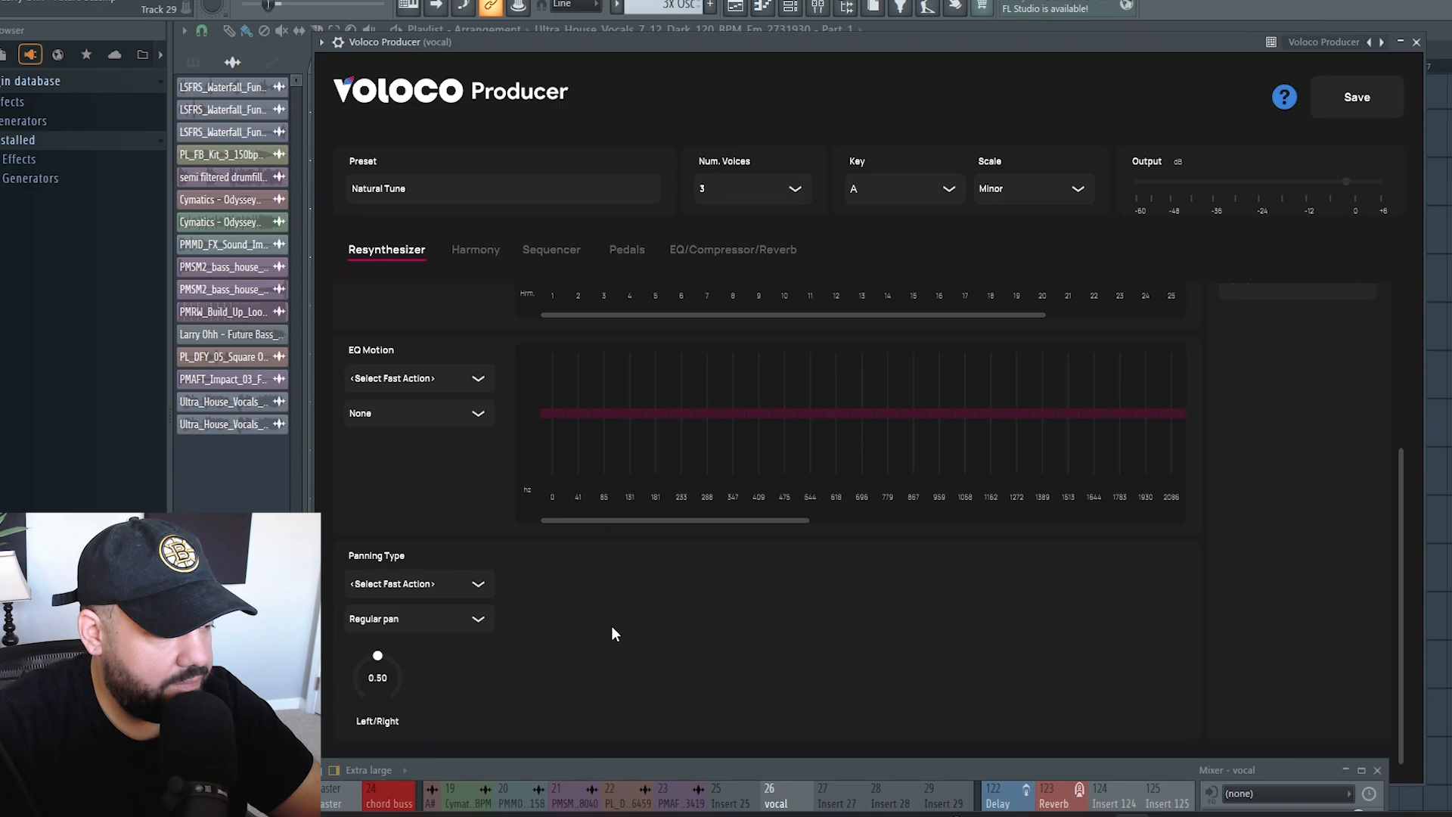
{"action": "scroll", "scroll_direction": "up", "scroll_amount": 3}
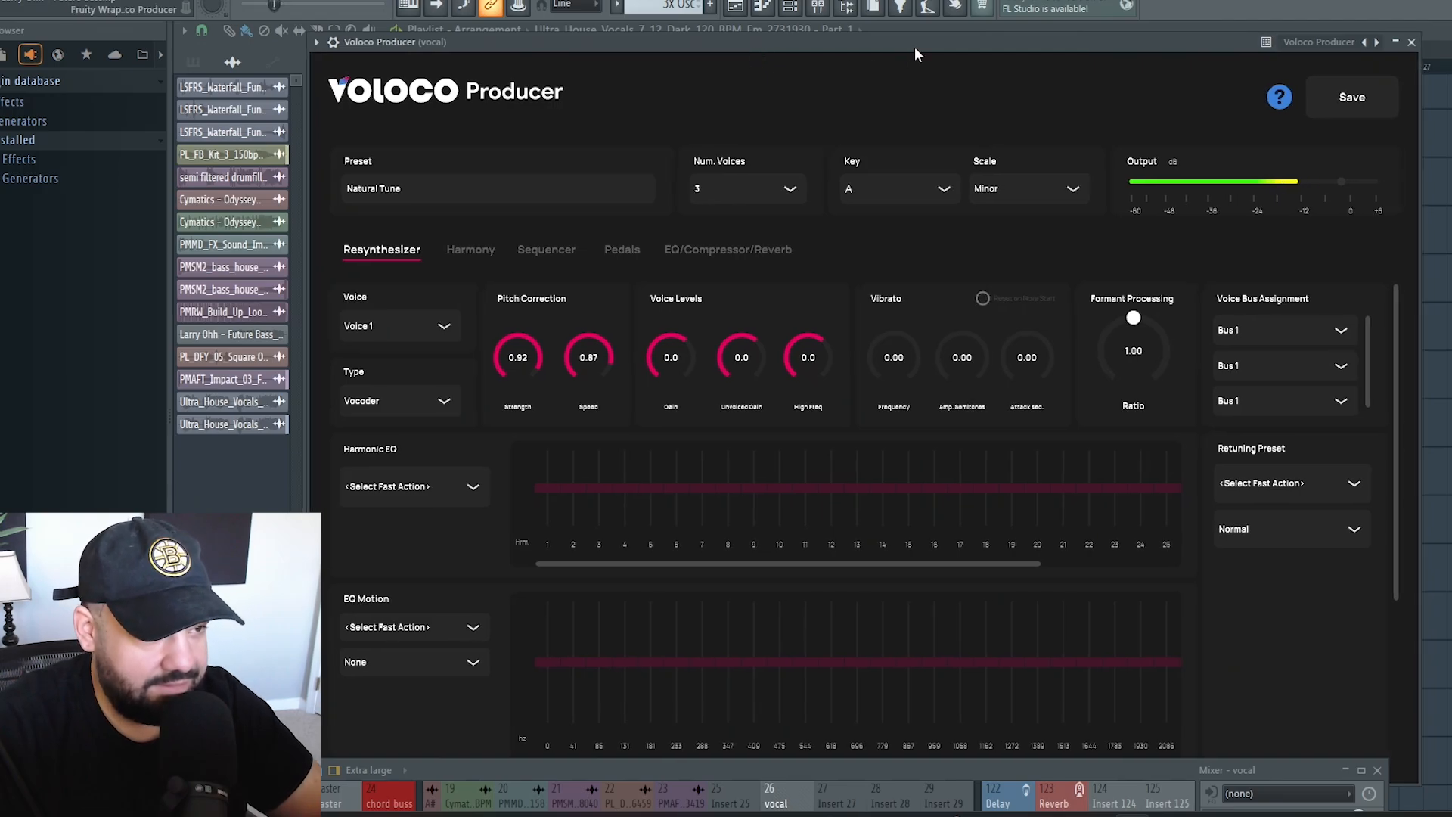
- Adjust the formant processing ratio, pushing it to 2.00 then fine-tuning it back down
{"action": "left_click_drag", "start_coordinate": [1132, 334], "coordinate": [1143, 377]}
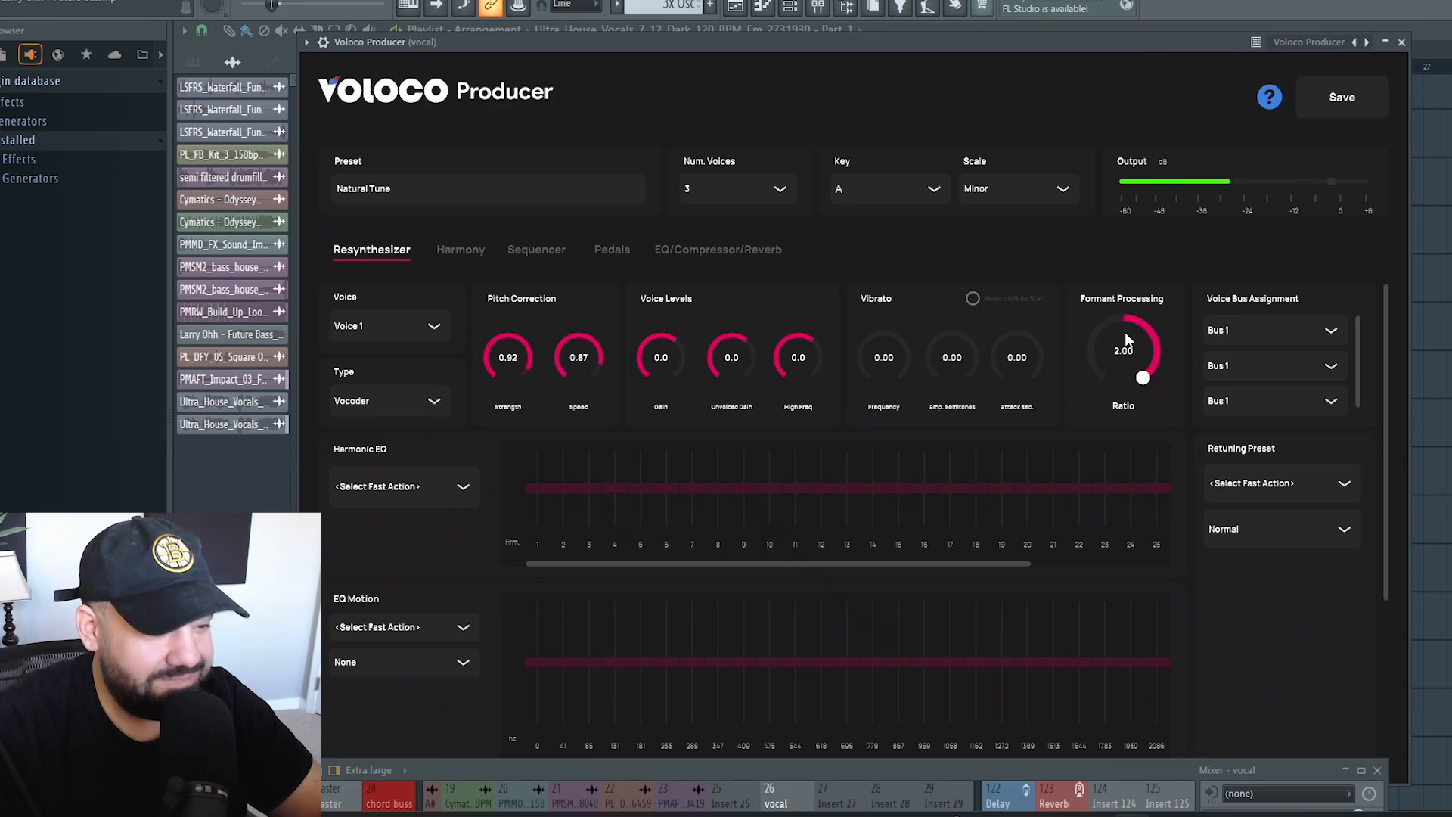
{"action": "left_click_drag", "start_coordinate": [882, 356], "coordinate": [882, 347]}
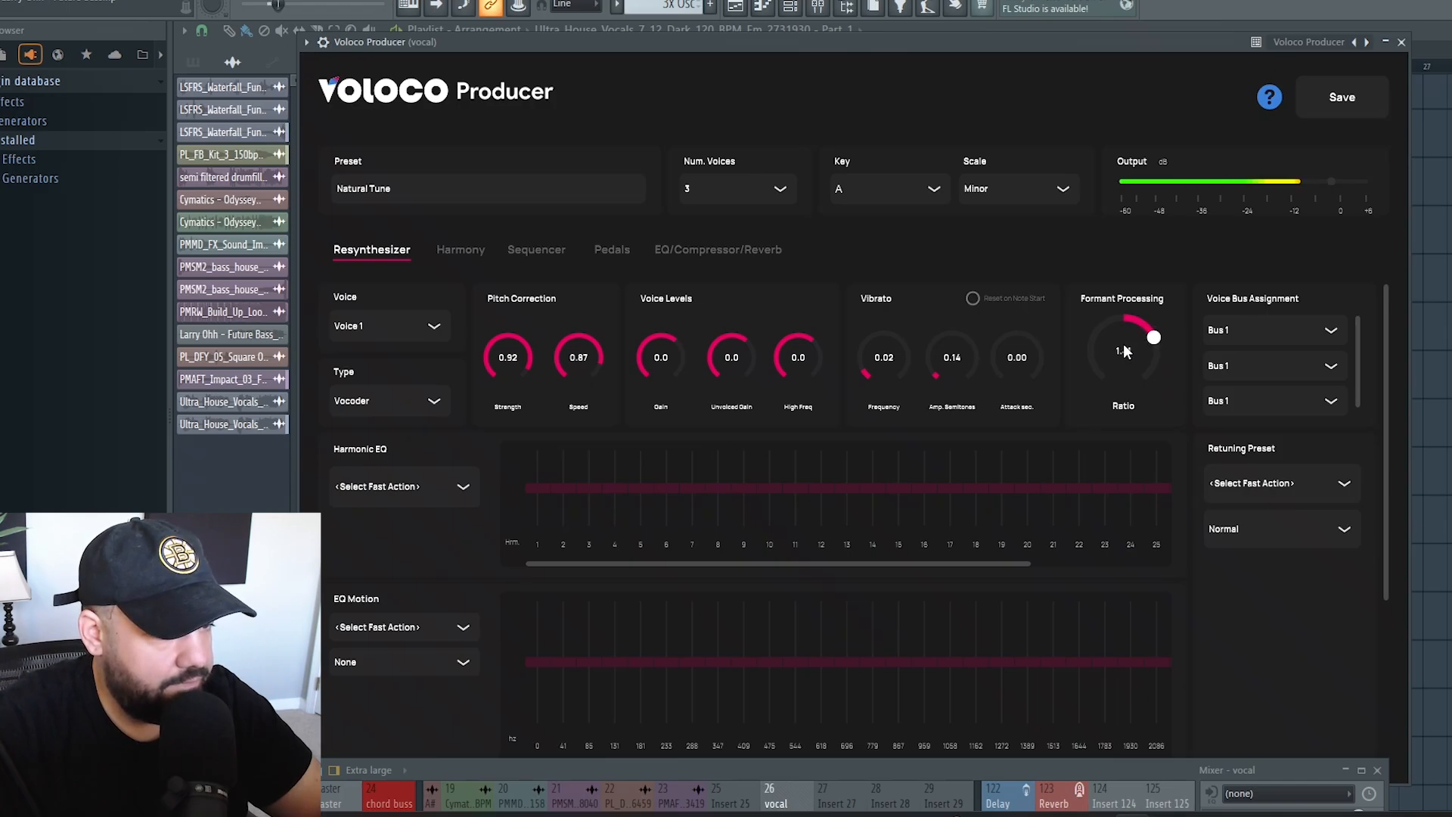
{"action": "left_click_drag", "start_coordinate": [1154, 336], "coordinate": [1157, 336]}
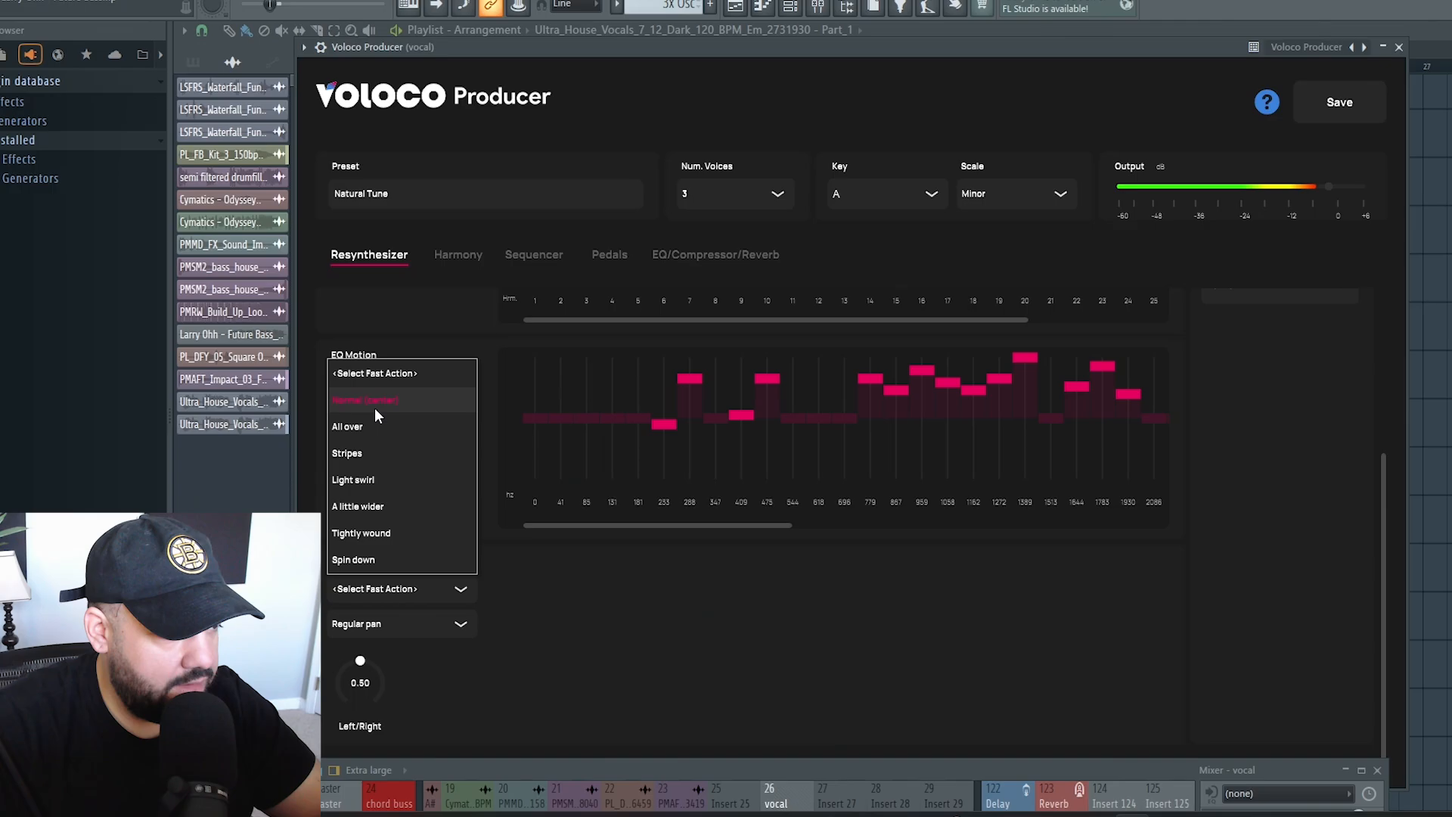
- Keep EQ motion normal and set Spectral offset up panning to a speed of about 12.07
{"action": "left_click", "coordinate": [343, 417]}
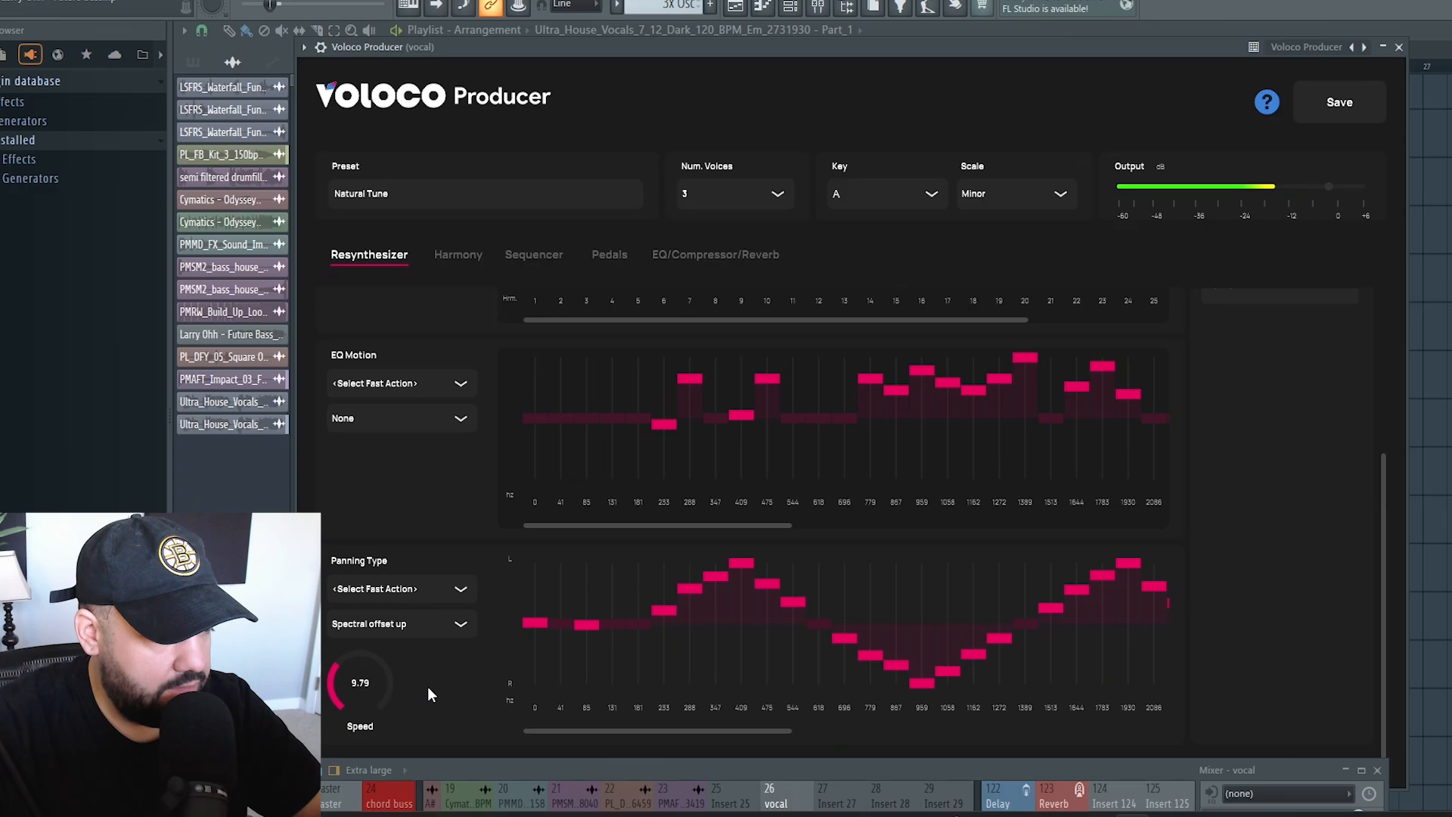
{"action": "left_click_drag", "start_coordinate": [359, 682], "coordinate": [359, 713]}
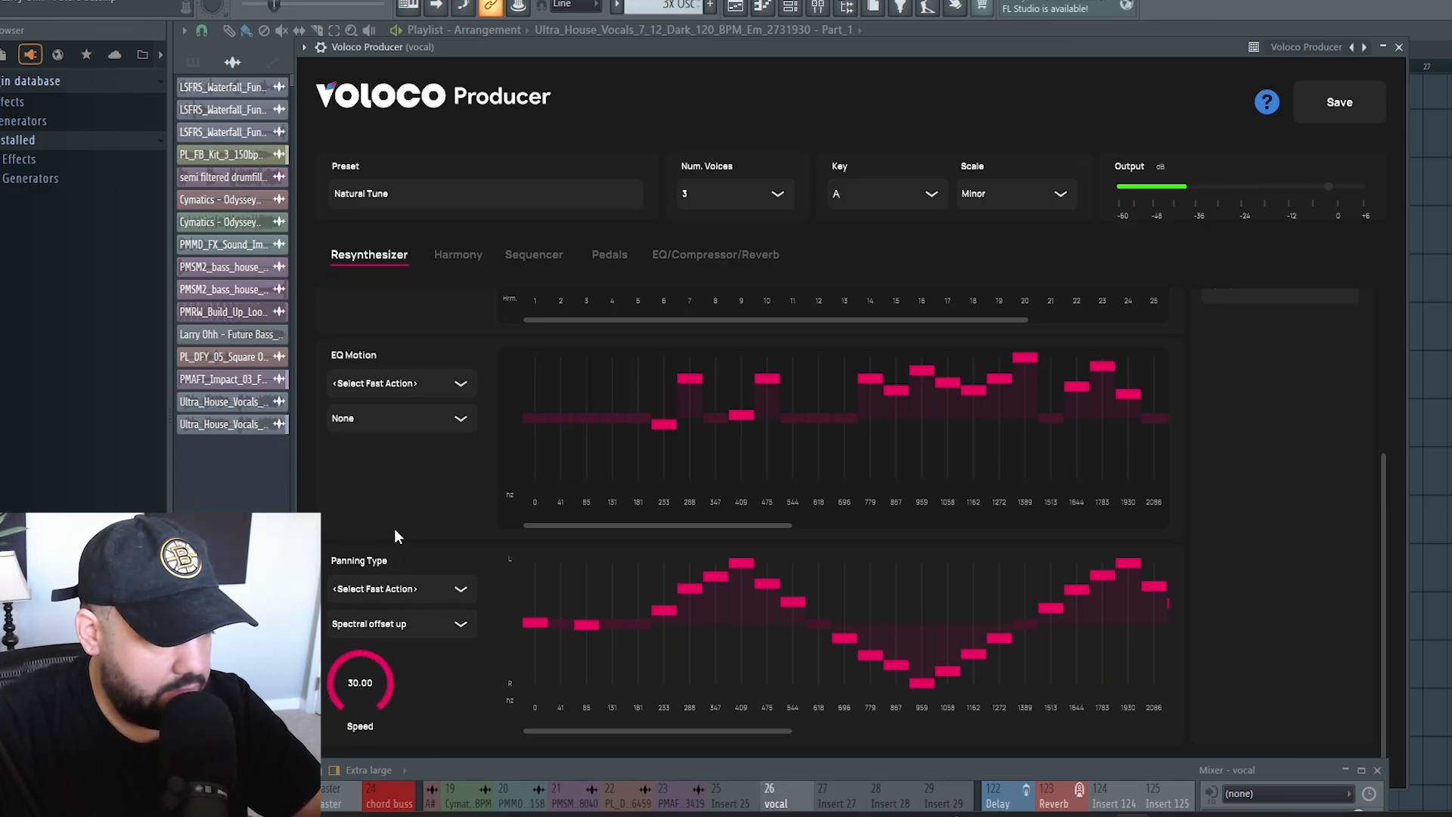
{"action": "left_click_drag", "start_coordinate": [360, 676], "coordinate": [360, 704]}
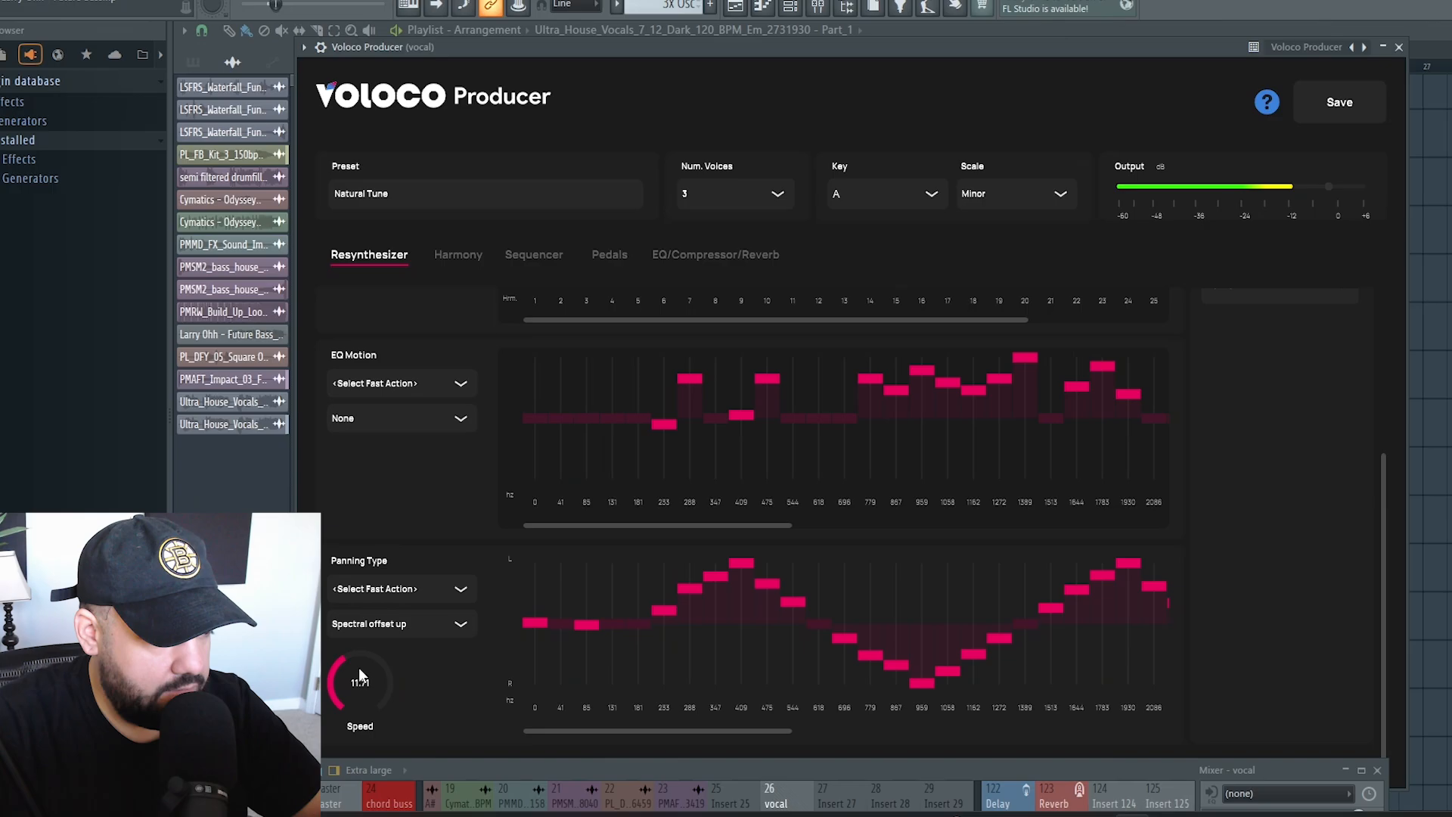
{"action": "left_click_drag", "start_coordinate": [359, 682], "coordinate": [361, 676]}
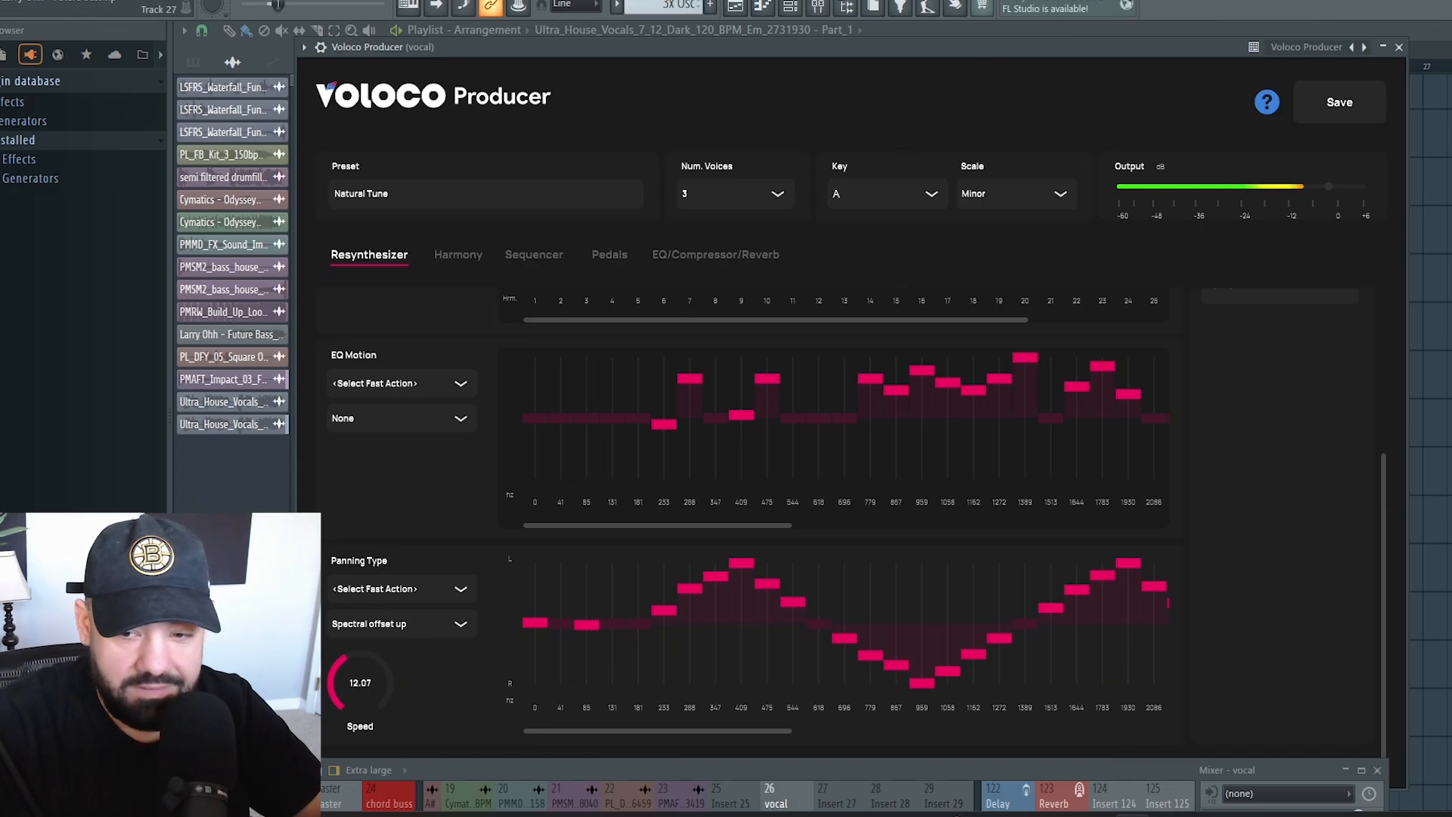
{"action": "left_click", "coordinate": [715, 255]}
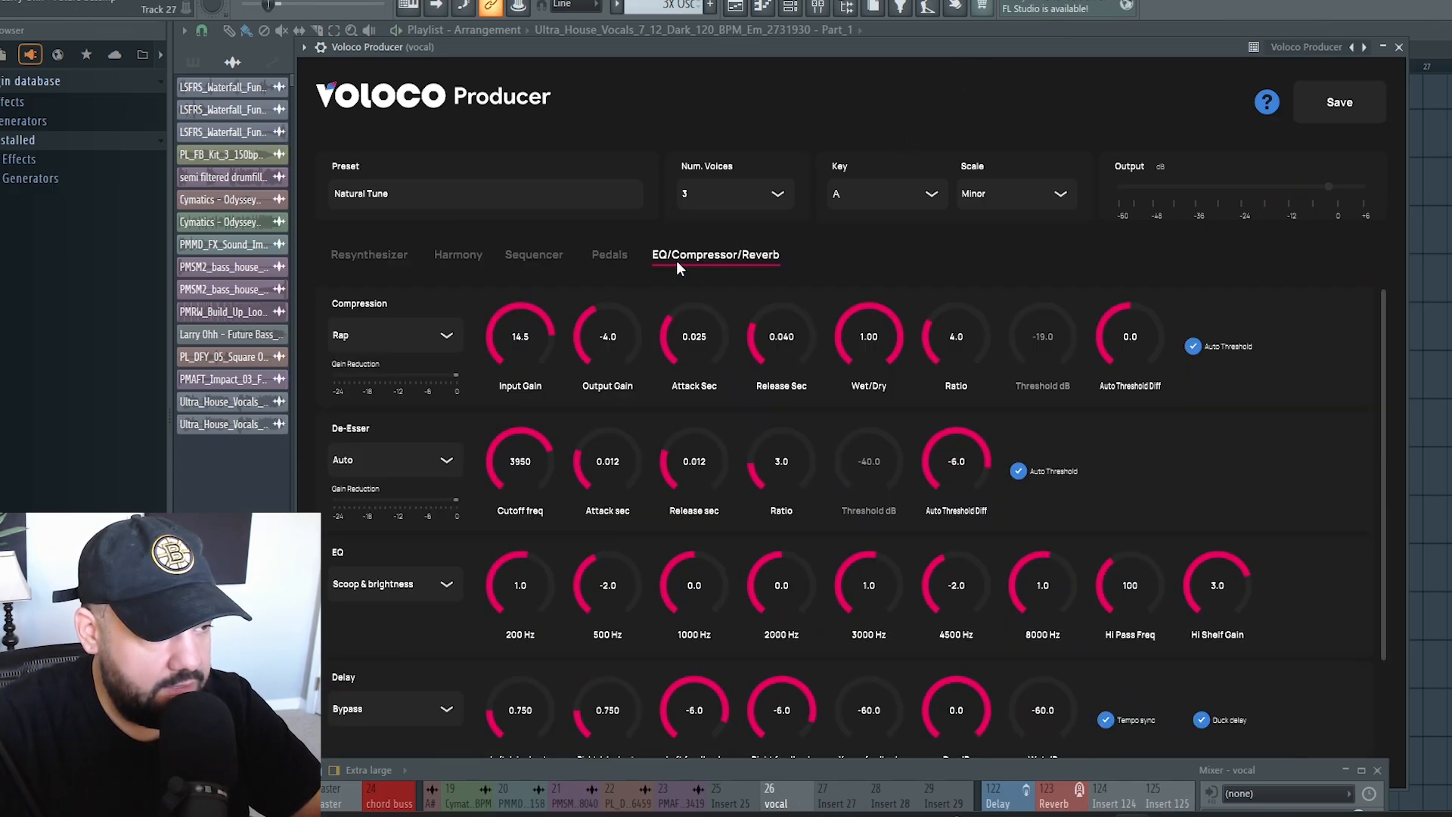
{"action": "mouse_move", "coordinate": [1319, 432]}
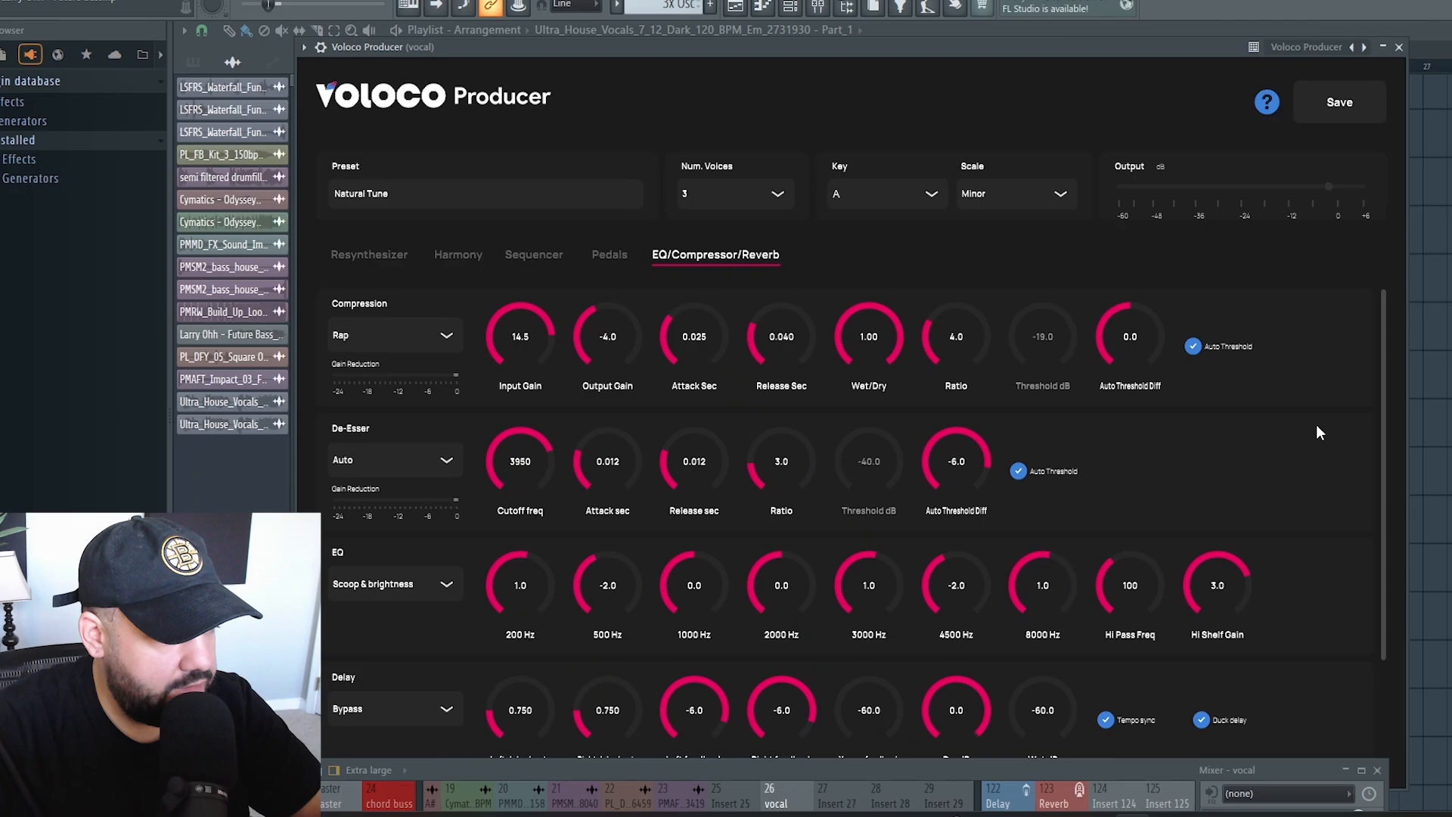
- Make the reverb custom with 0.33 wet/dry, 0.72 room width and pre-delay 29
{"action": "scroll", "scroll_direction": "down", "scroll_amount": 3}
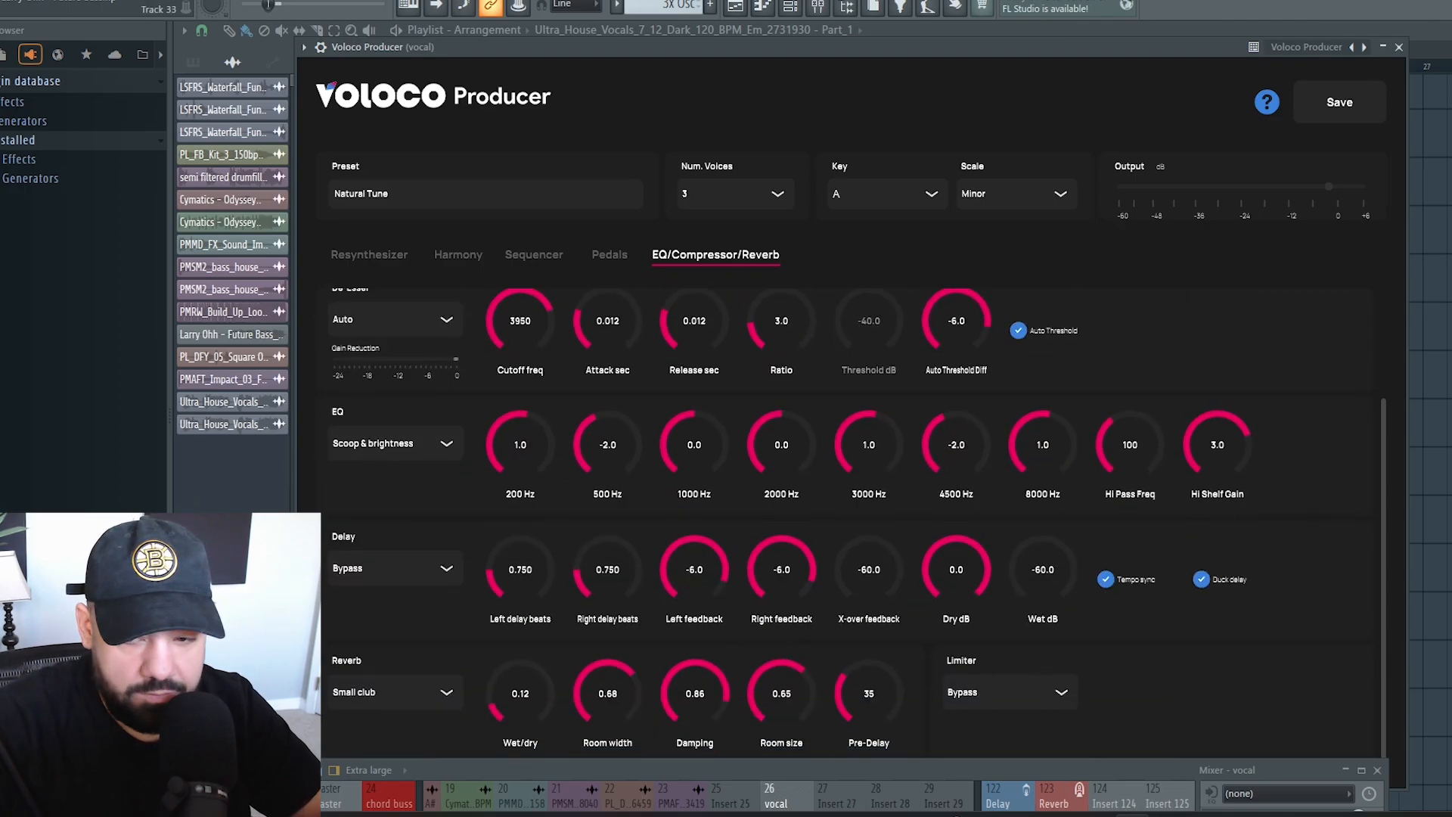
{"action": "left_click_drag", "start_coordinate": [520, 692], "coordinate": [527, 674]}
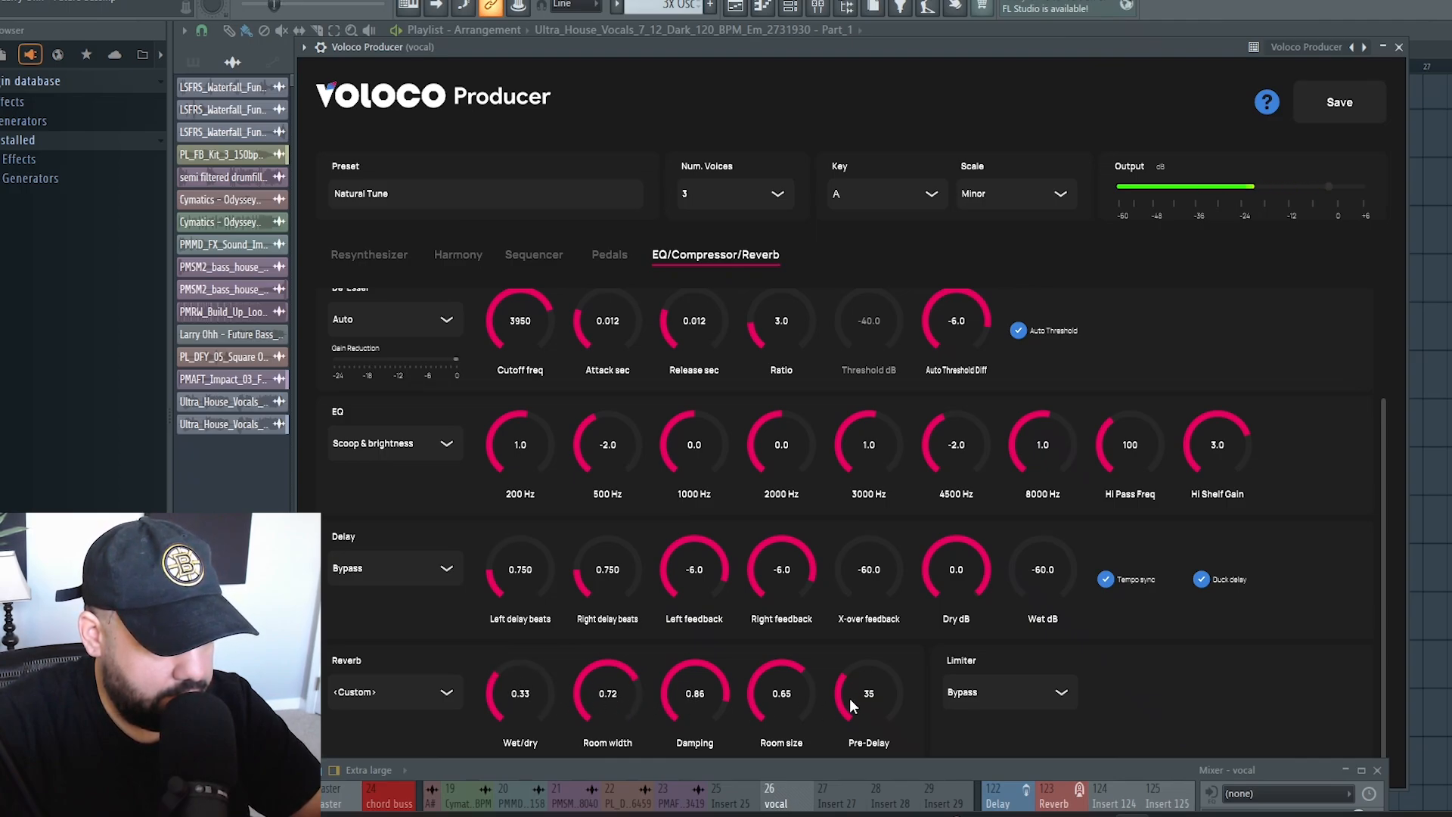
{"action": "left_click_drag", "start_coordinate": [867, 693], "coordinate": [868, 681]}
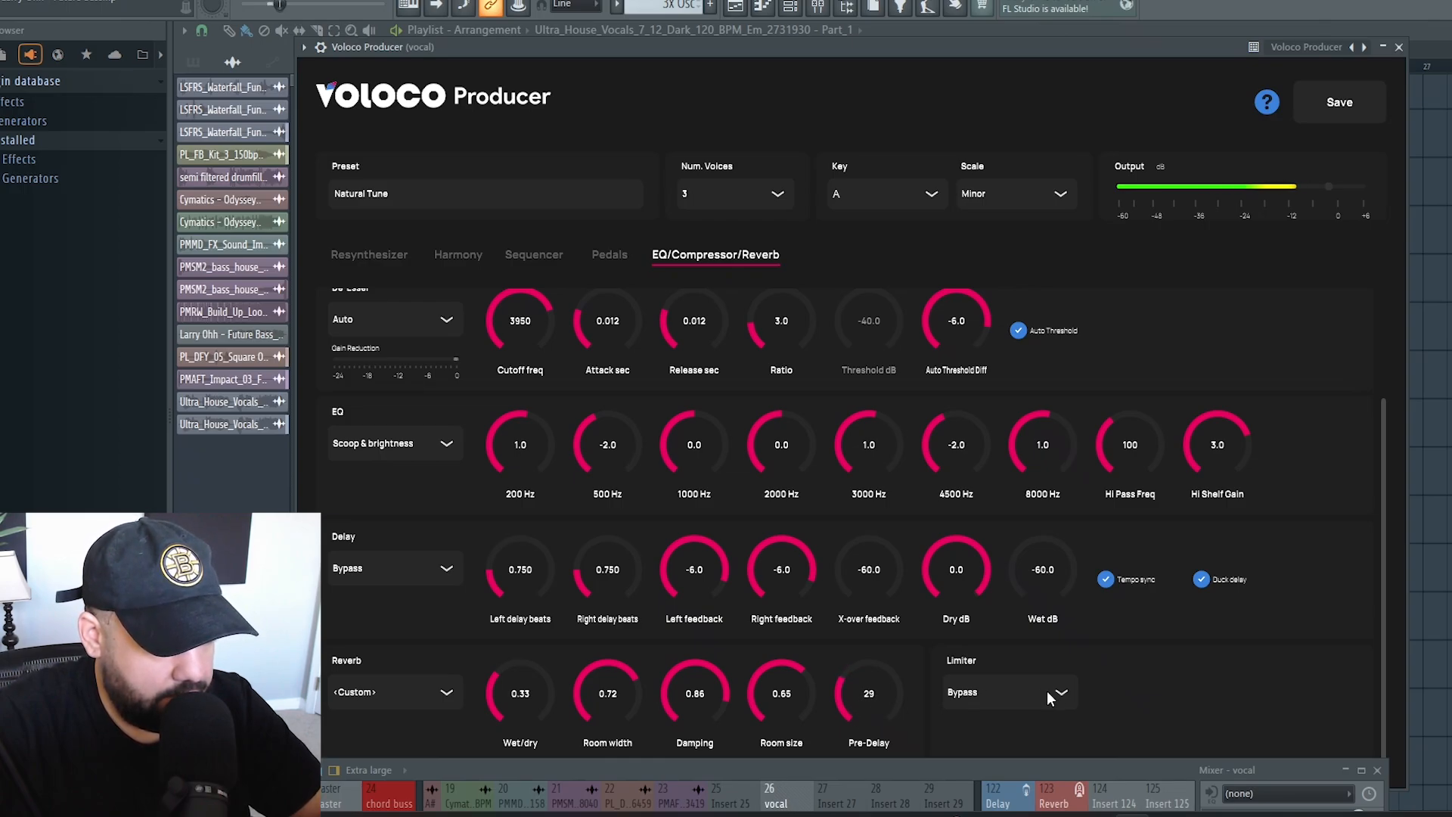
{"action": "left_click", "coordinate": [1008, 691]}
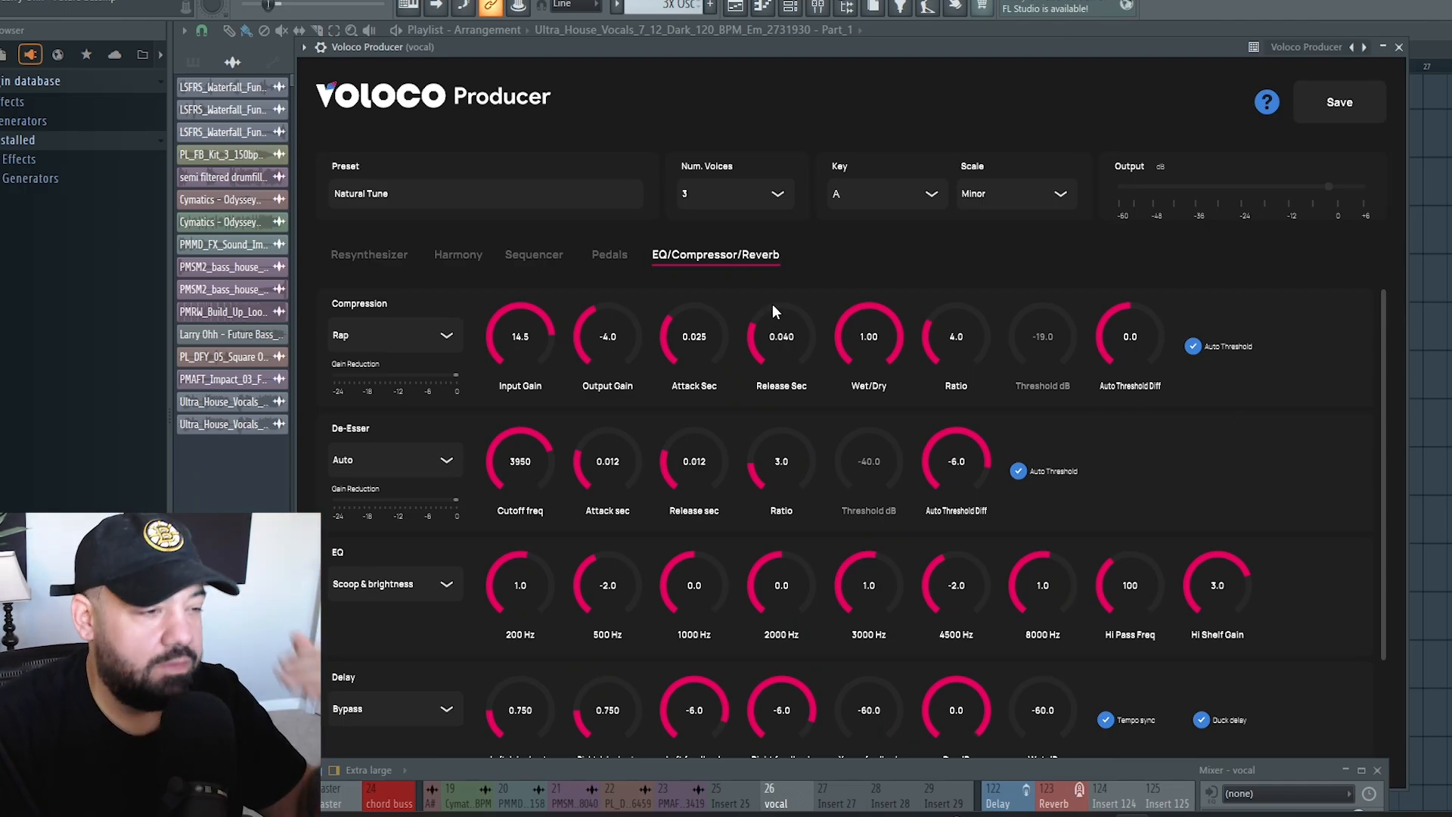
{"action": "mouse_move", "coordinate": [458, 259]}
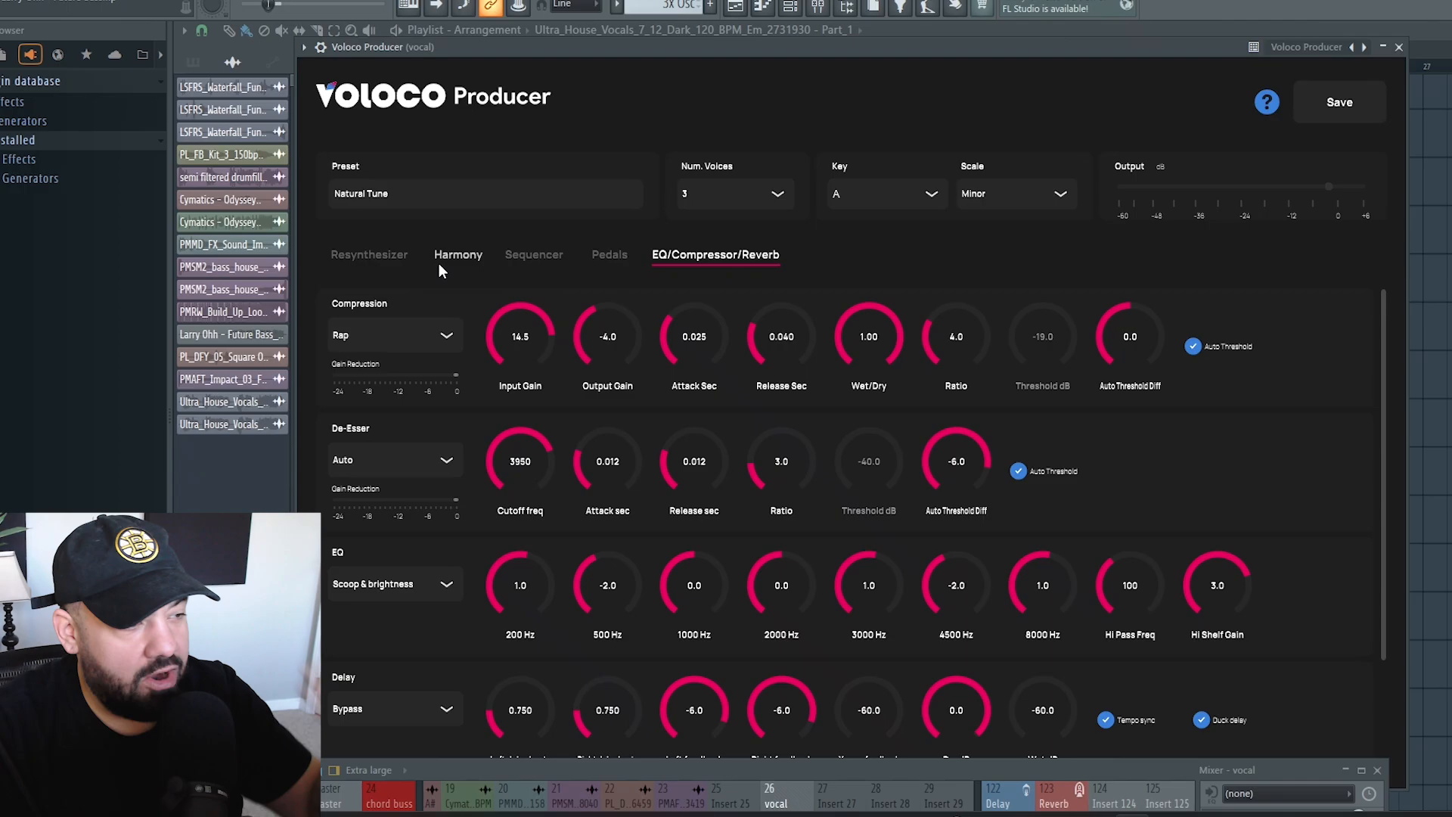
{"action": "mouse_move", "coordinate": [533, 260]}
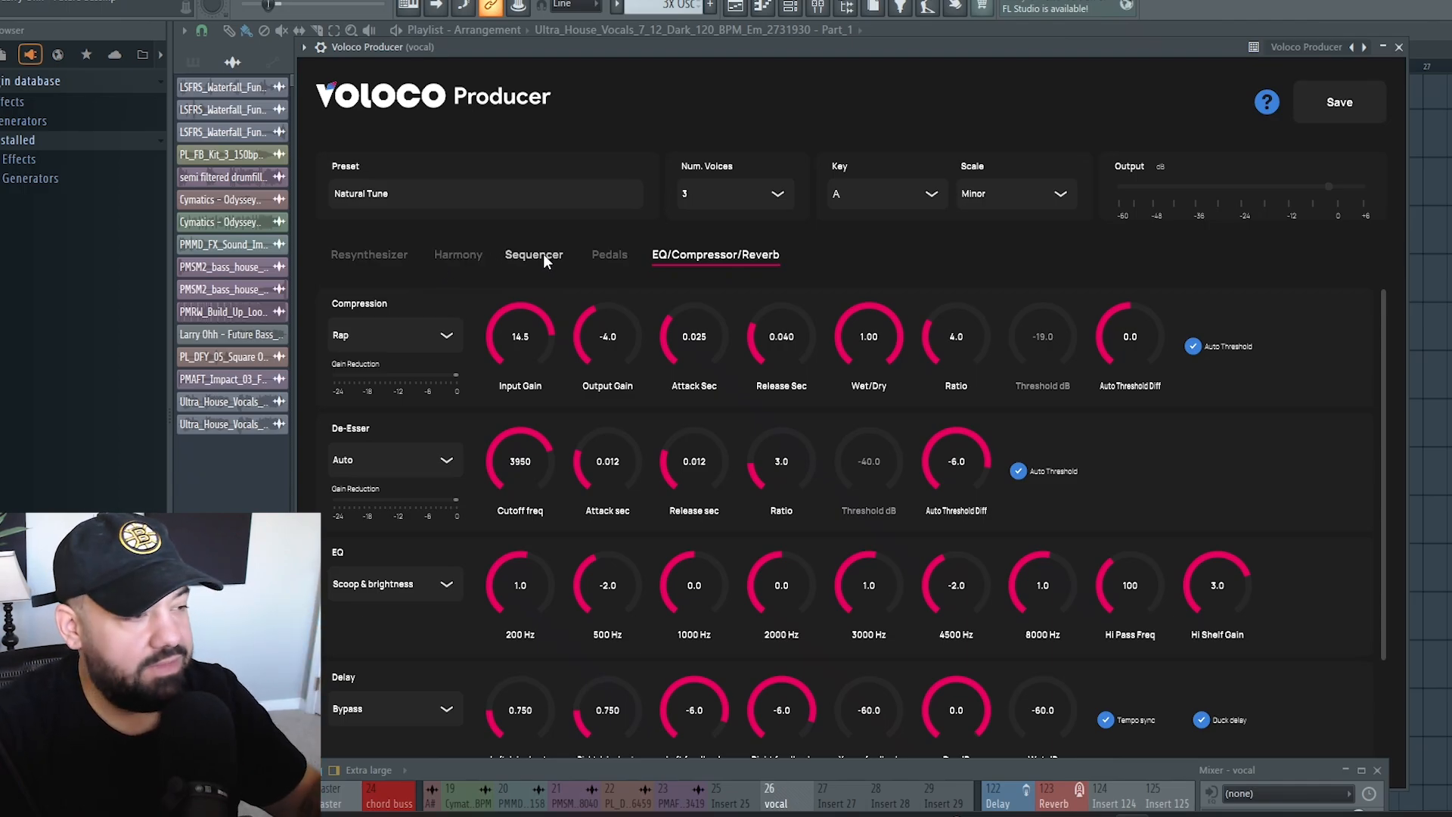
{"action": "mouse_move", "coordinate": [635, 287]}
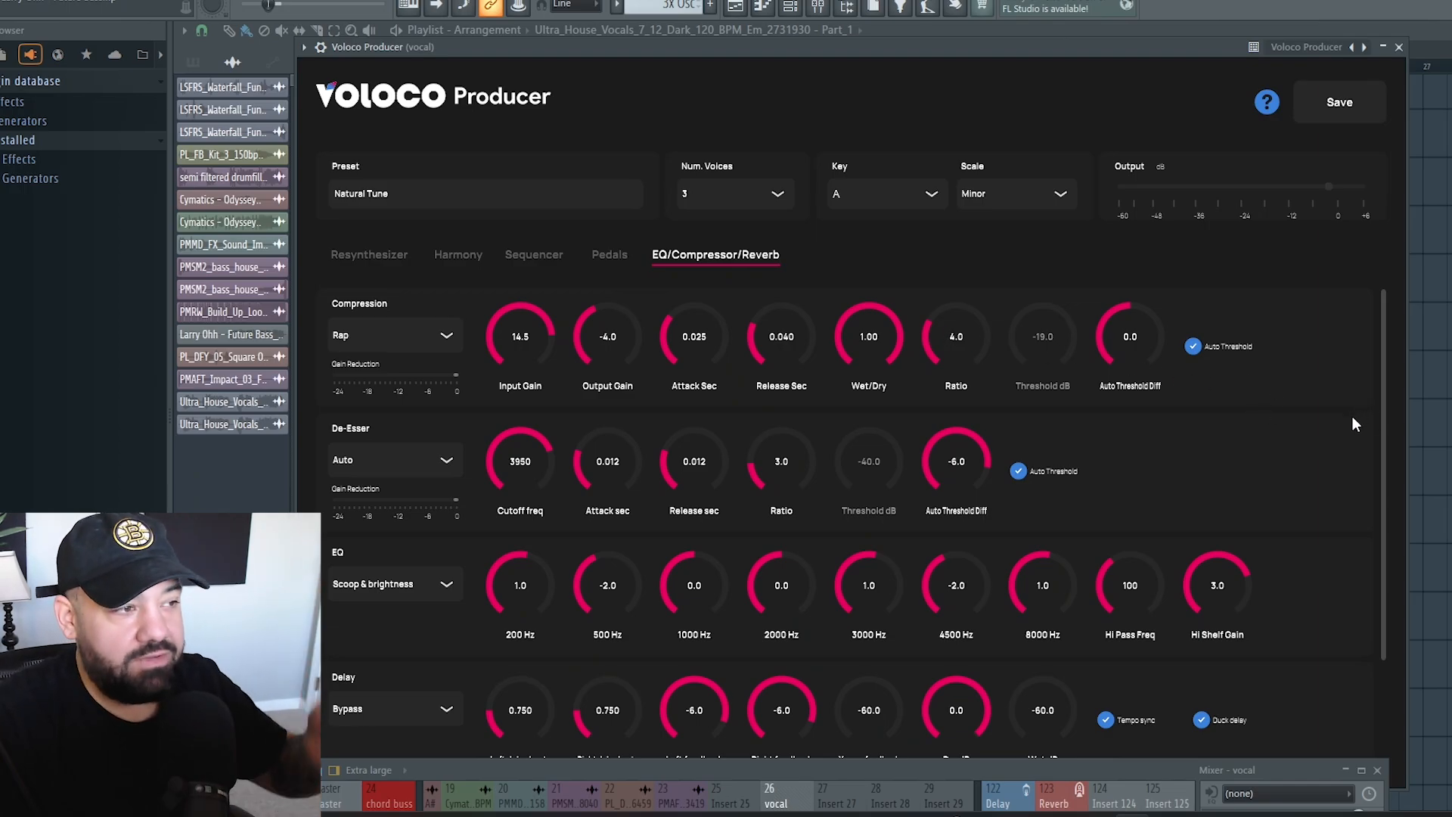
{"action": "left_click", "coordinate": [368, 255]}
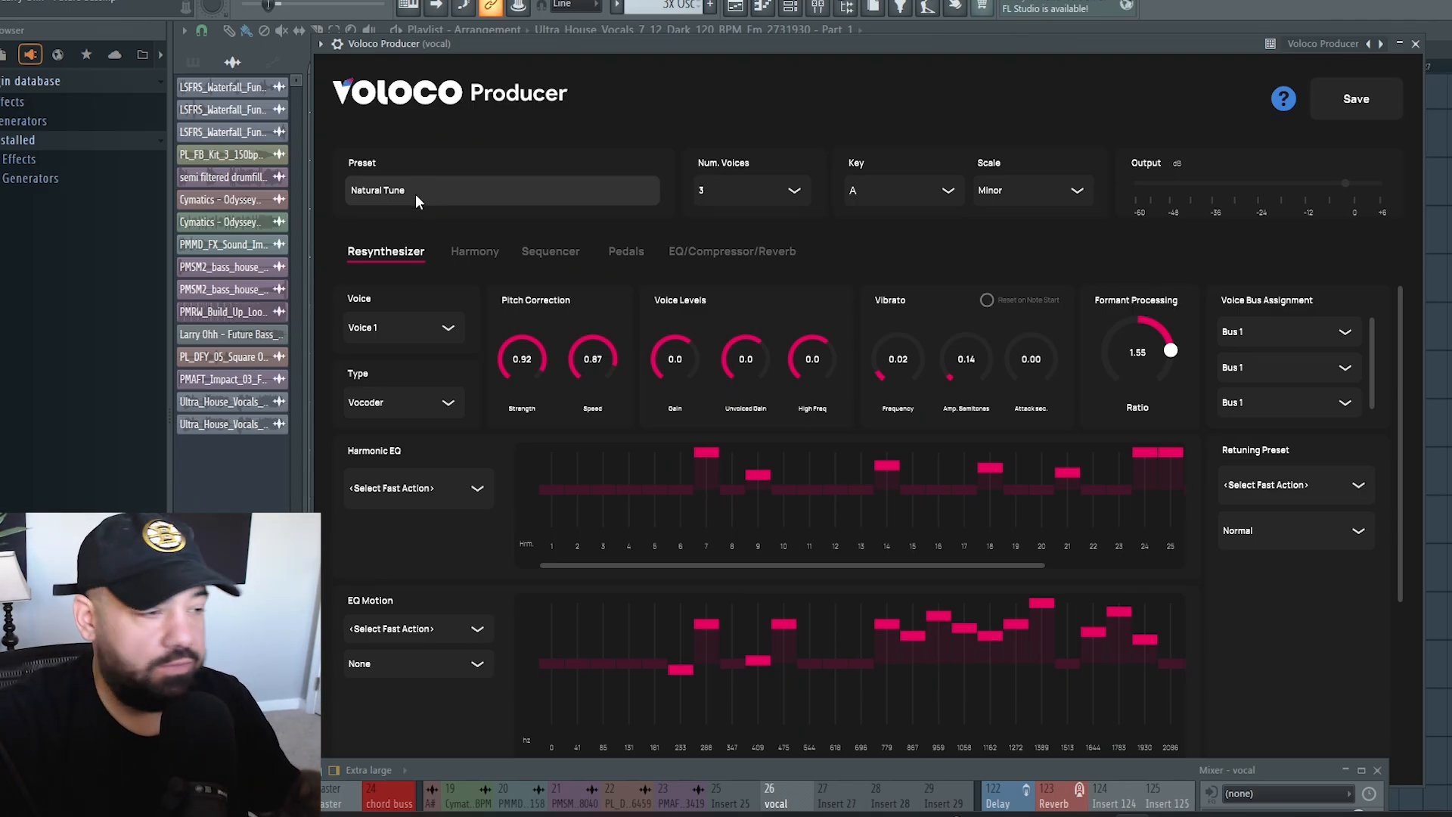
{"action": "mouse_move", "coordinate": [442, 195]}
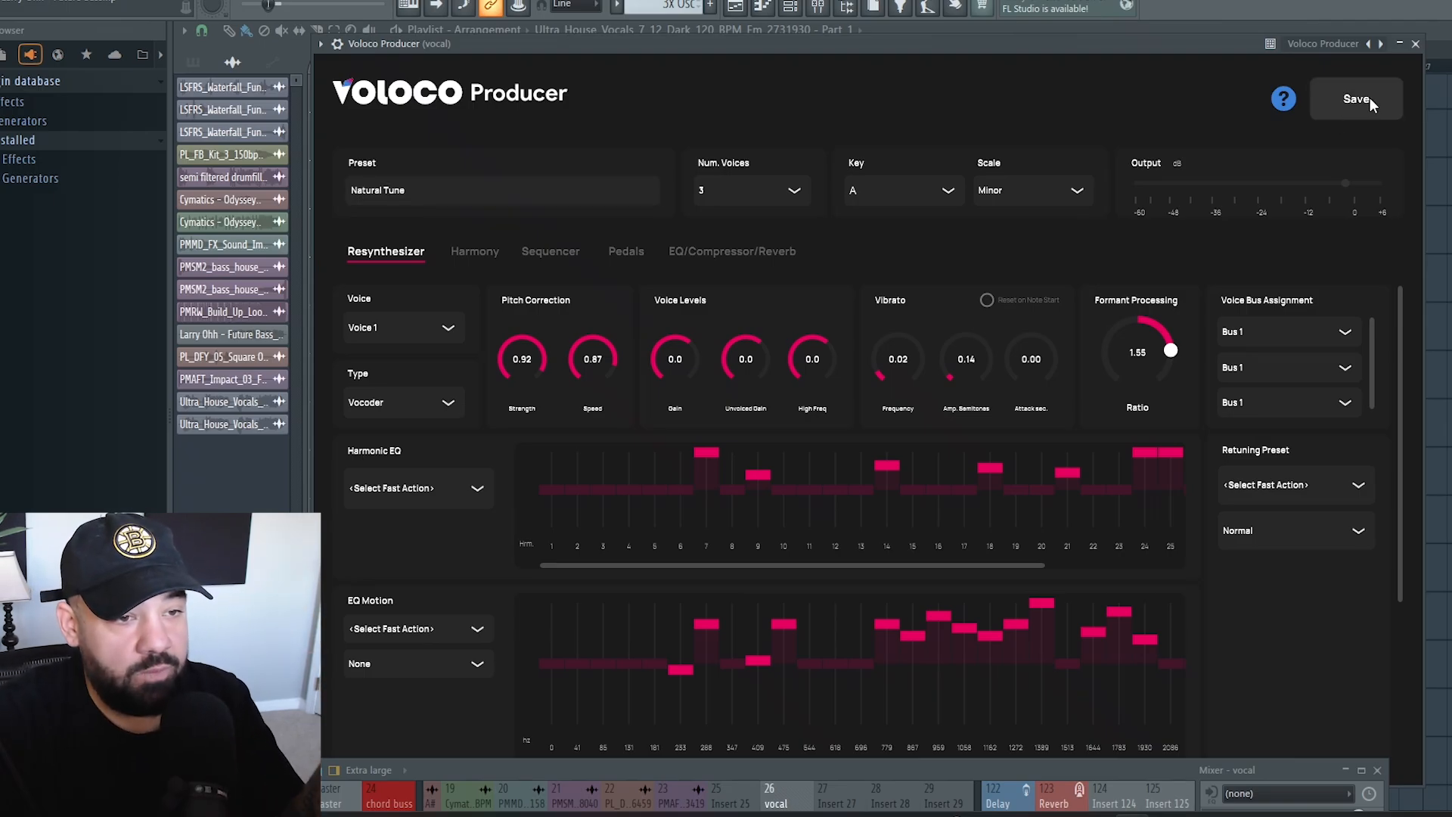
- Save the settings as custom preset 'ya preset me' and close the plugin back to the playlist
{"action": "left_click", "coordinate": [1356, 99]}
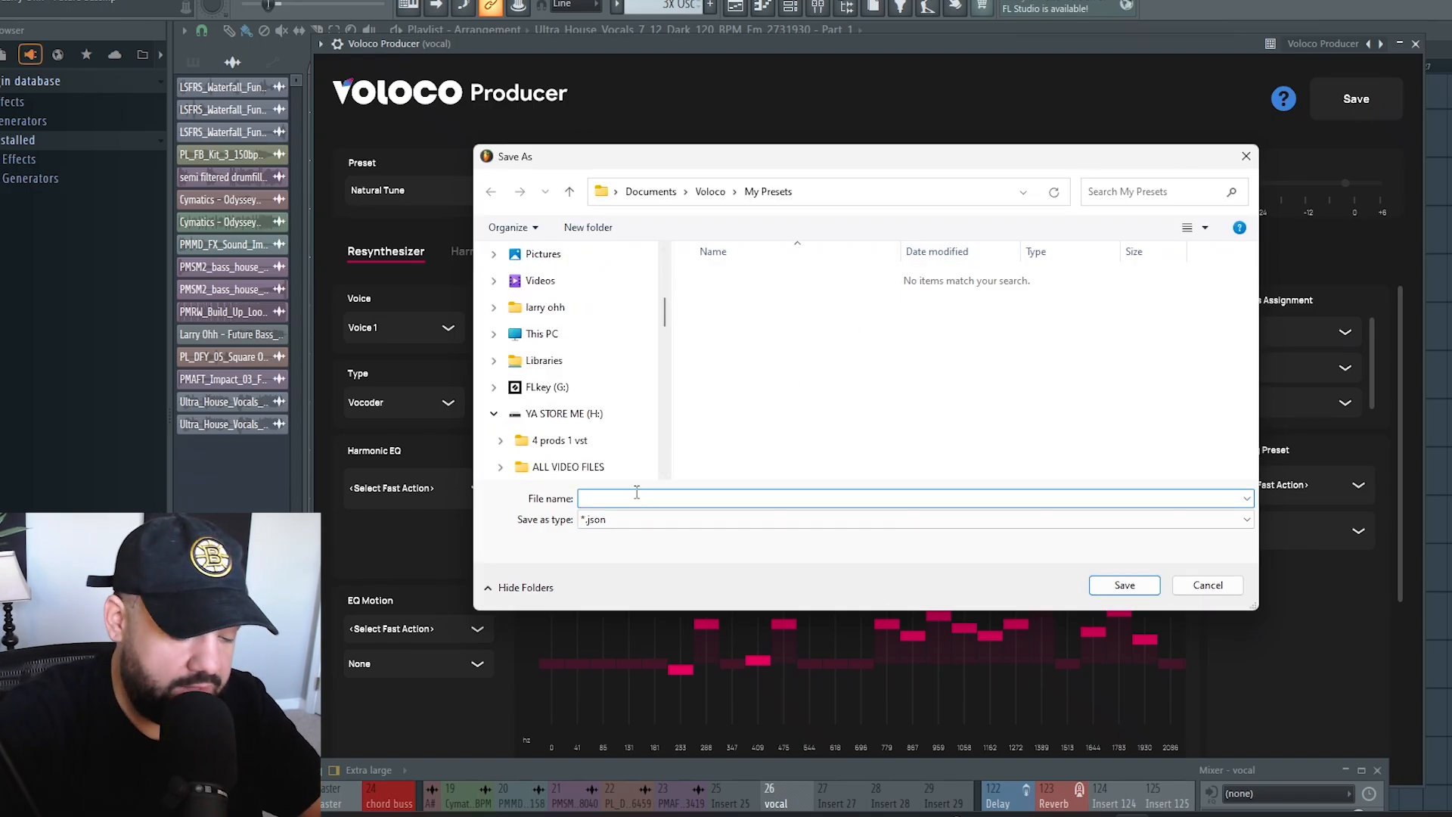
{"action": "left_click", "coordinate": [1123, 585]}
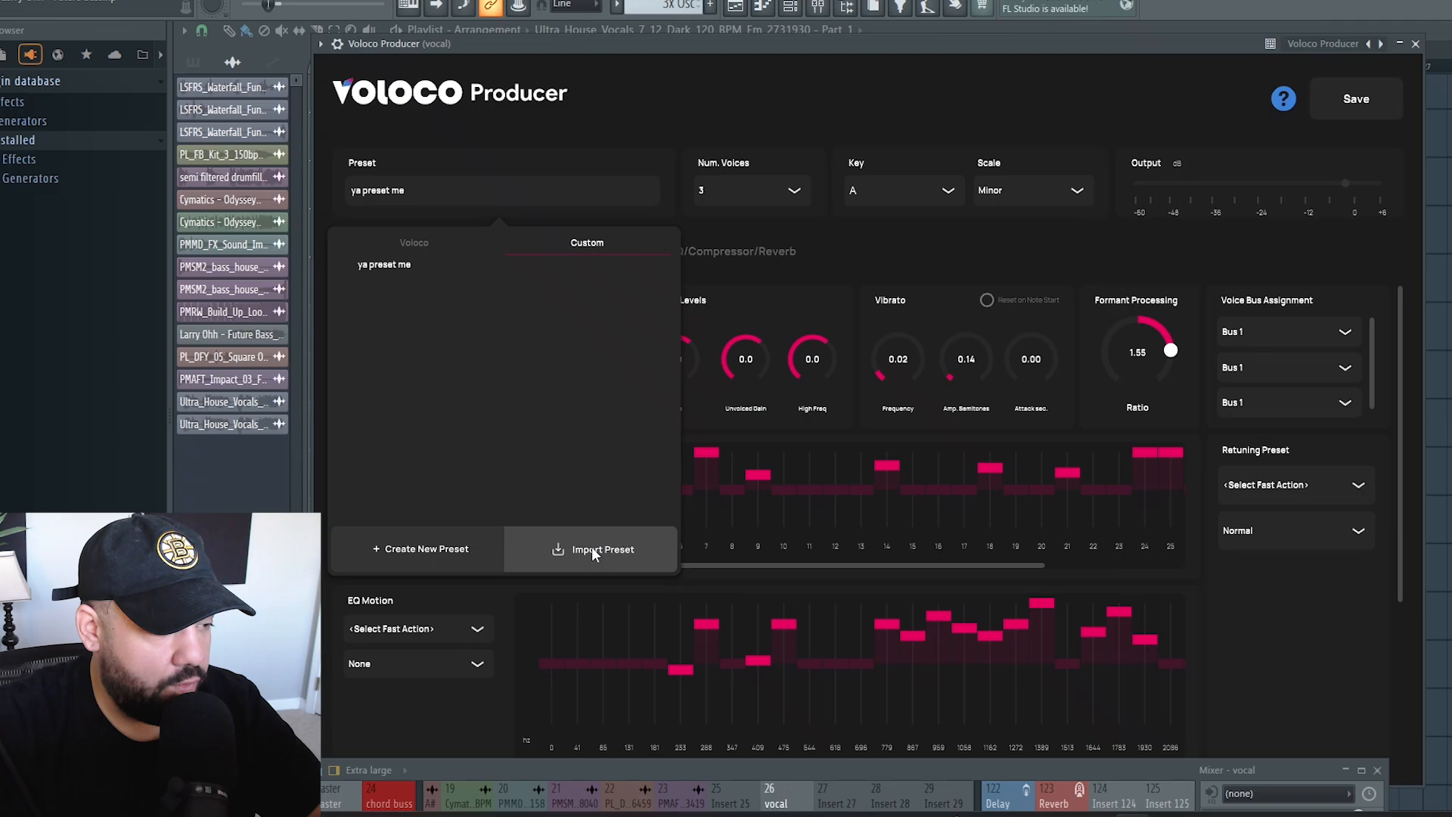
{"action": "mouse_move", "coordinate": [397, 236]}
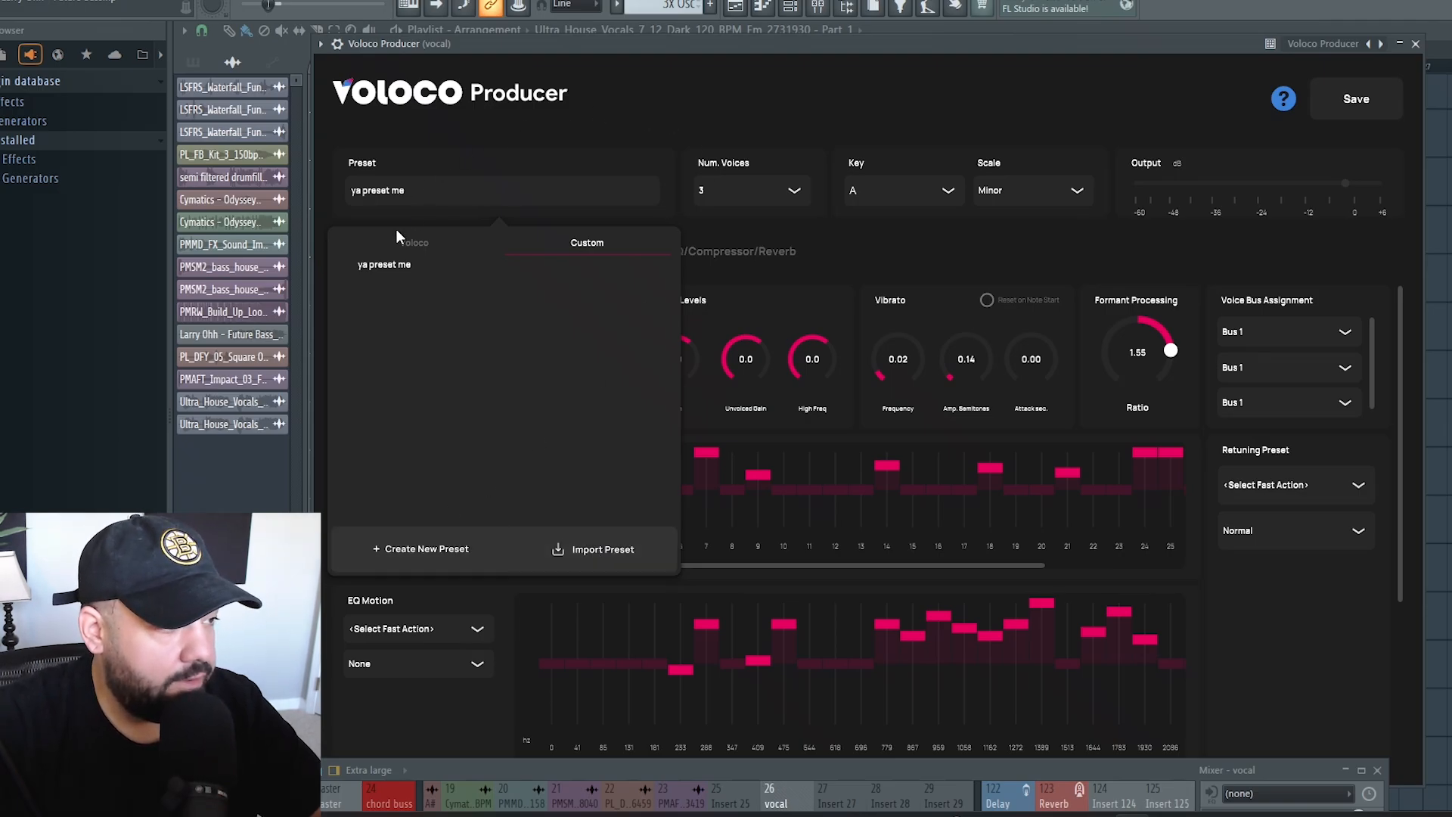
{"action": "left_click", "coordinate": [1415, 44]}
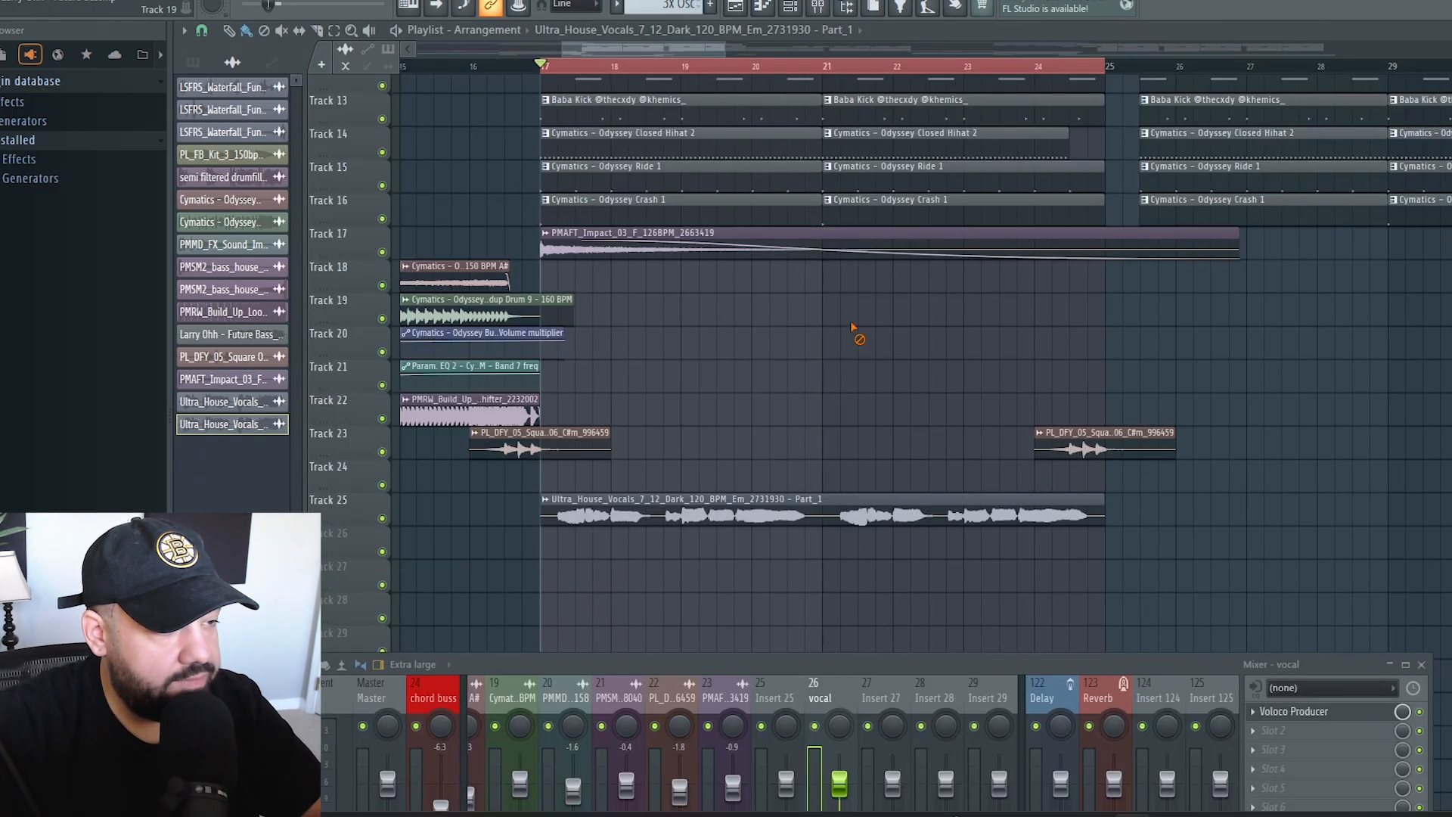
{"action": "scroll", "scroll_direction": "right", "scroll_amount": 3}
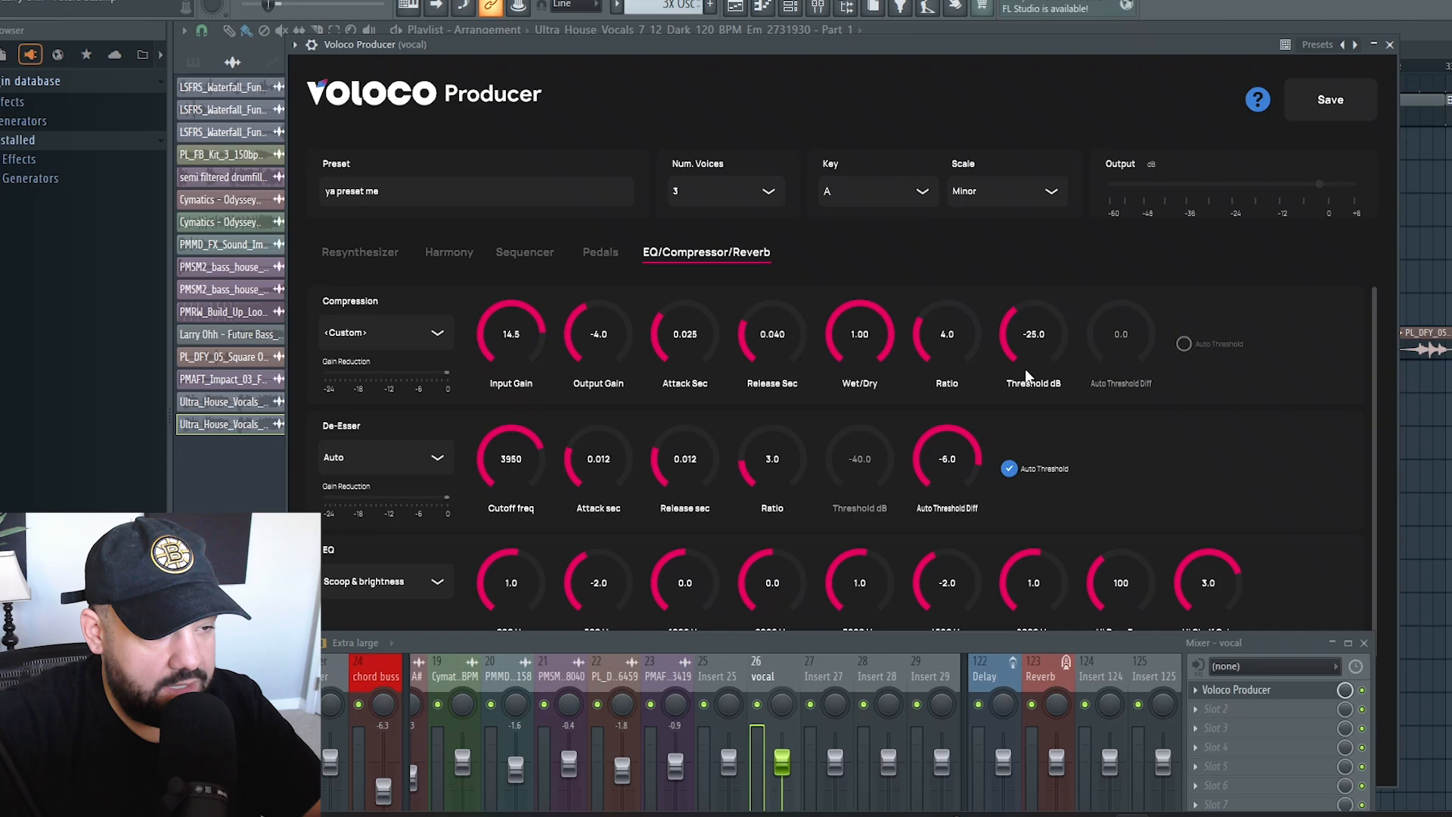
- Set the compressor to threshold -31 dB, ratio 5.3 and output gain 3.3
{"action": "left_click_drag", "start_coordinate": [1034, 334], "coordinate": [1033, 361]}
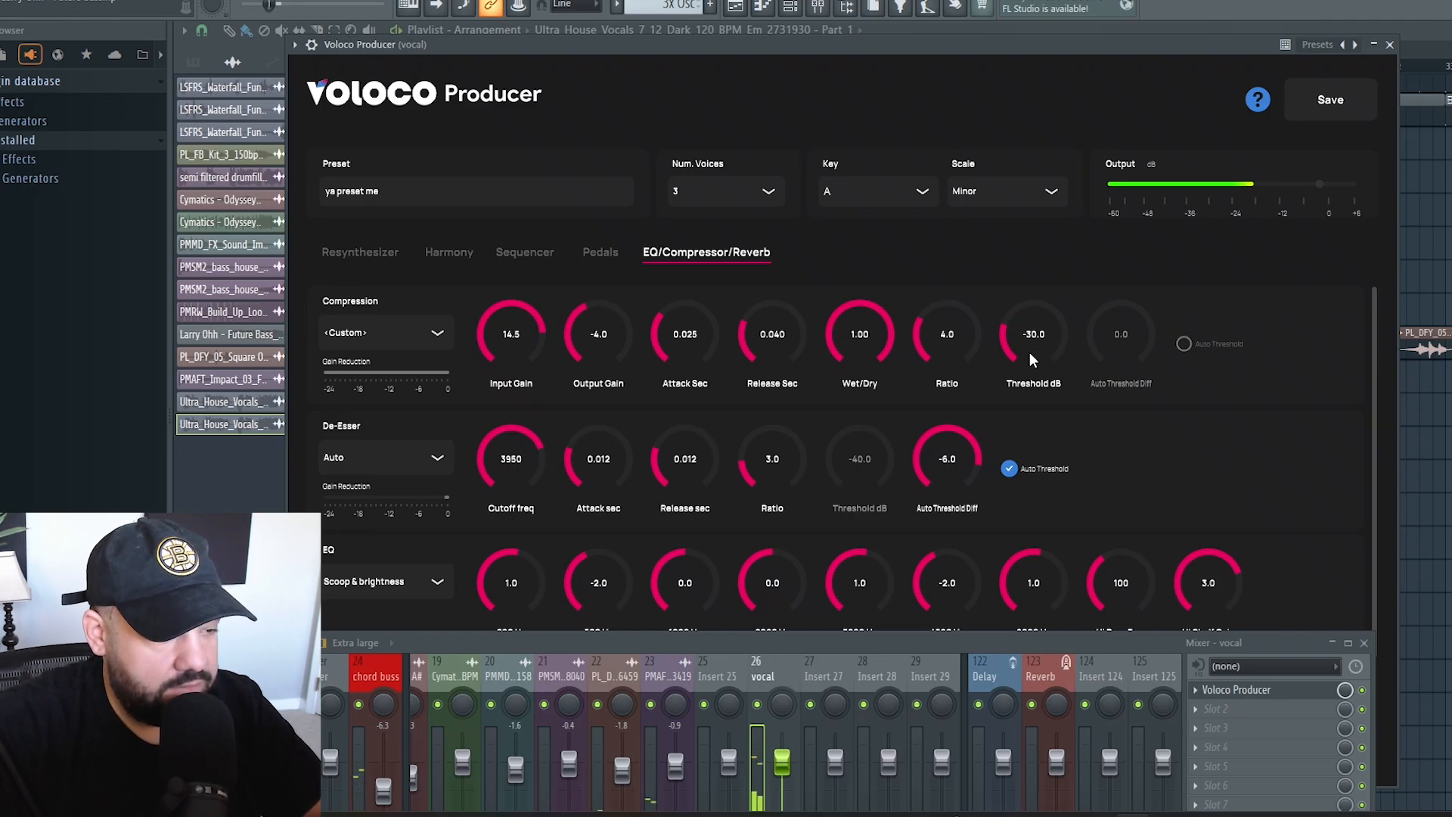
{"action": "left_click_drag", "start_coordinate": [1032, 333], "coordinate": [1032, 325]}
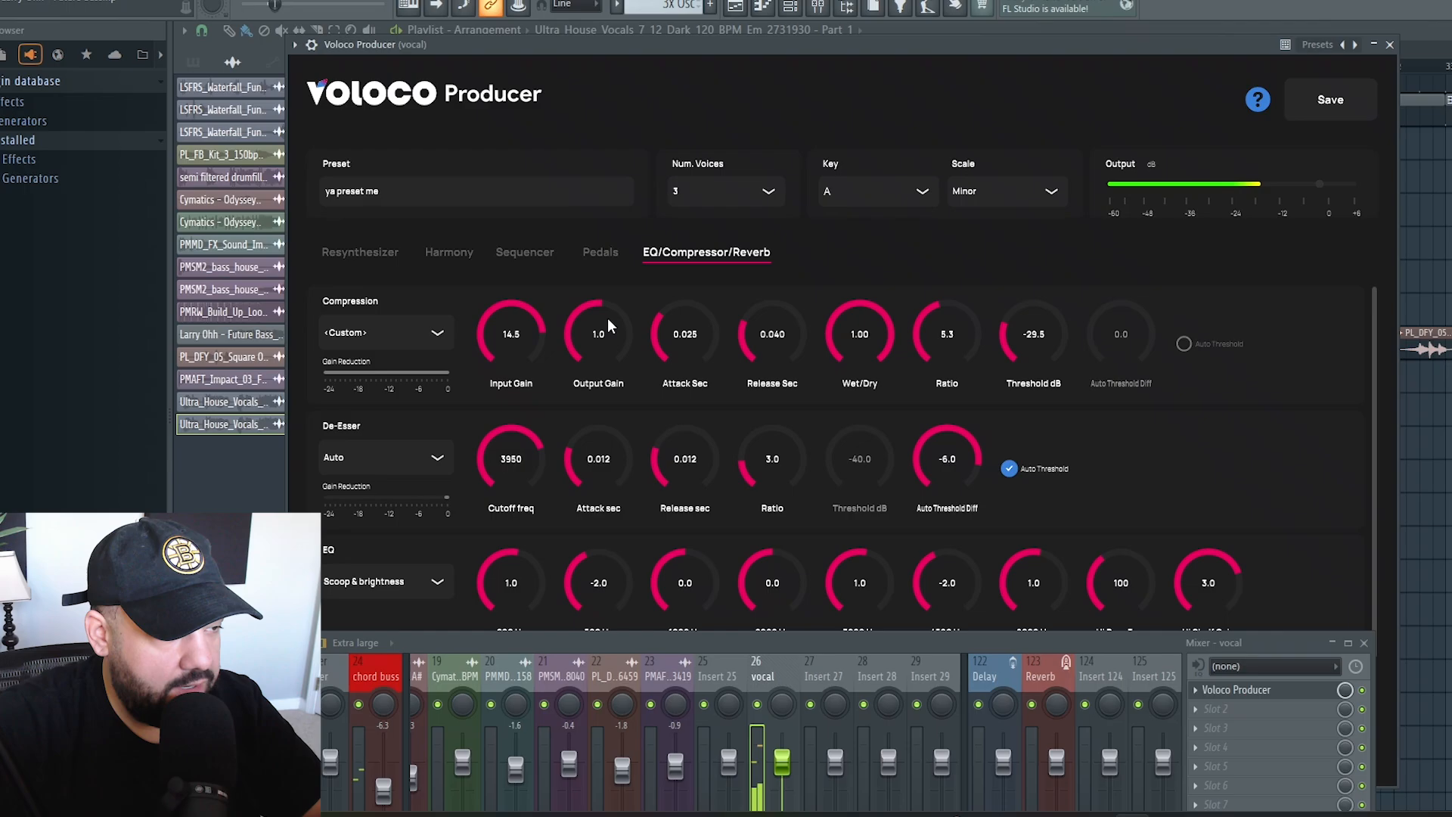
{"action": "left_click_drag", "start_coordinate": [598, 334], "coordinate": [598, 305]}
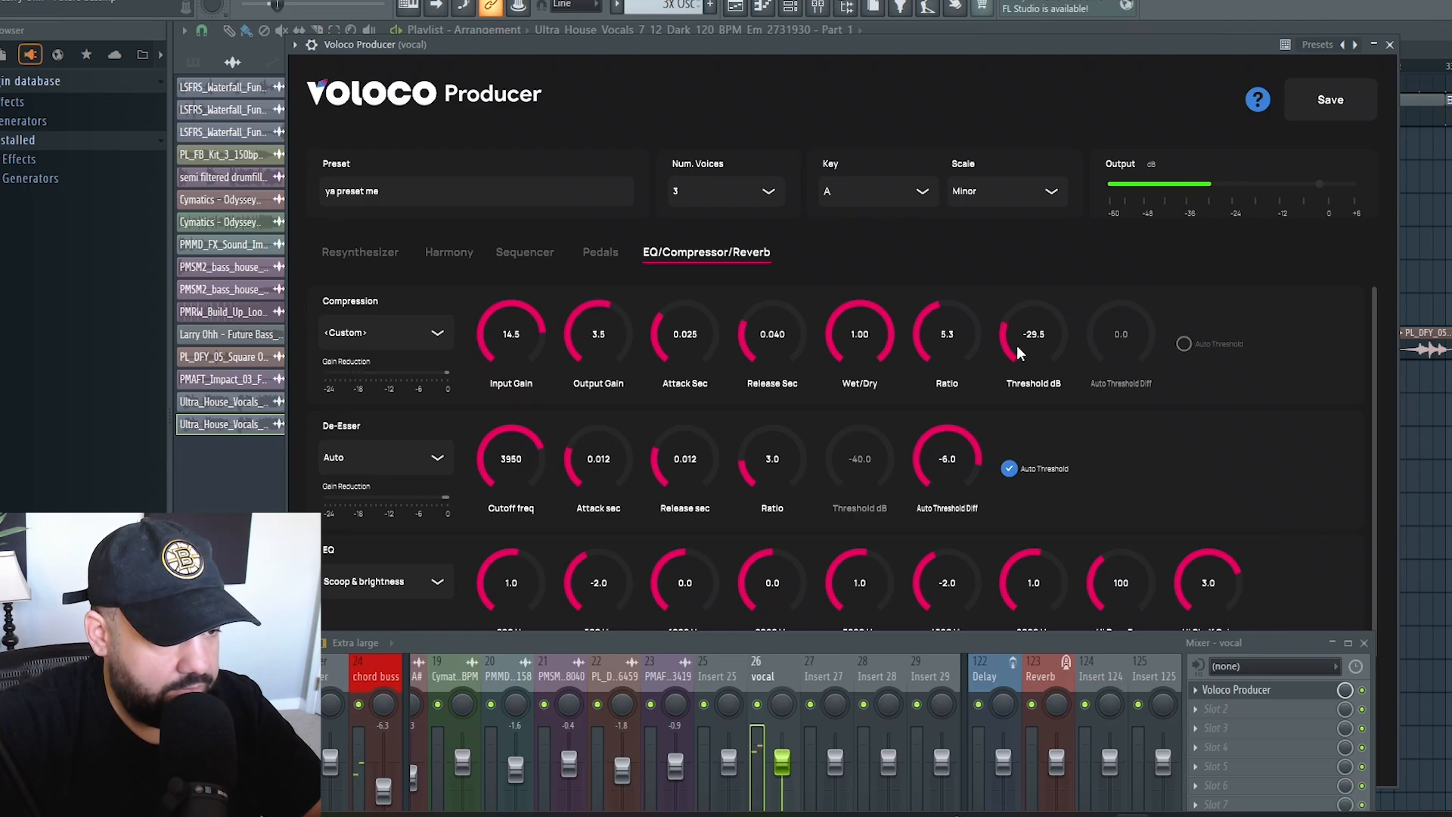
{"action": "left_click_drag", "start_coordinate": [1034, 333], "coordinate": [1034, 362]}
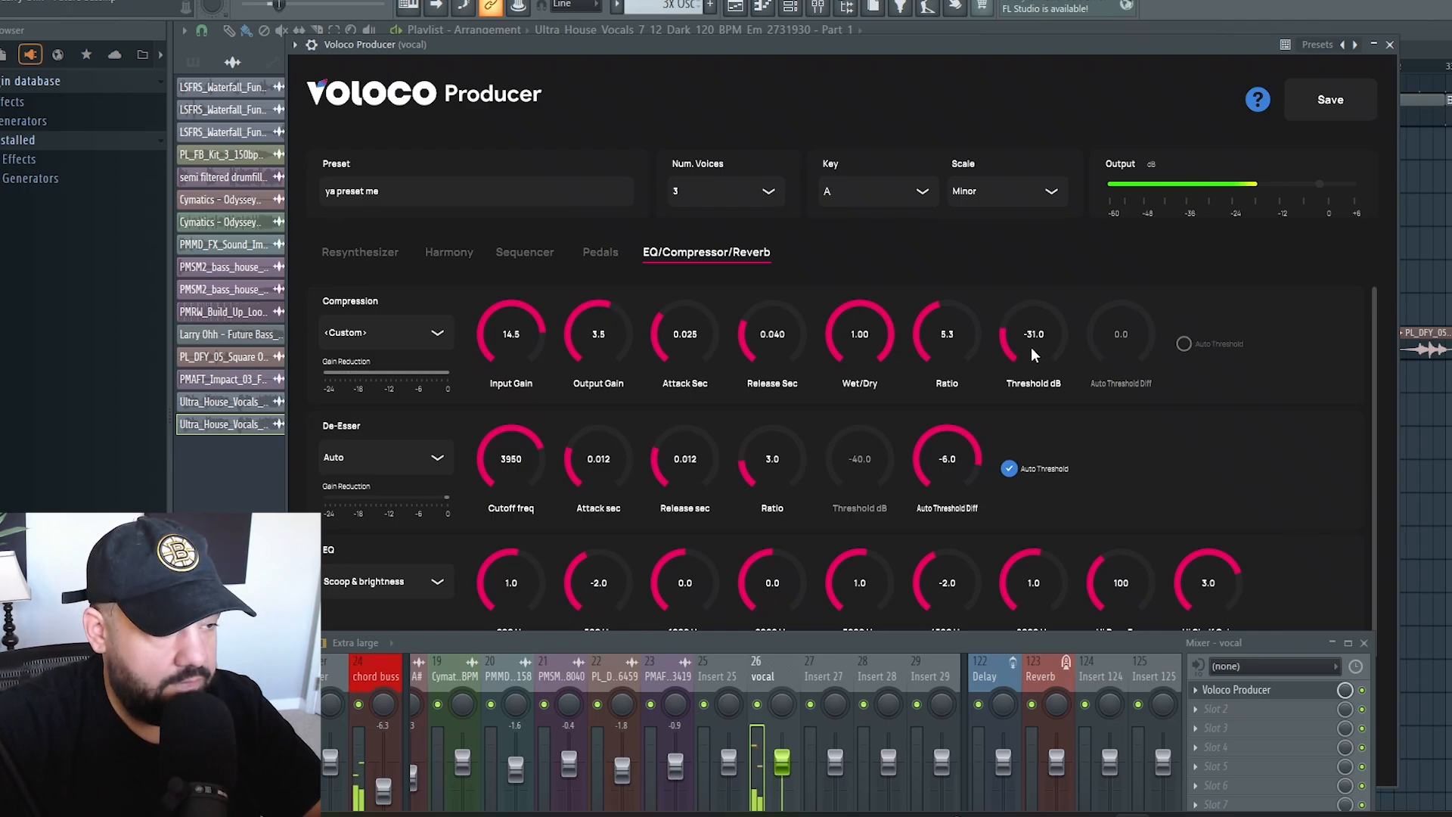
{"action": "left_click", "coordinate": [1388, 44]}
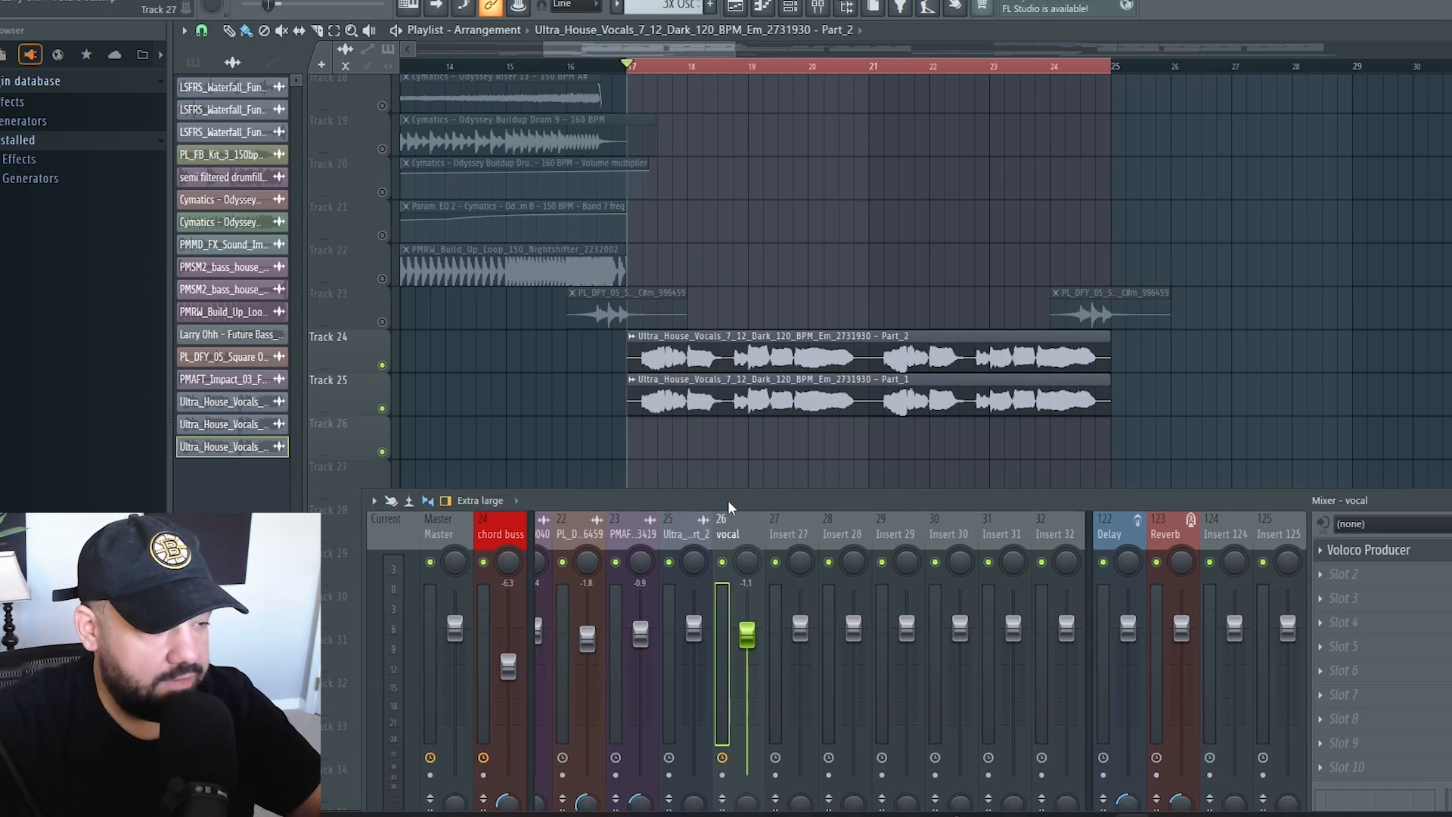
{"action": "mouse_move", "coordinate": [772, 302]}
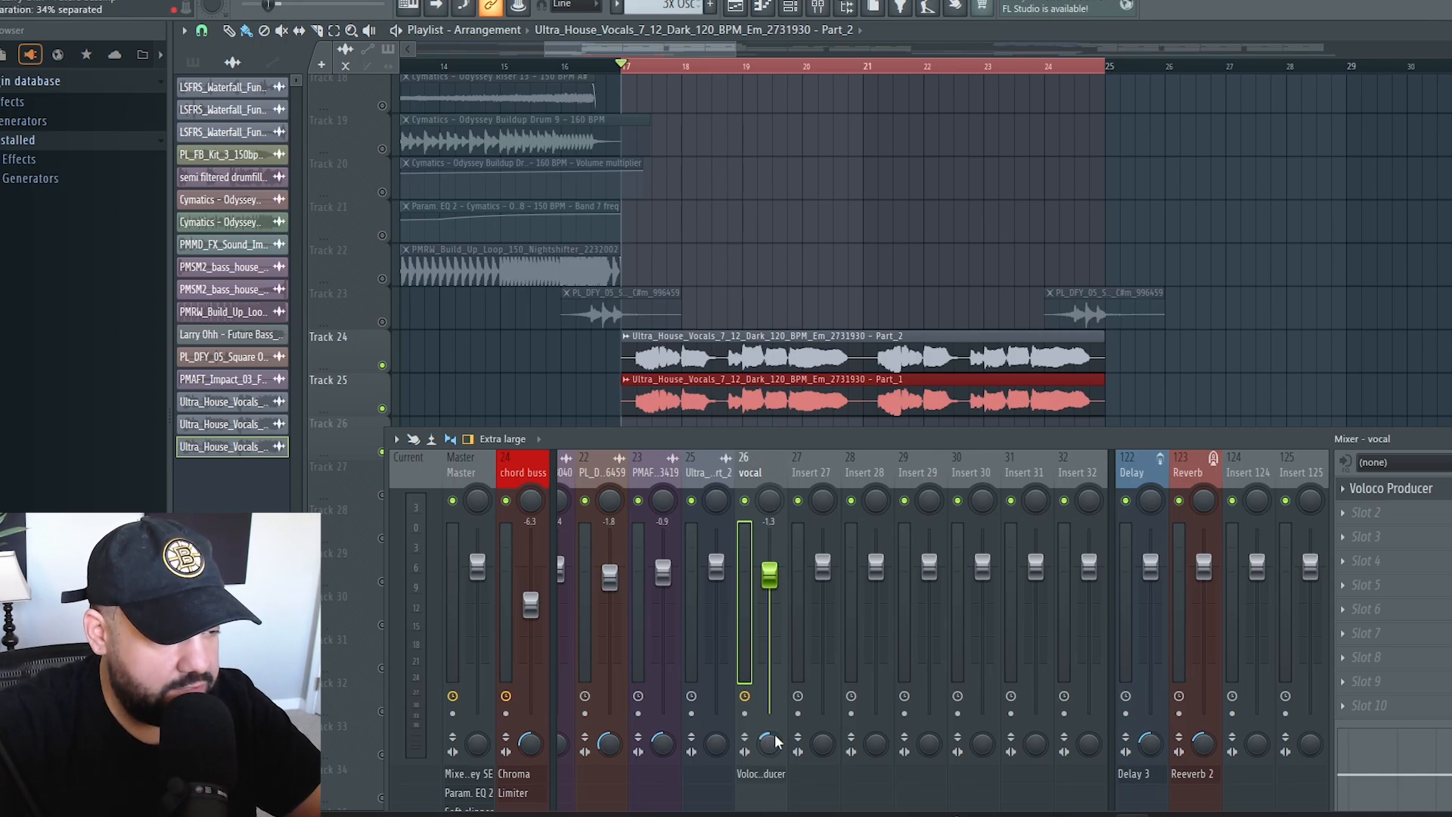
- Check the Voloco Producer slot on the vocal insert, then return to the stacked Part 2/Part 1 playlist
{"action": "left_click", "coordinate": [1390, 488]}
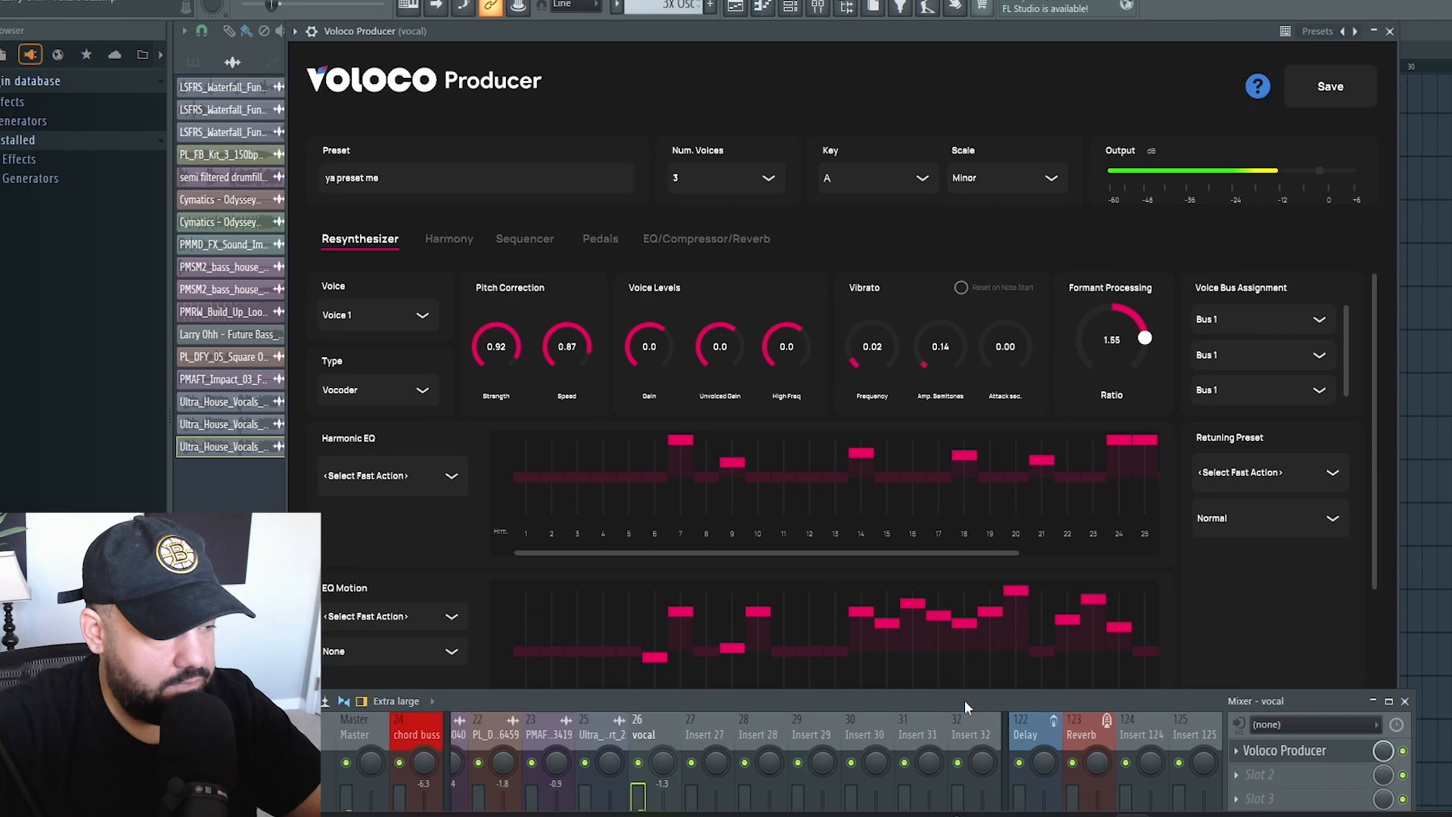
{"action": "left_click", "coordinate": [524, 238]}
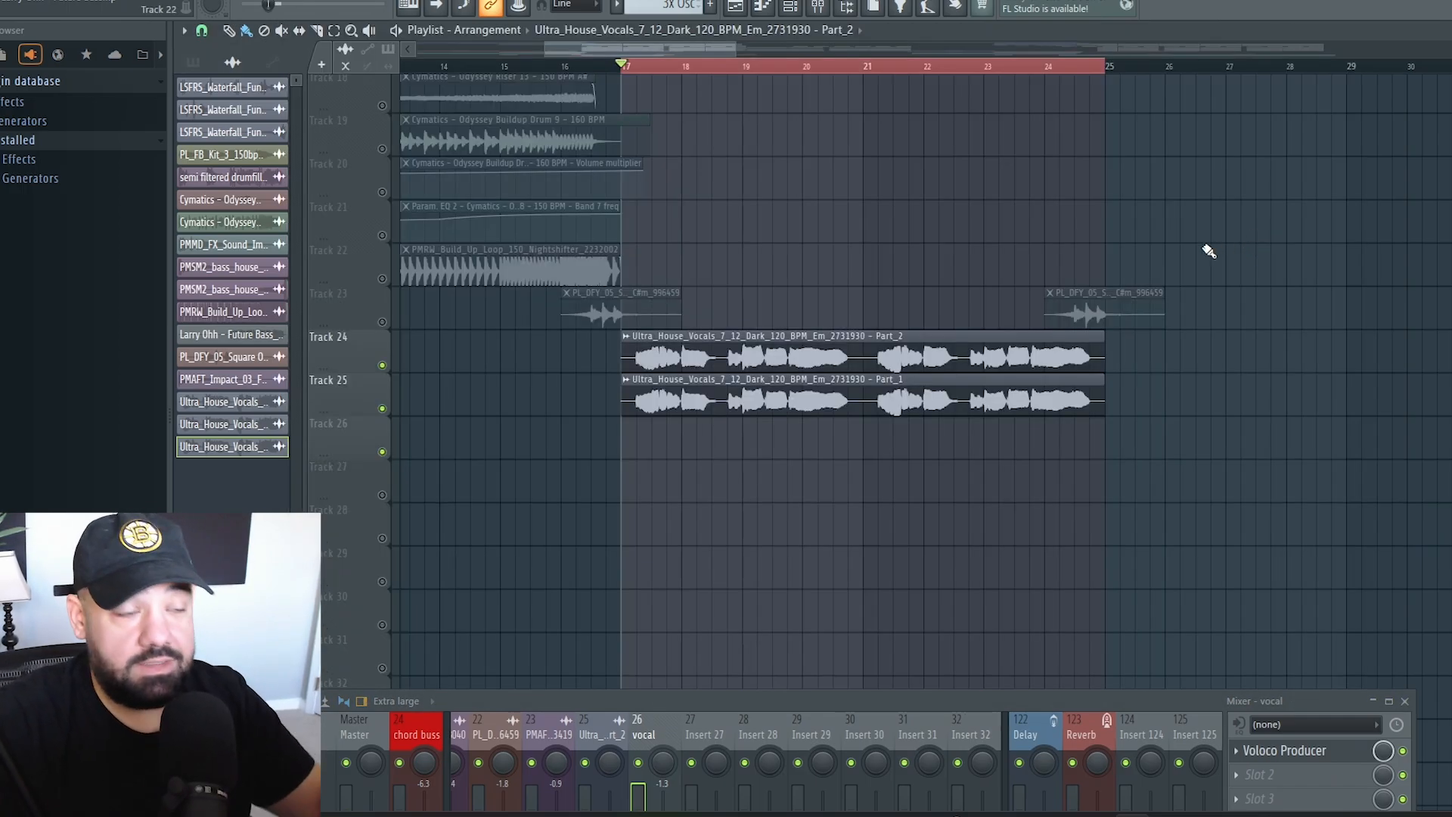
{"action": "scroll", "scroll_direction": "down", "scroll_amount": 3}
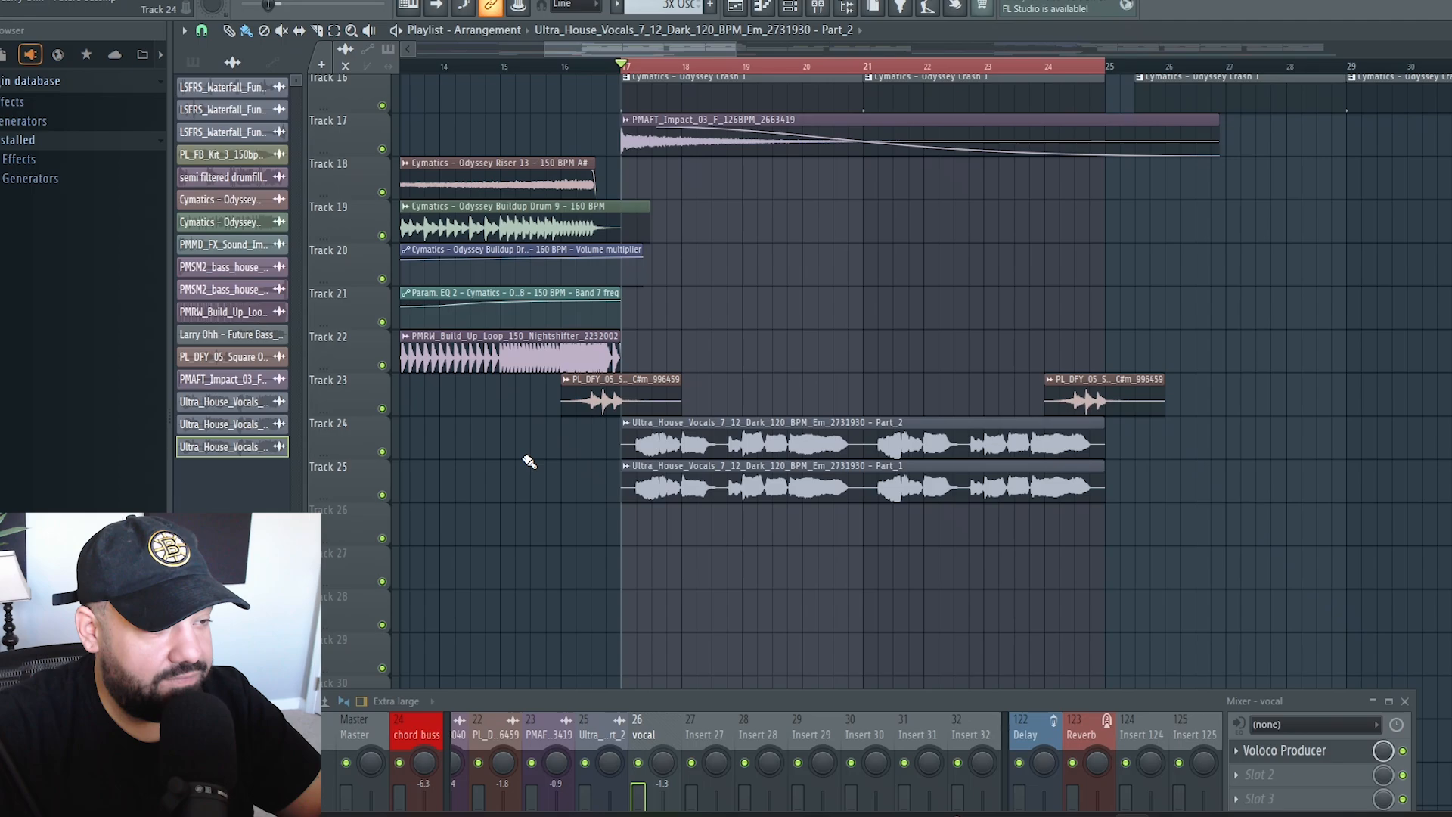